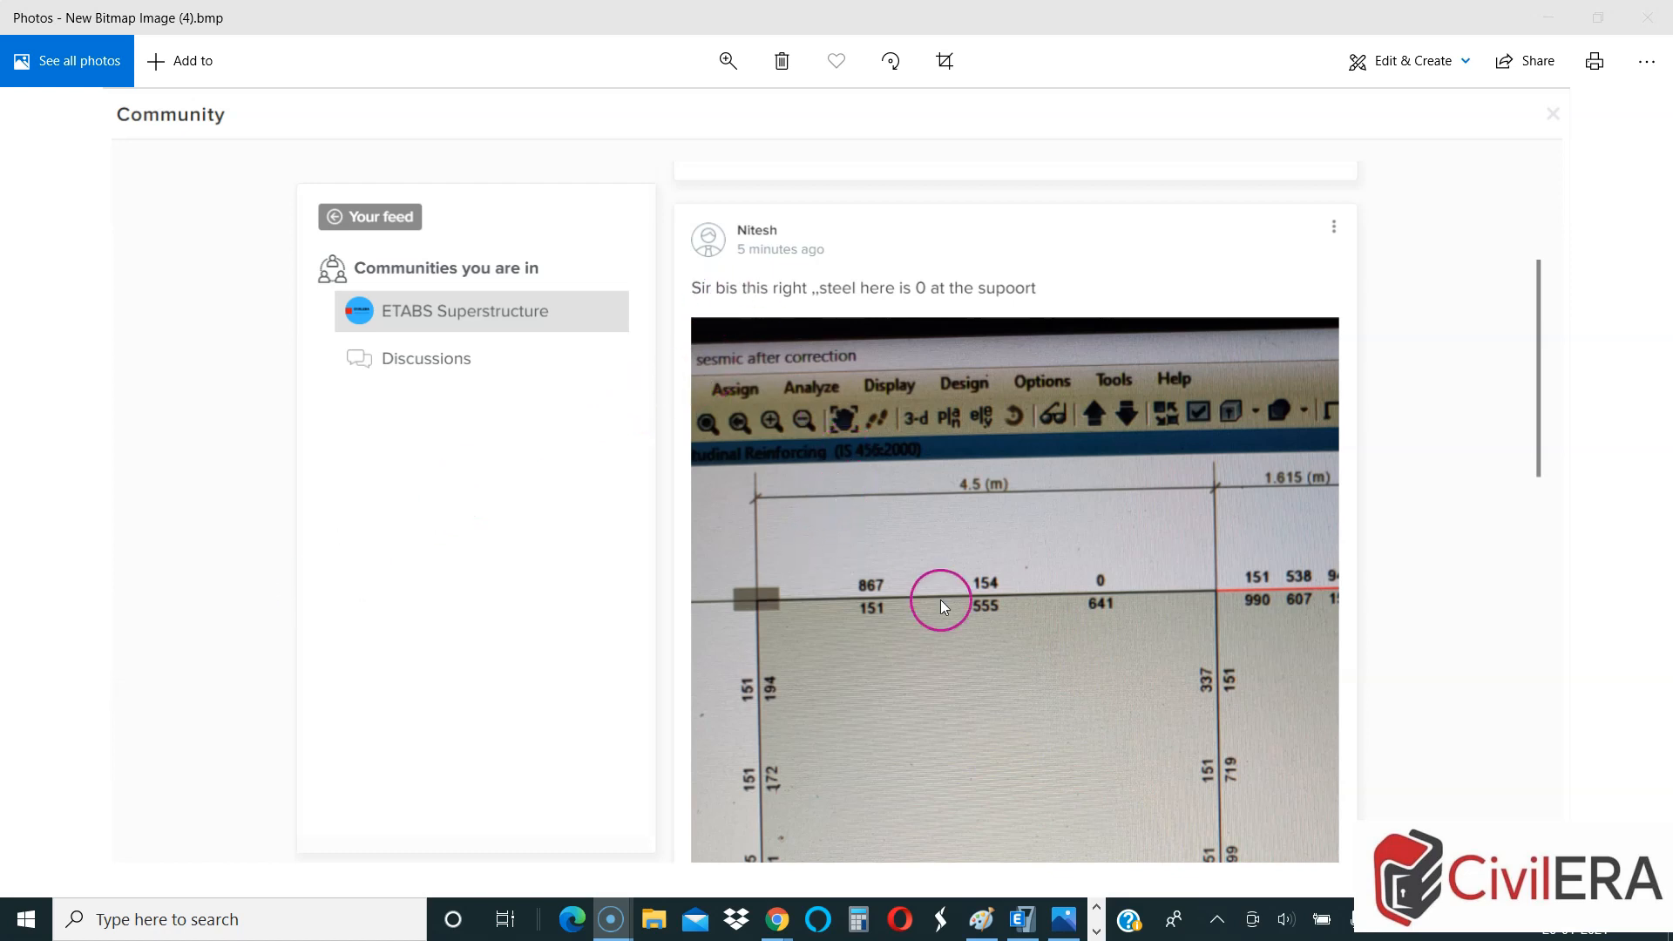
pyautogui.moveTo(1114, 619)
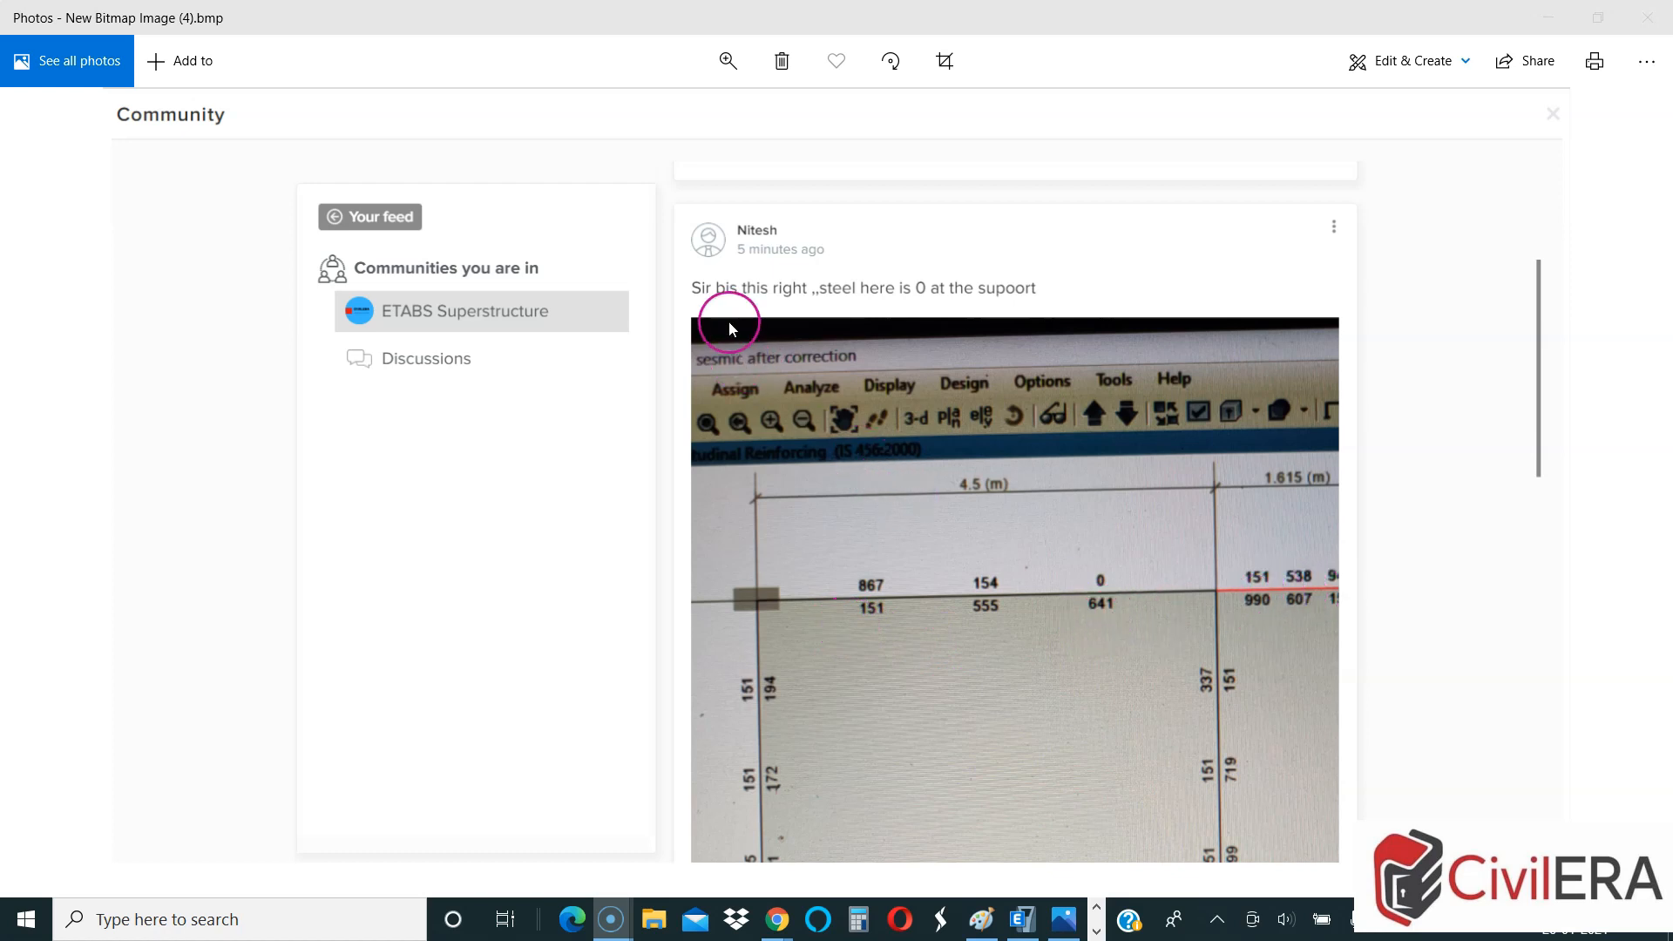
pyautogui.moveTo(826, 312)
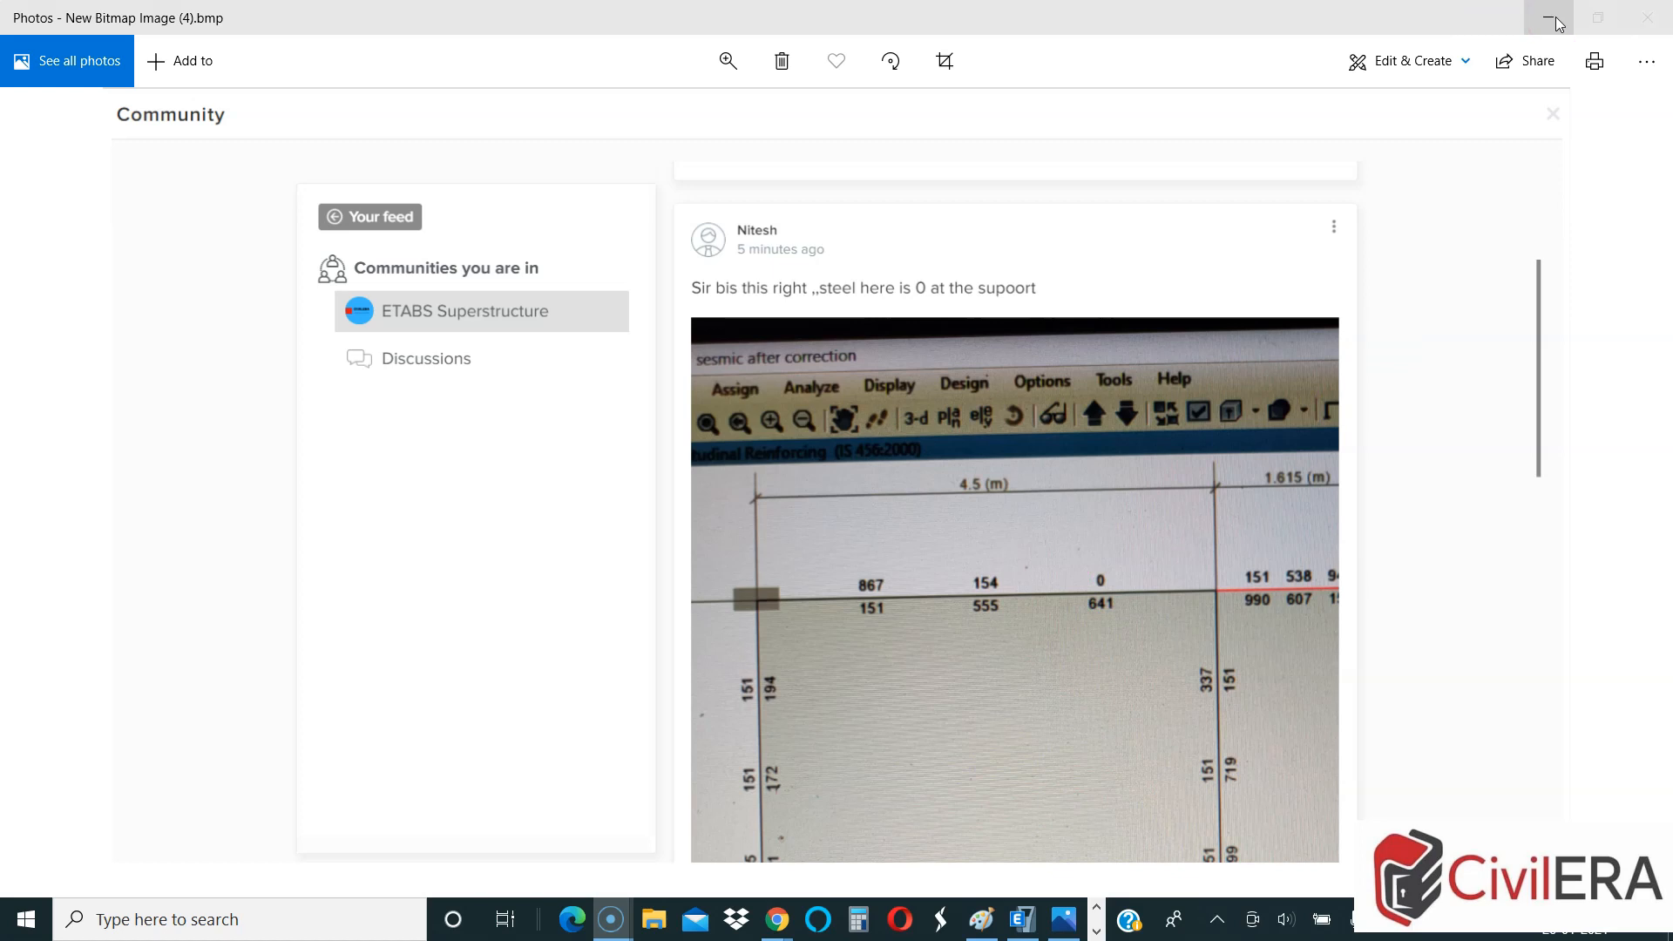
pyautogui.moveTo(1557, 21)
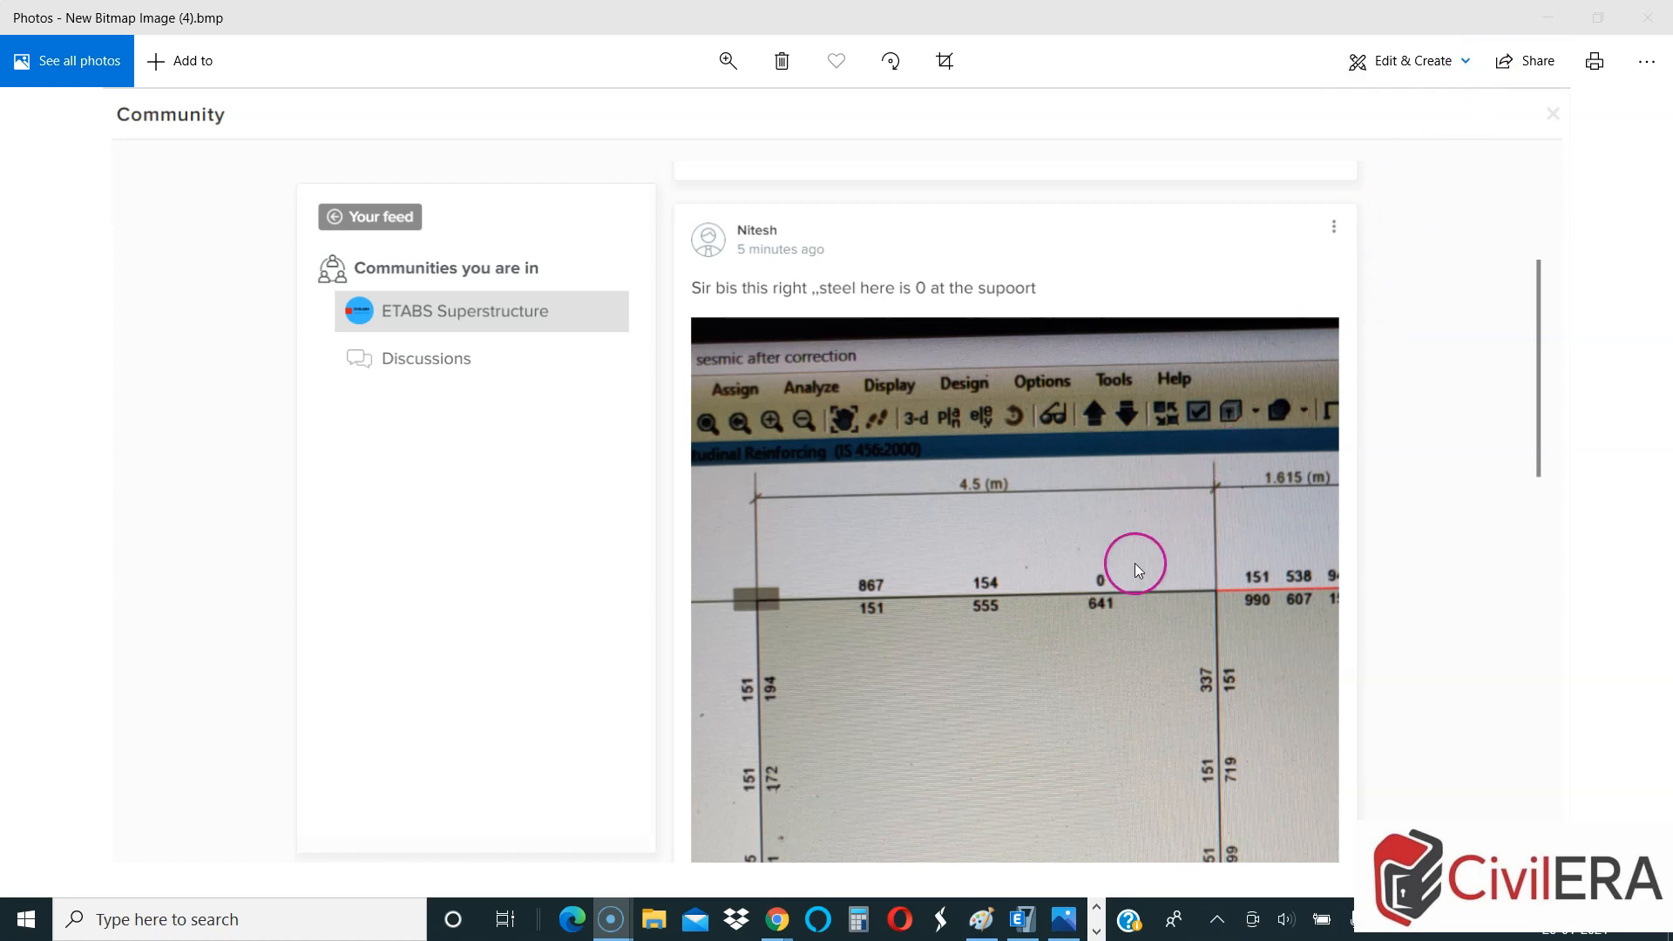
pyautogui.moveTo(1529, 128)
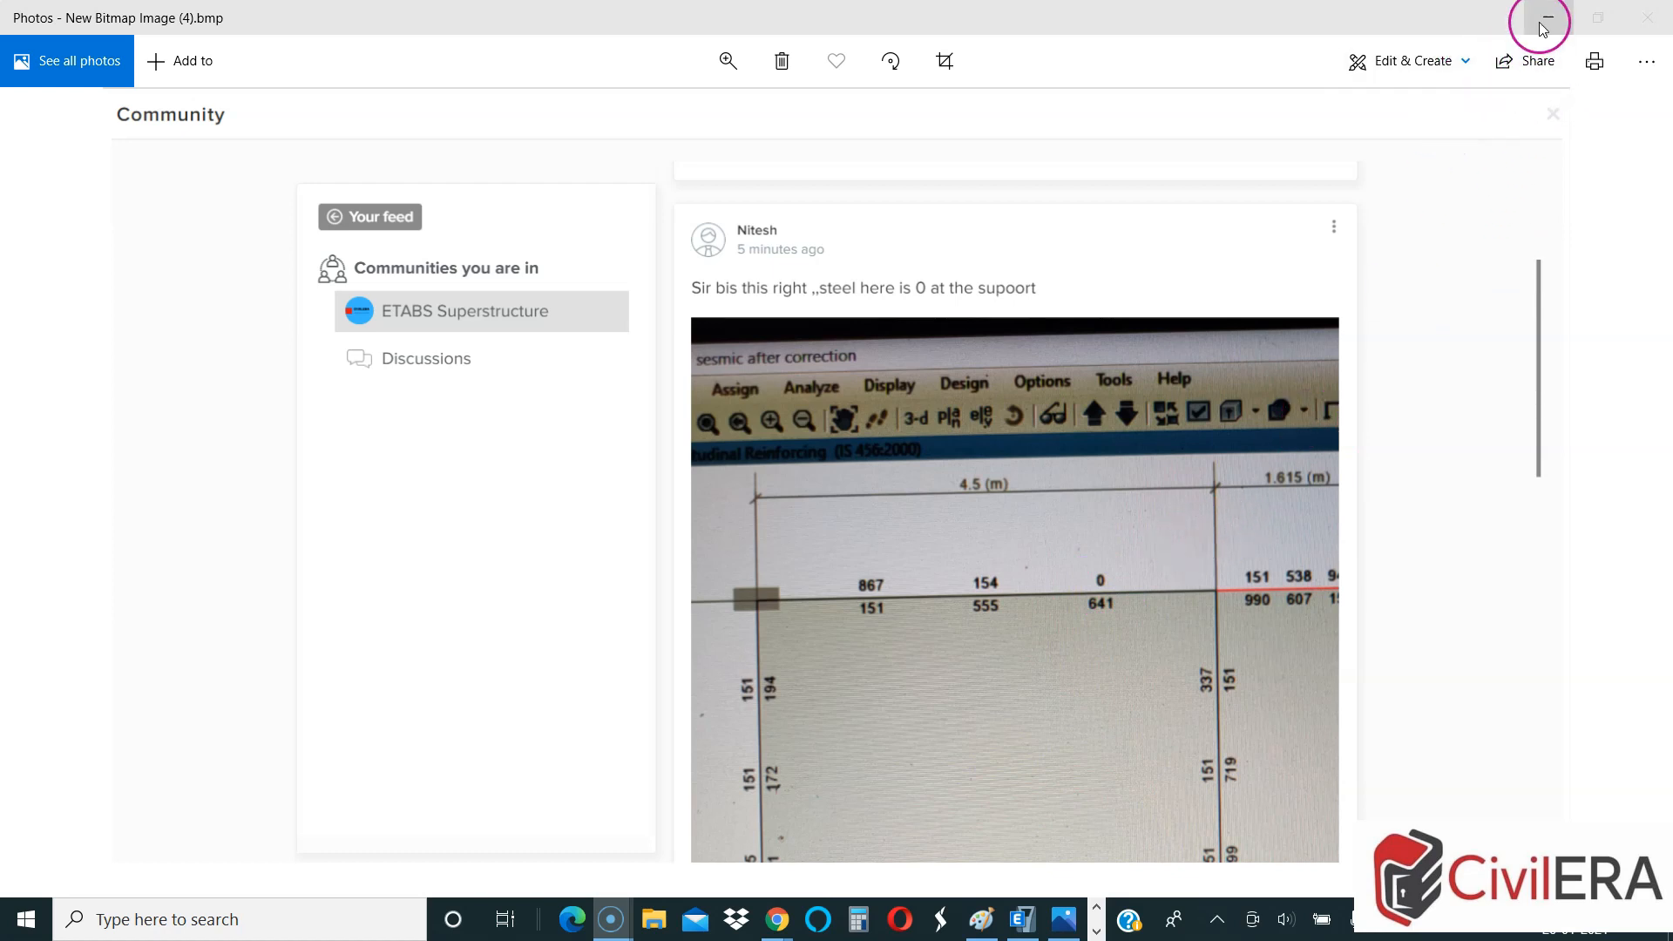
pyautogui.moveTo(1546, 23)
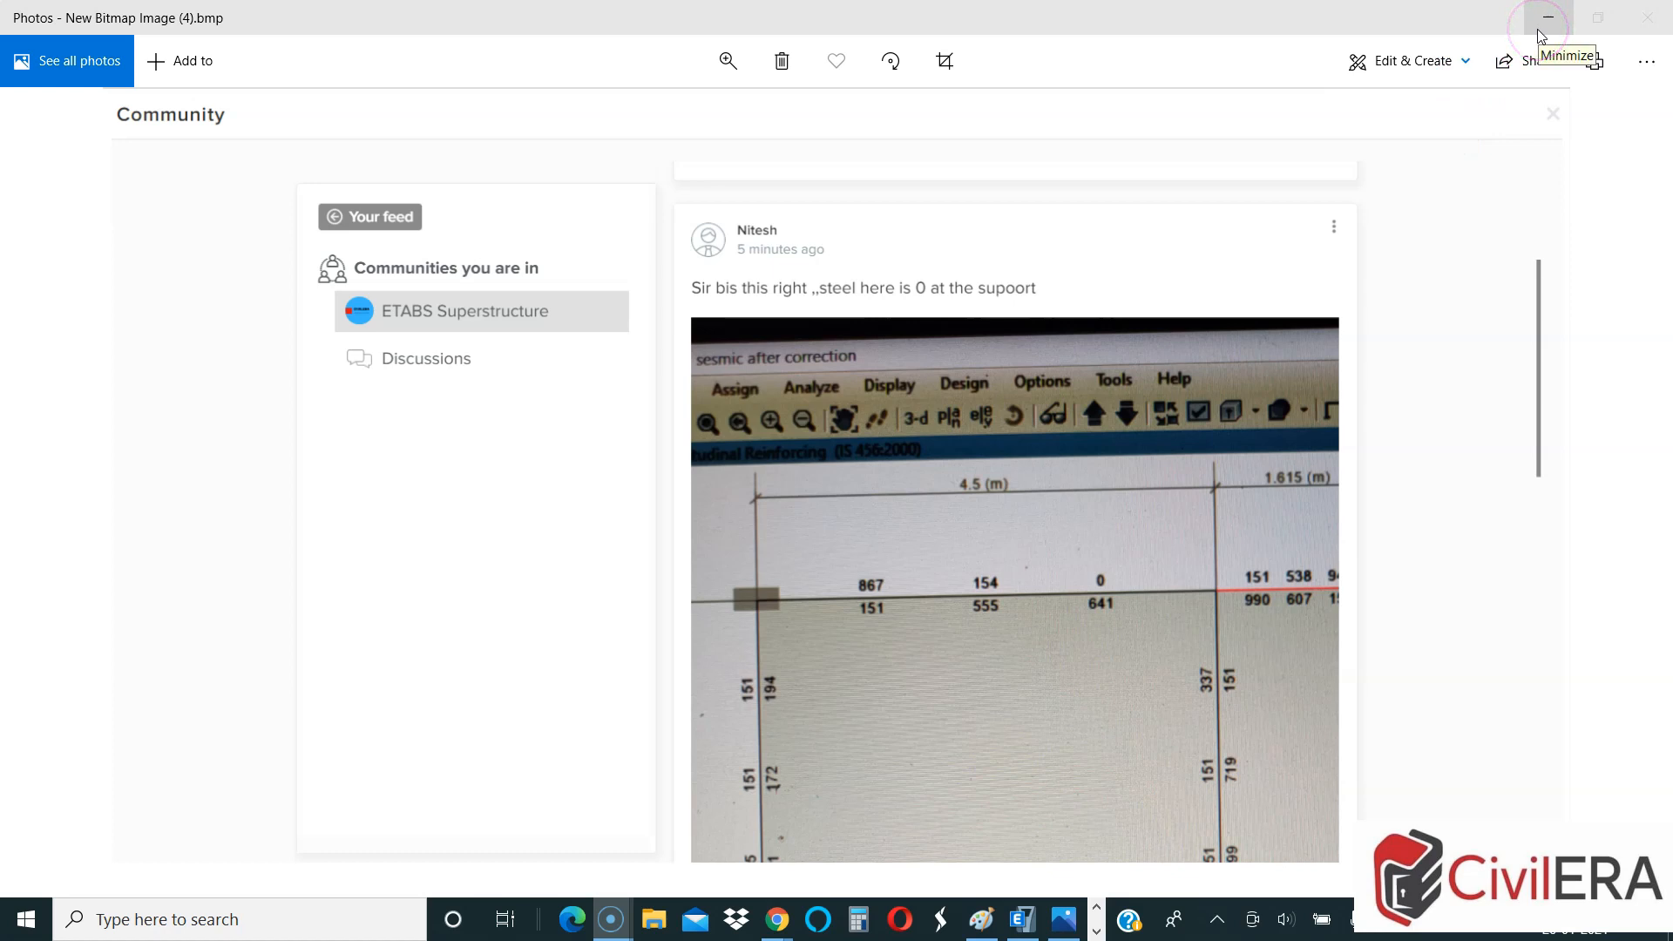
# Step: Hide Photos, return to the building's 3D view and pick FIRST in the Select Plan View dialog
pyautogui.click(1545, 17)
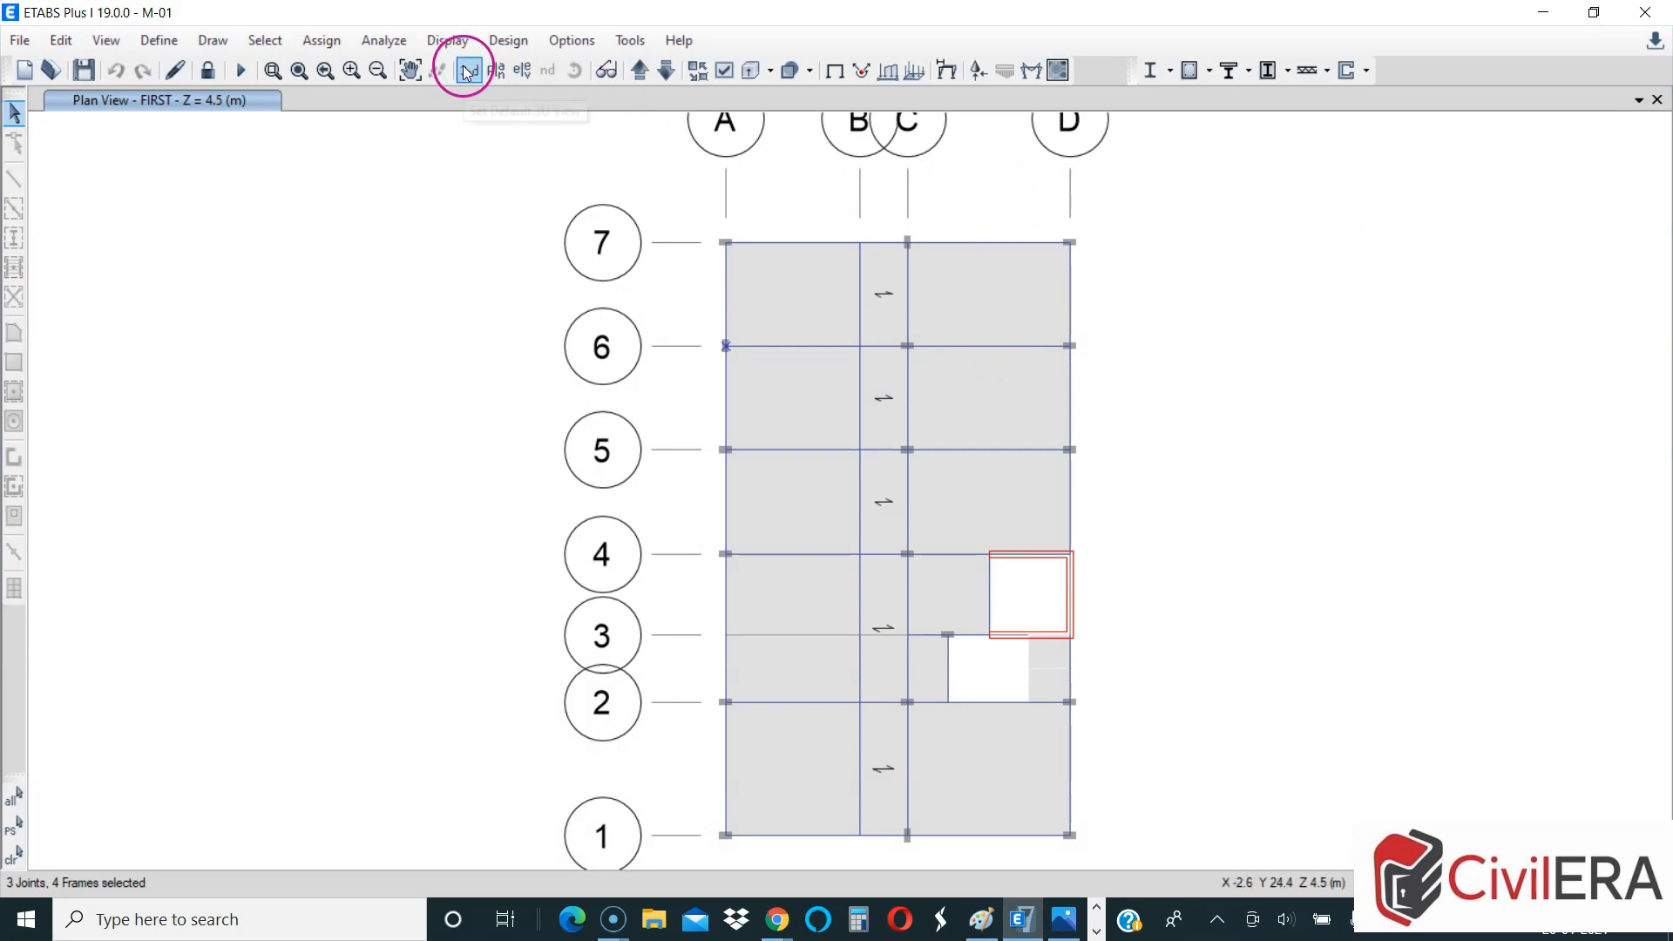
pyautogui.click(495, 69)
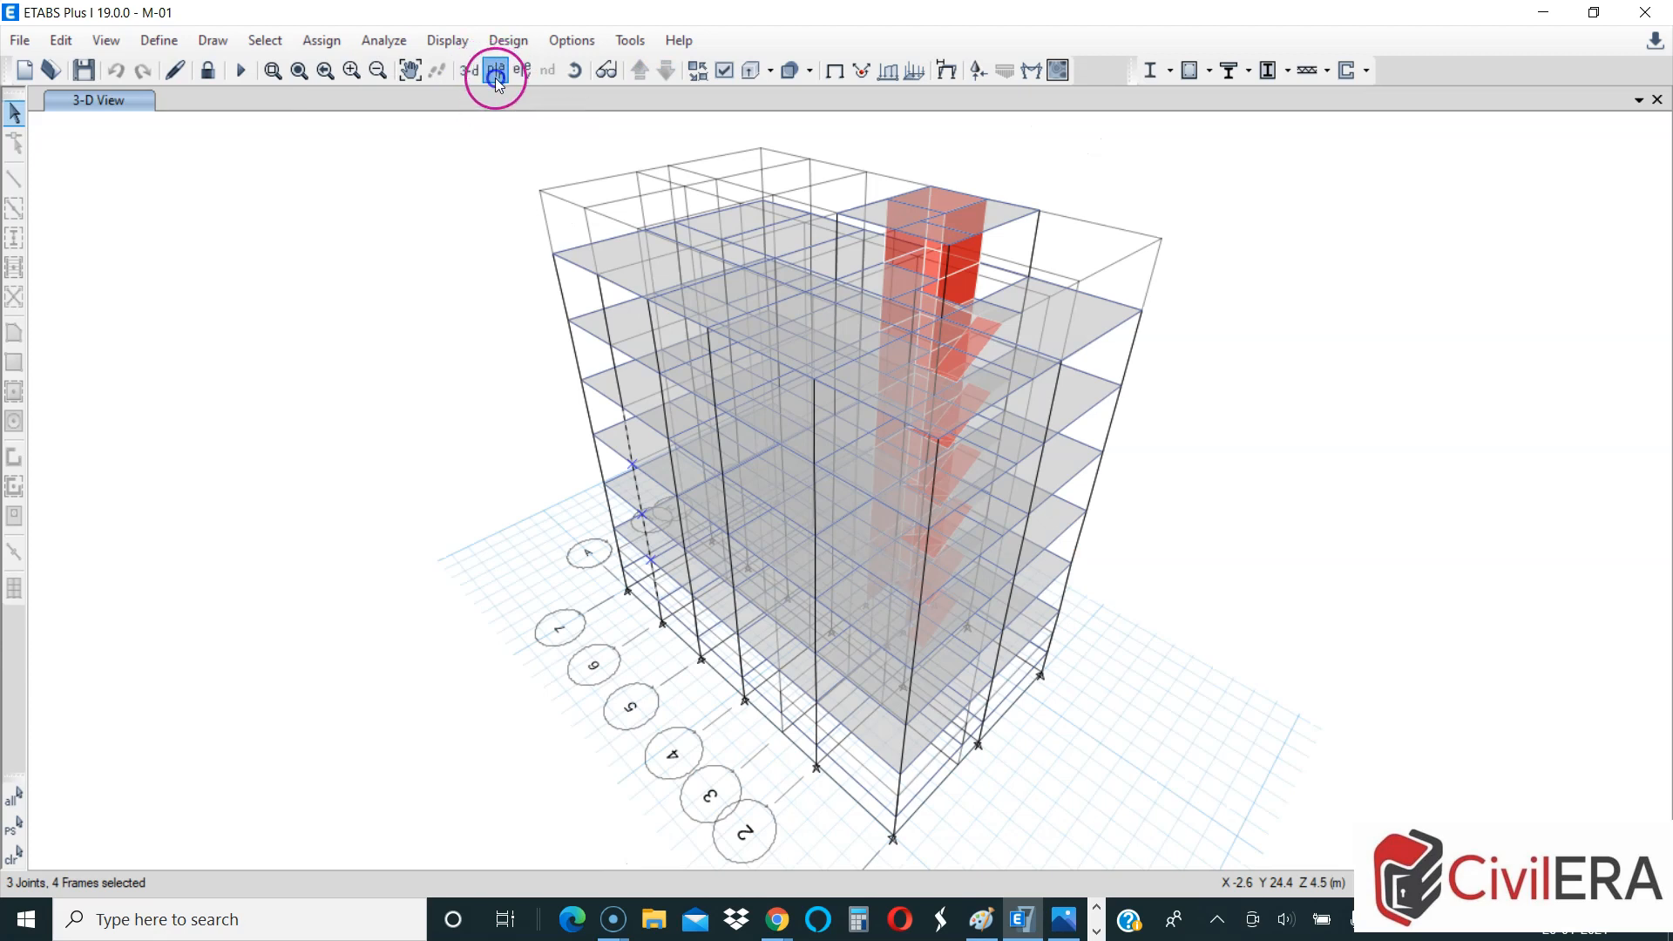
pyautogui.click(495, 70)
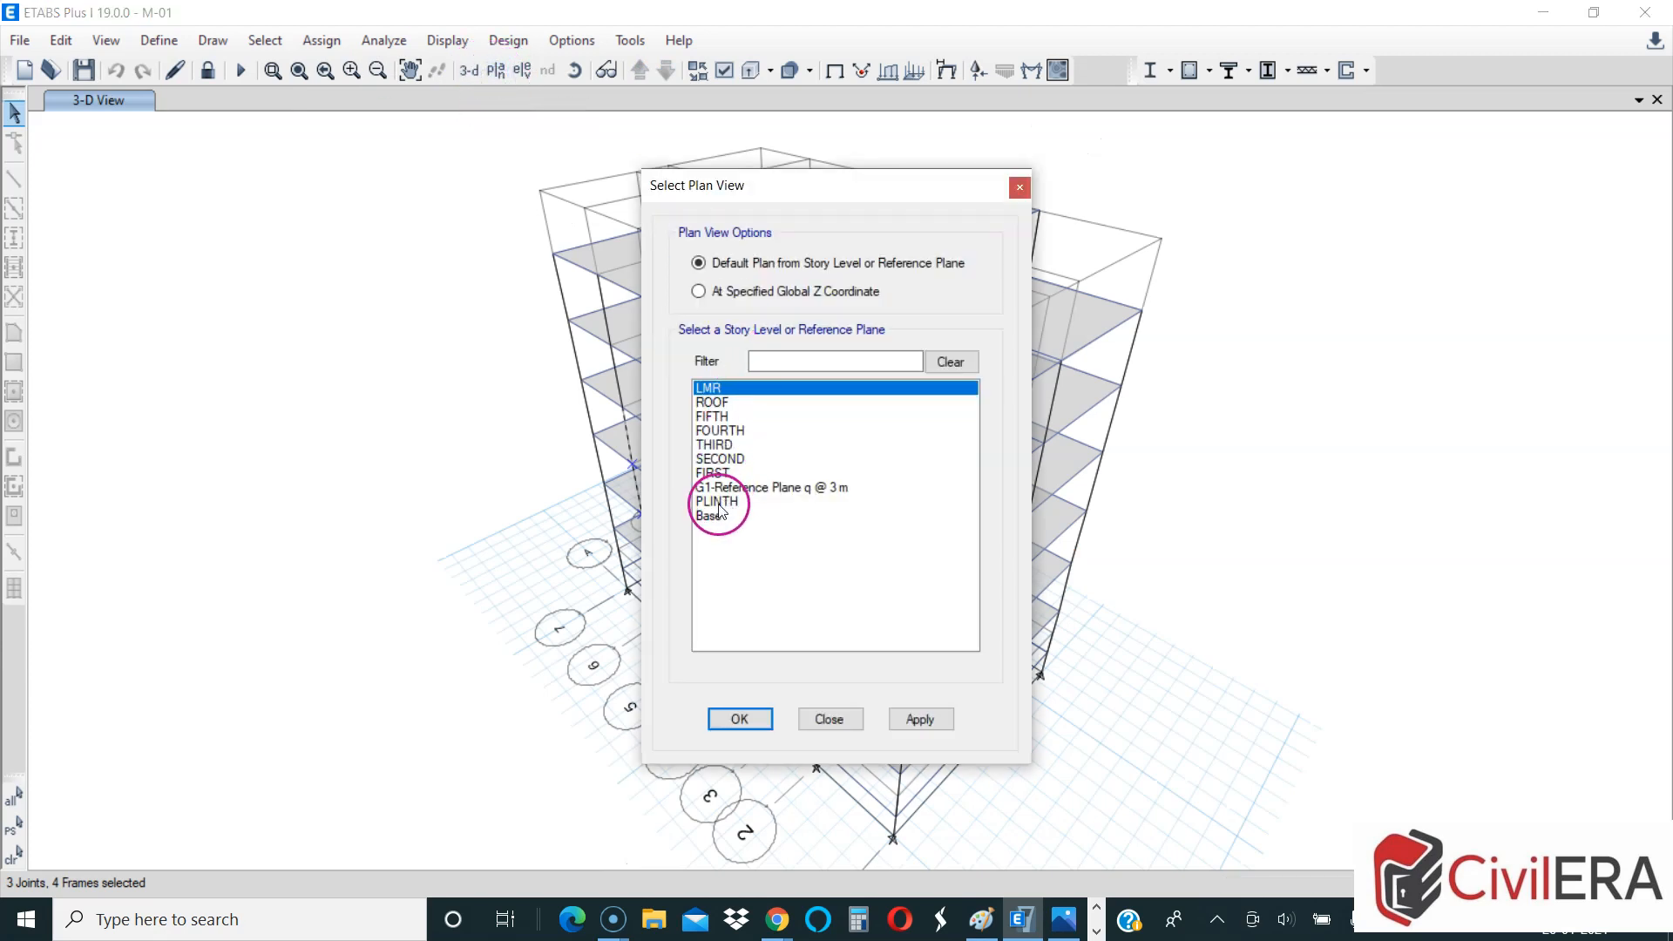
pyautogui.click(713, 473)
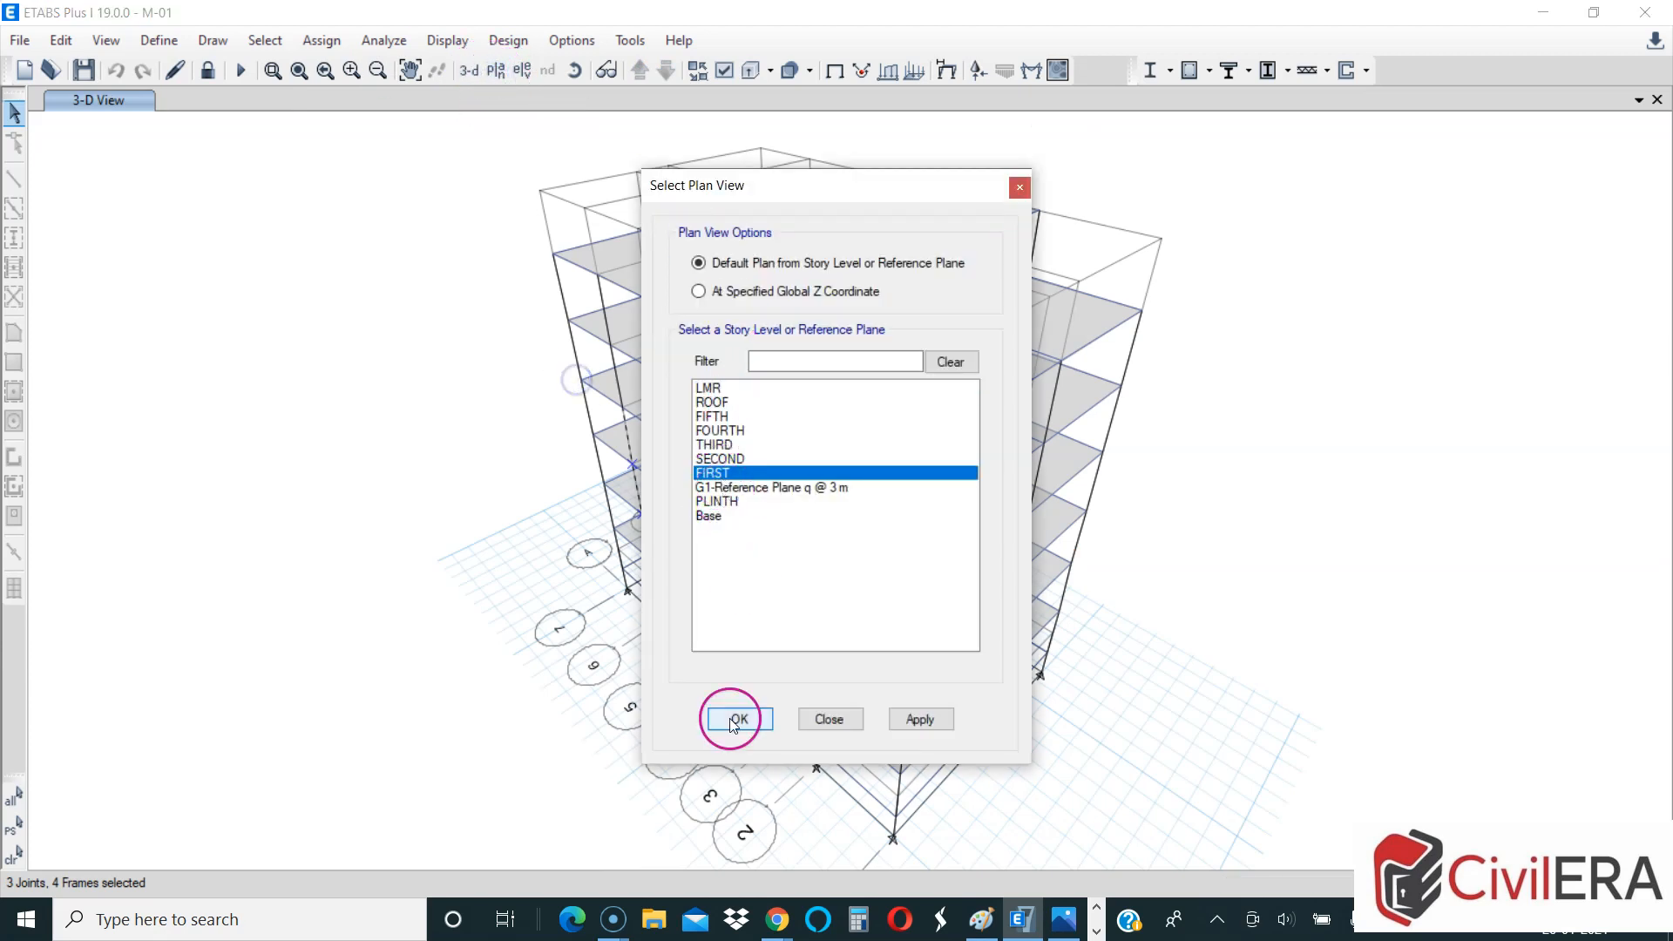
# Step: Confirm the FIRST story plan and zoom in around grid lines 5–7
pyautogui.click(738, 720)
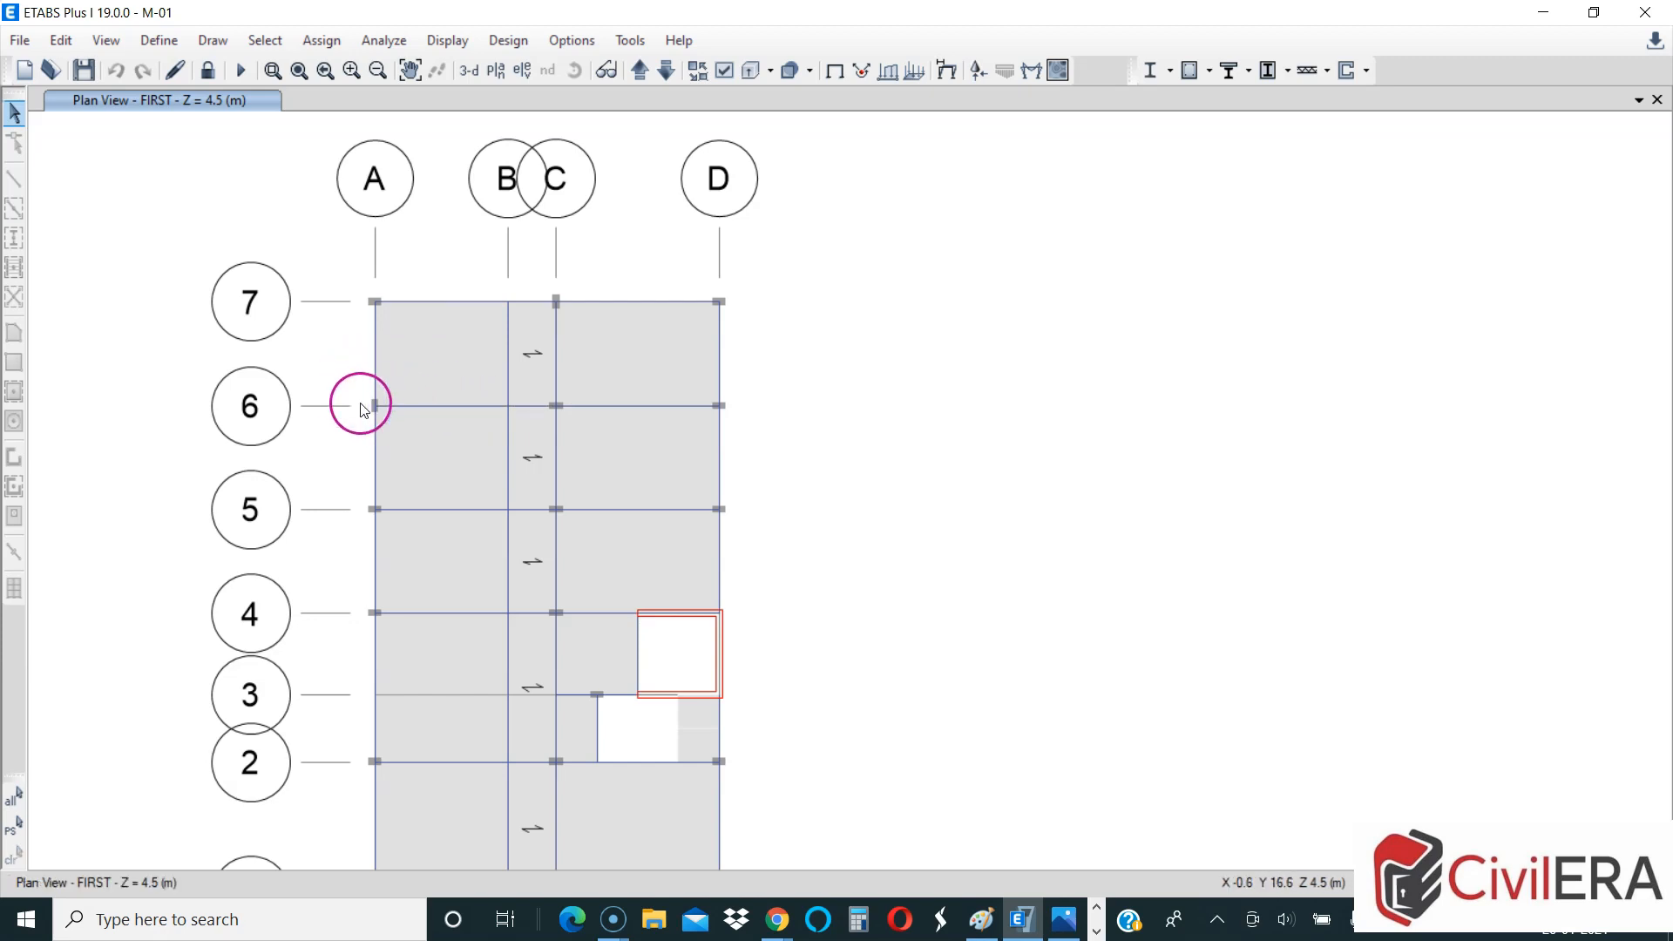
pyautogui.scroll(3)
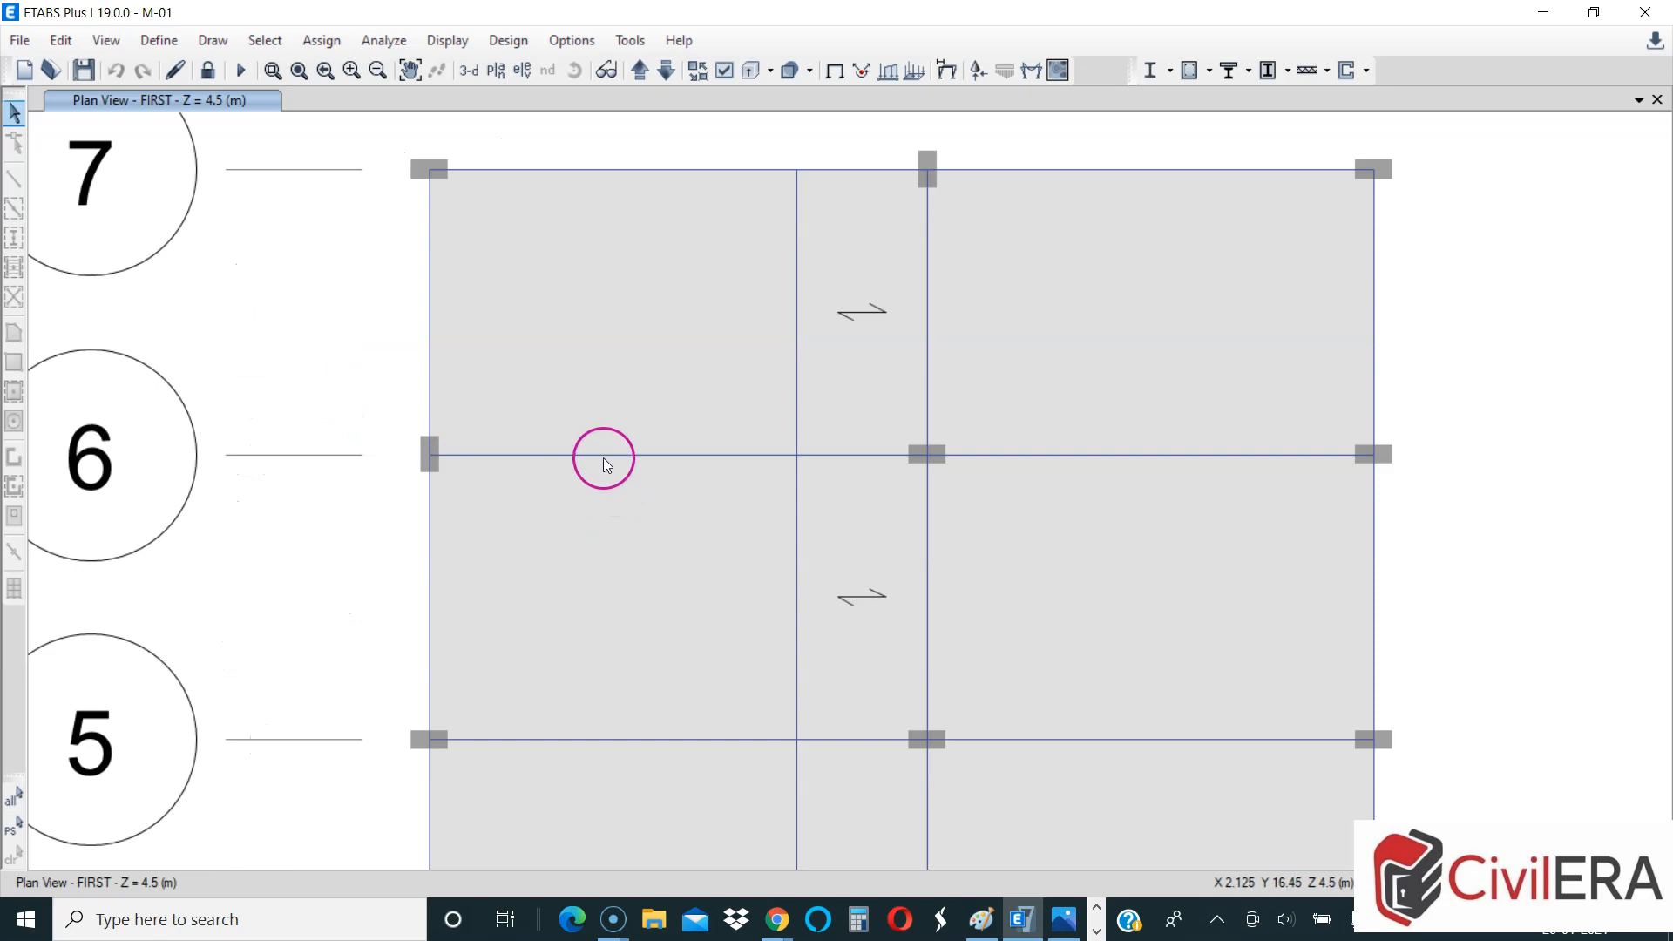
pyautogui.moveTo(579, 459)
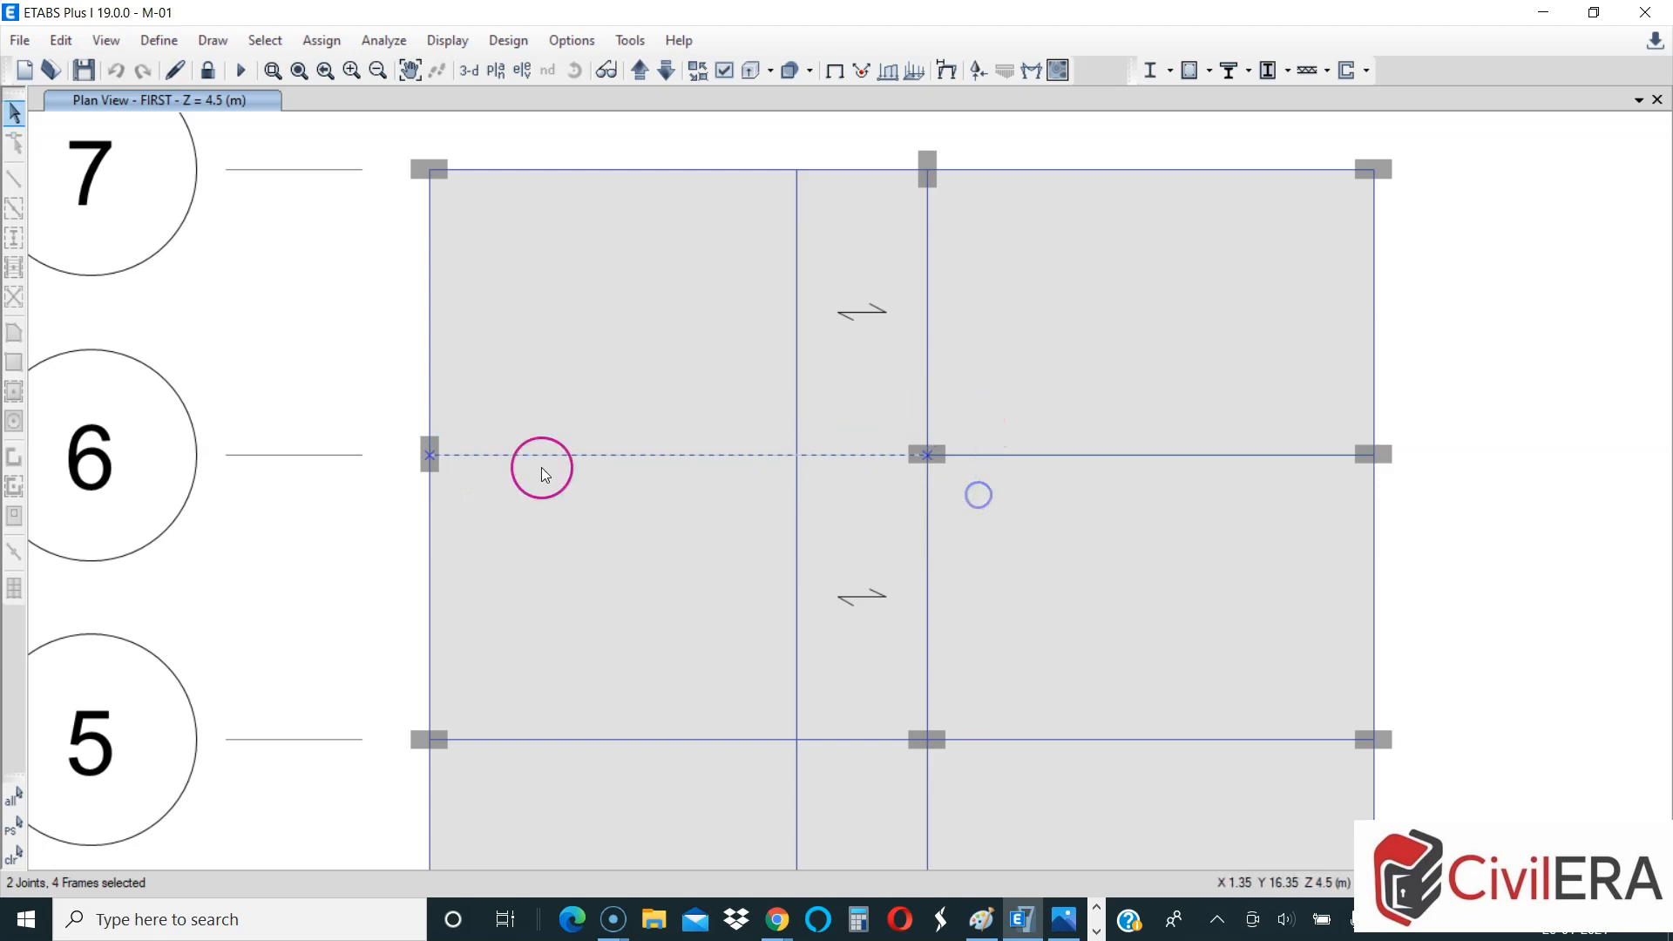
# Step: Select the grid 6 beam between grids A and C, trimming the pick to two frames
pyautogui.click(638, 388)
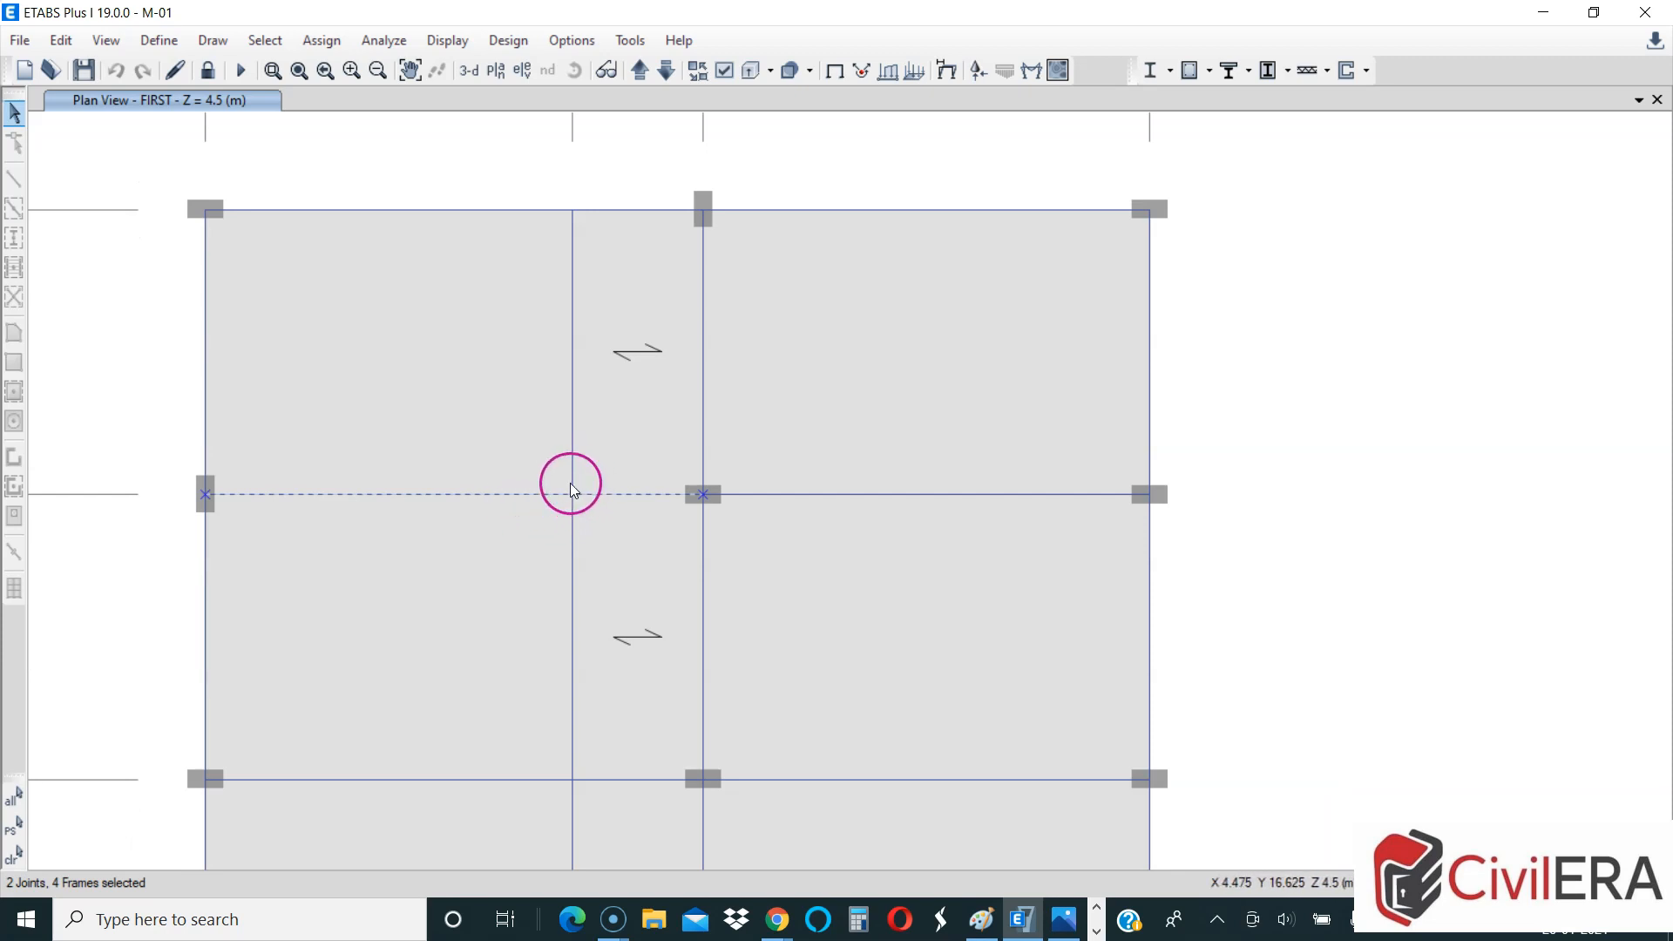
pyautogui.moveTo(556, 502)
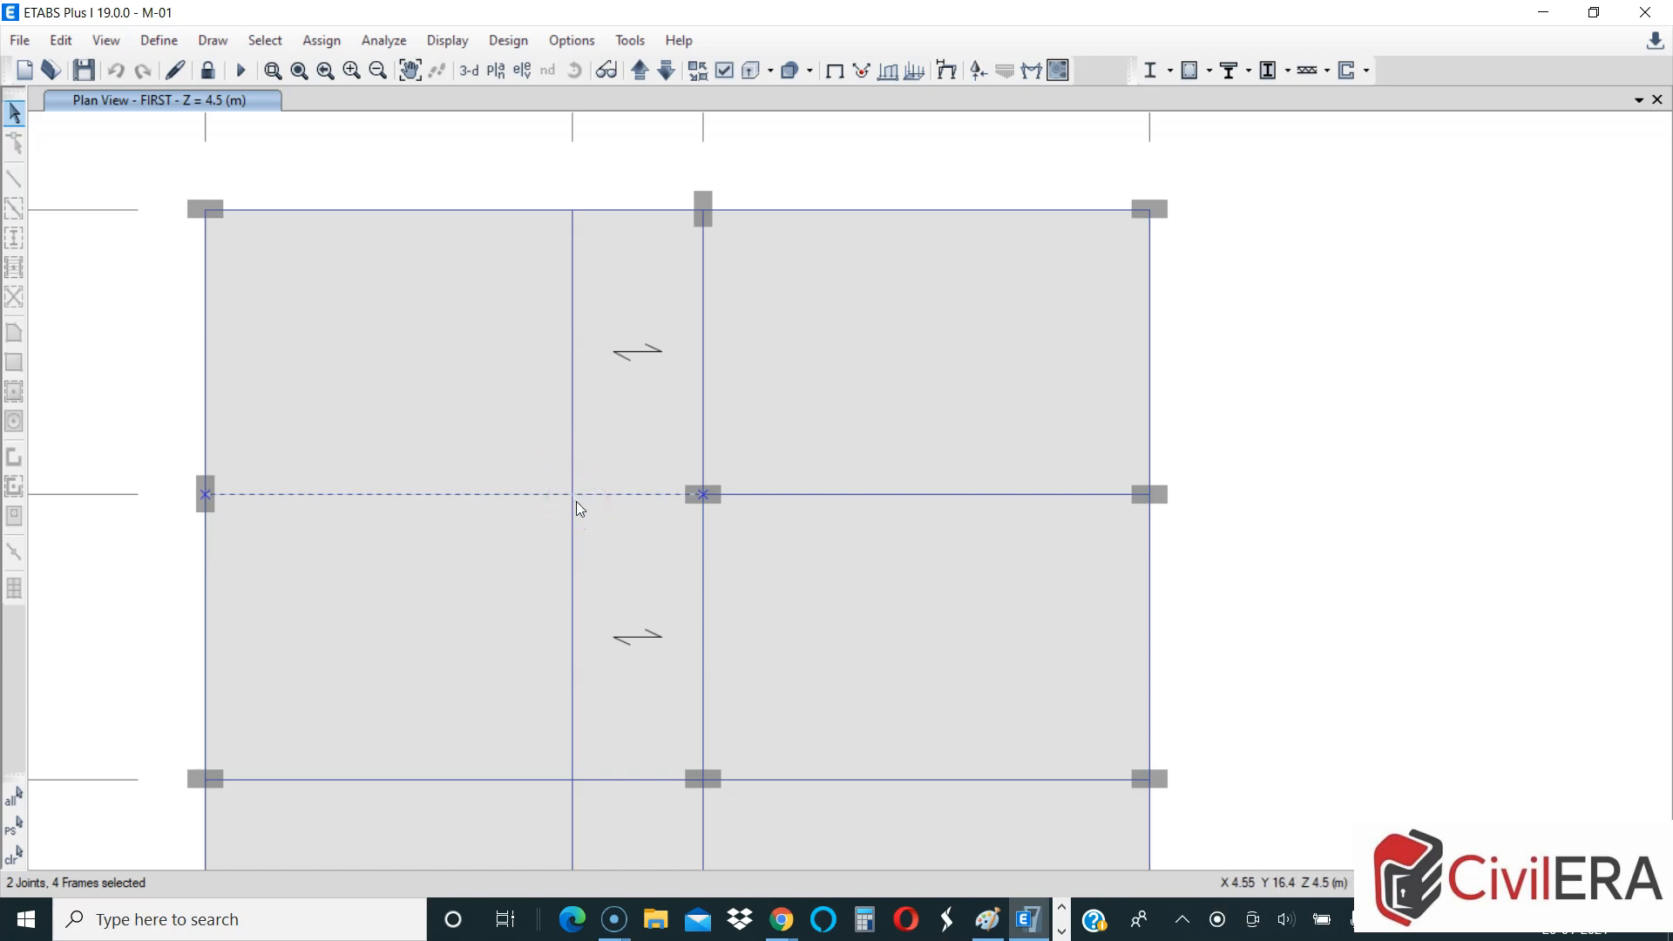
pyautogui.click(545, 497)
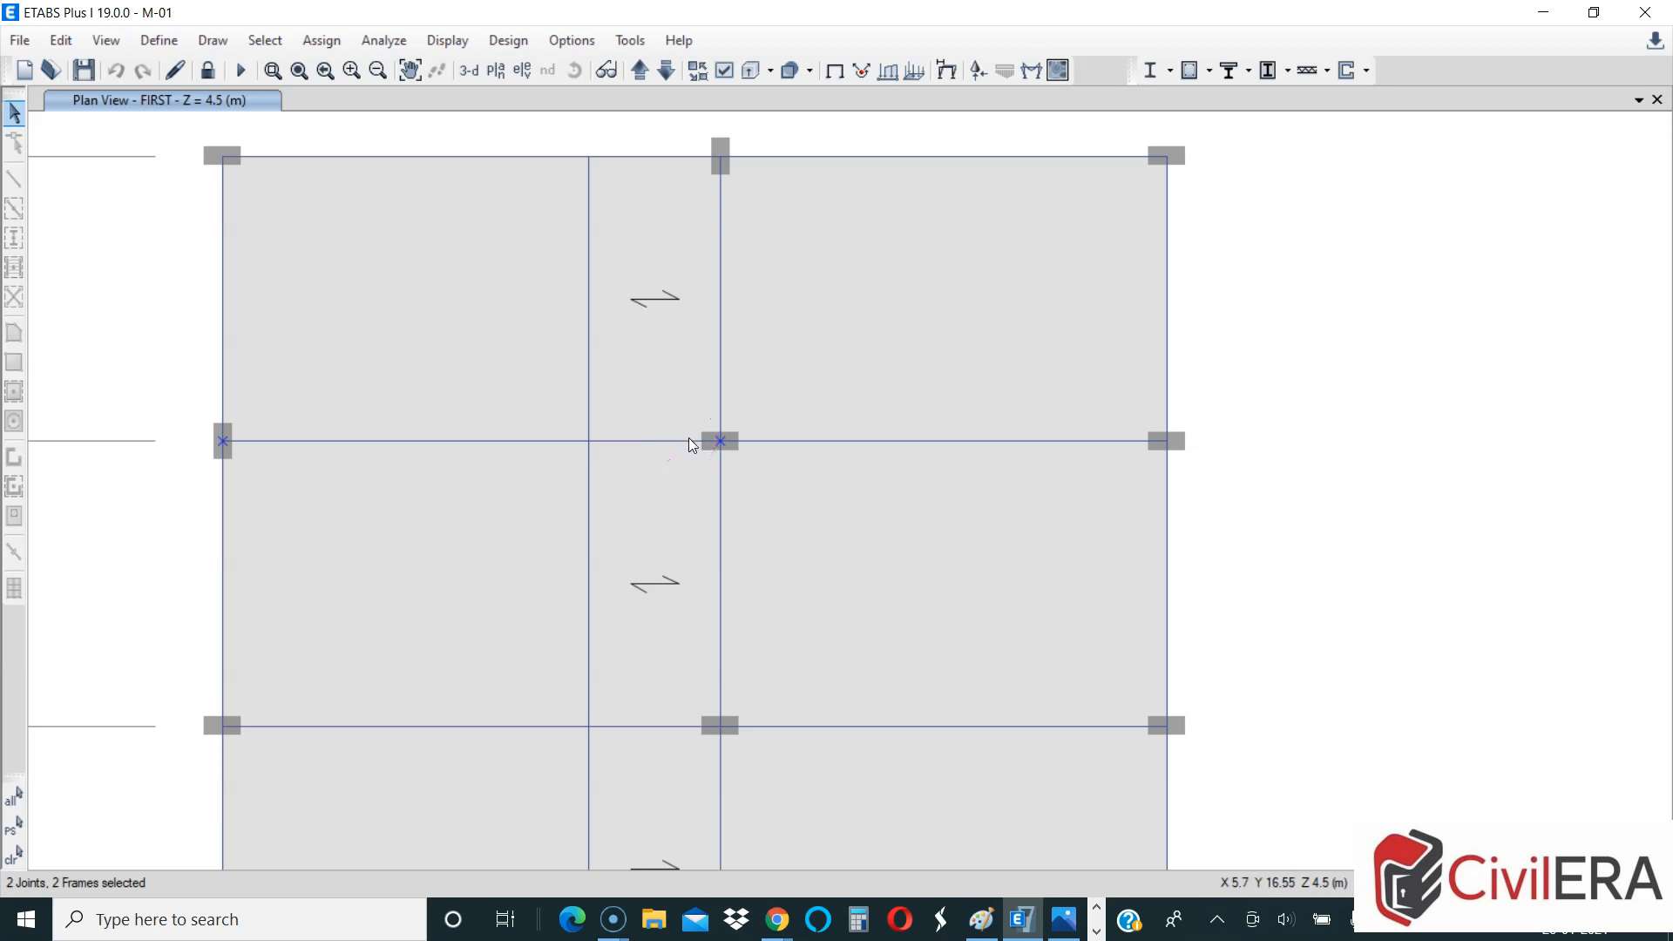
pyautogui.moveTo(690, 446)
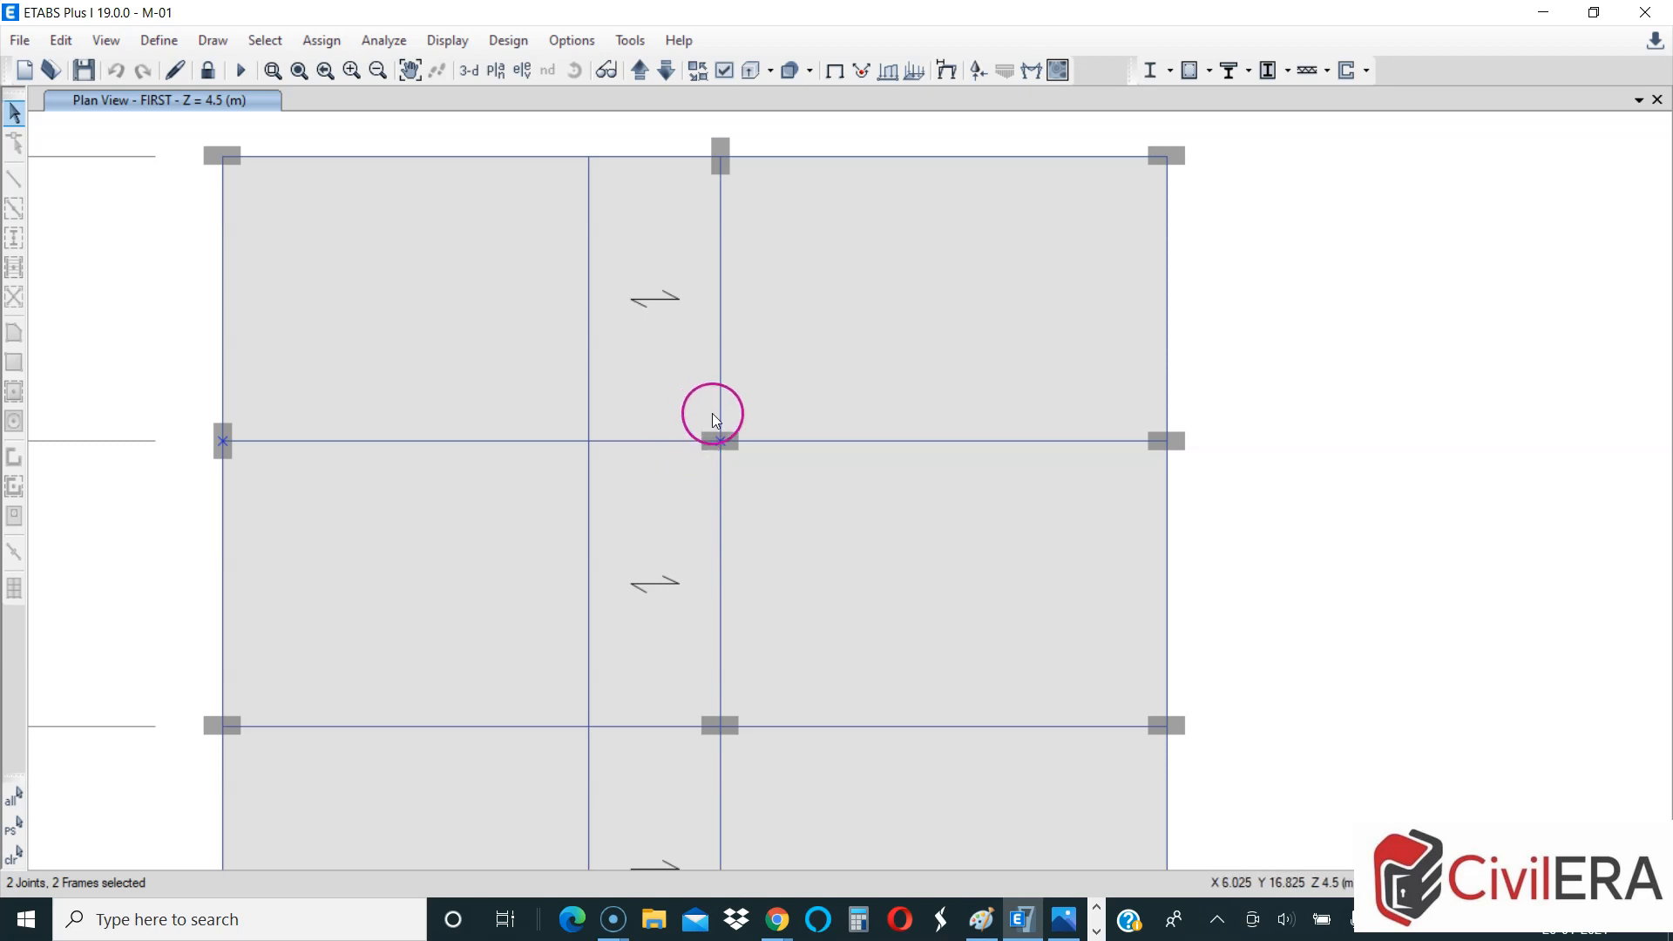
pyautogui.click(720, 441)
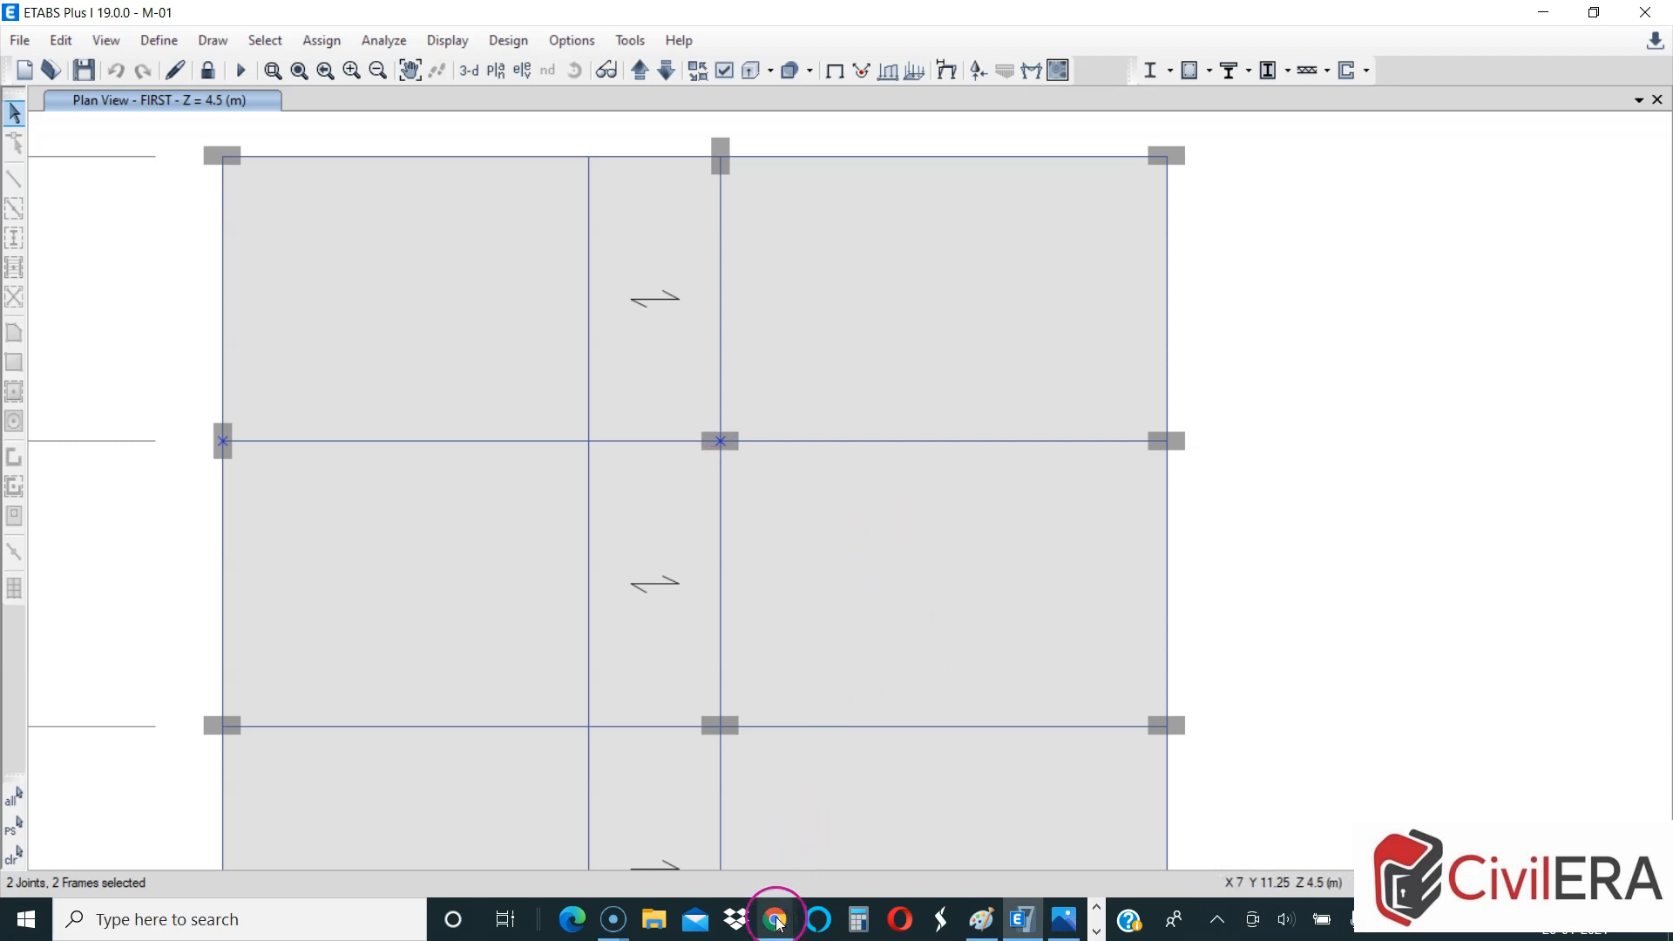
# Step: Scroll the CivilEra post to section 4's B1/B2 stiffness figure, then move to the whiteboard
pyautogui.click(776, 919)
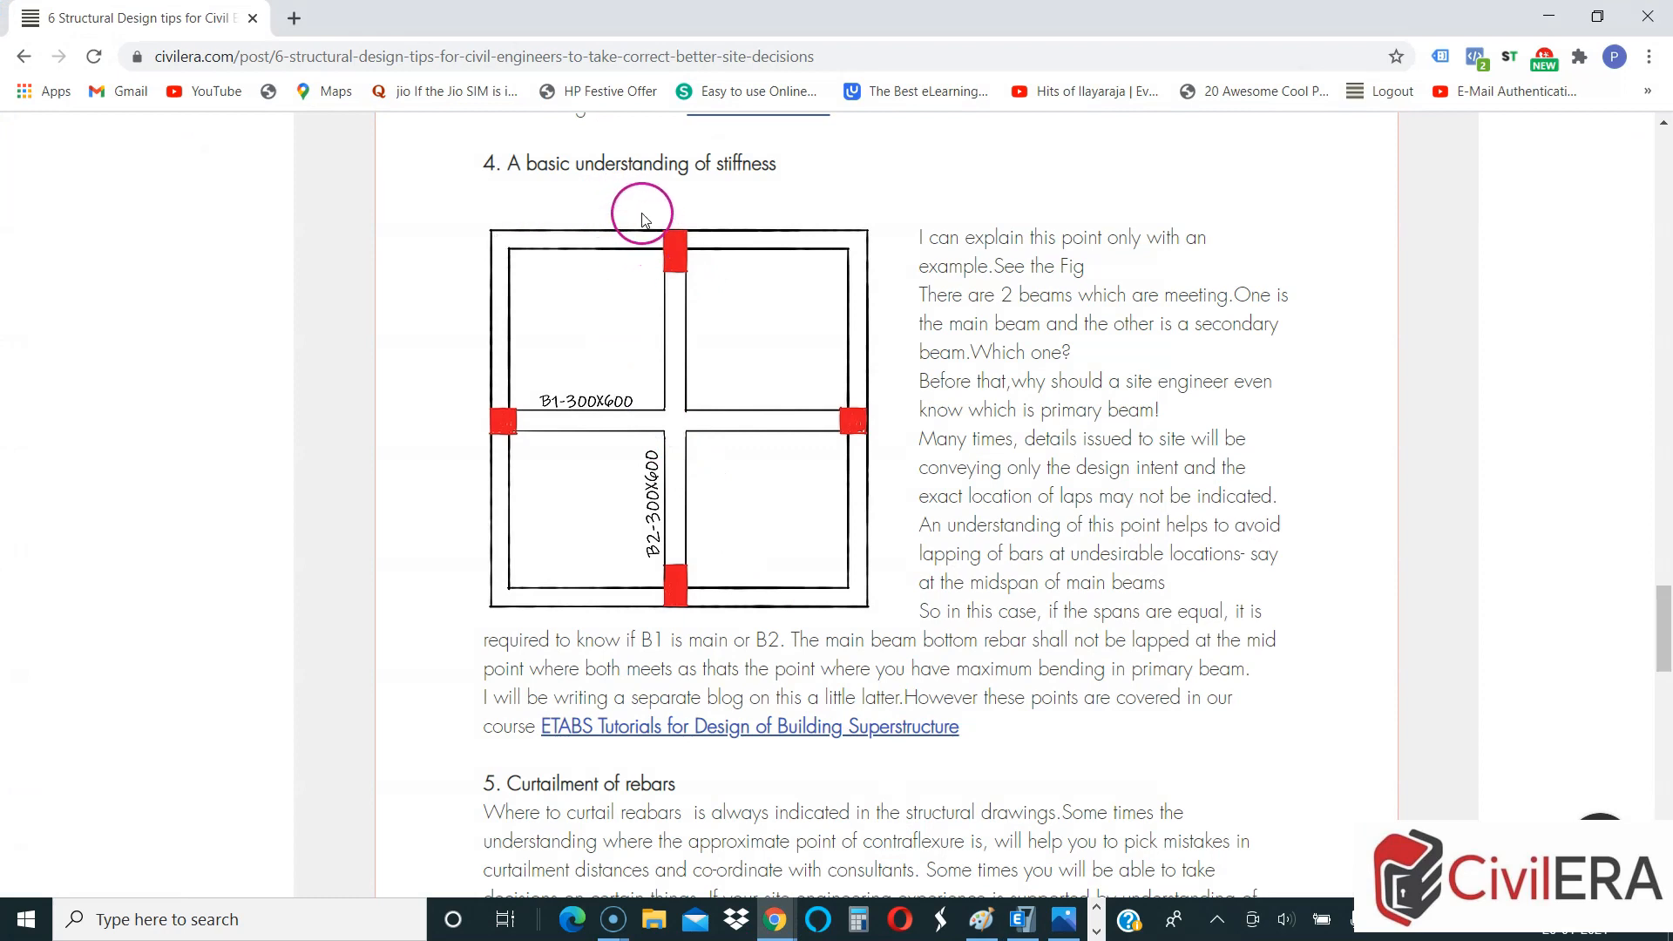
pyautogui.moveTo(1016, 298)
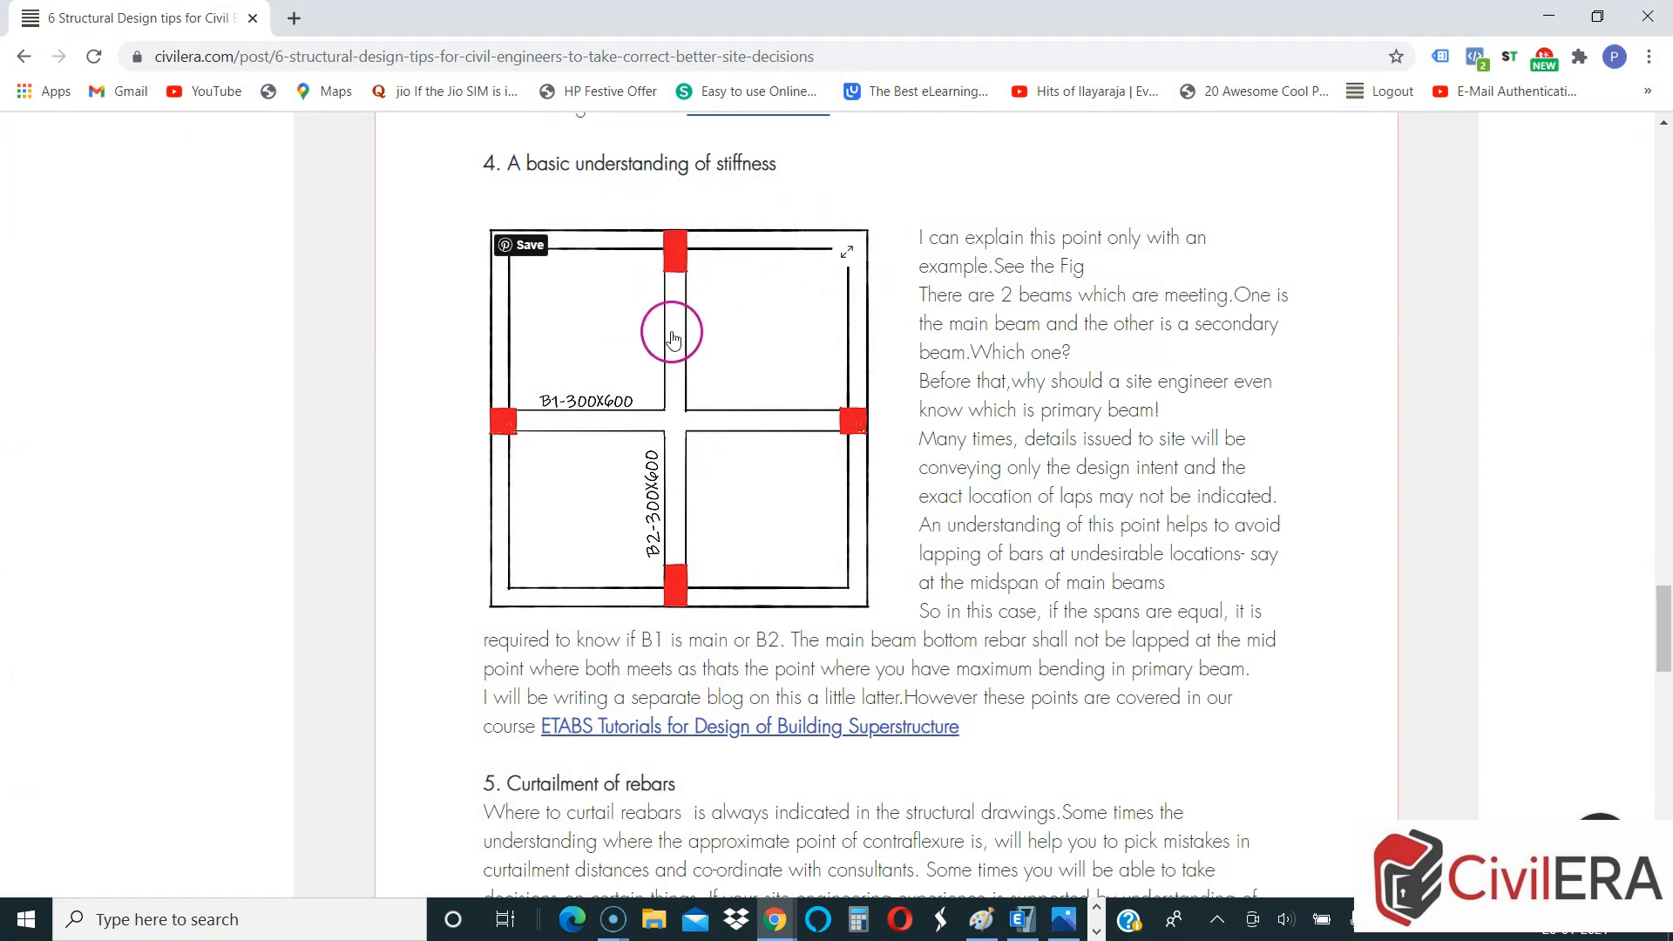
pyautogui.moveTo(1067, 504)
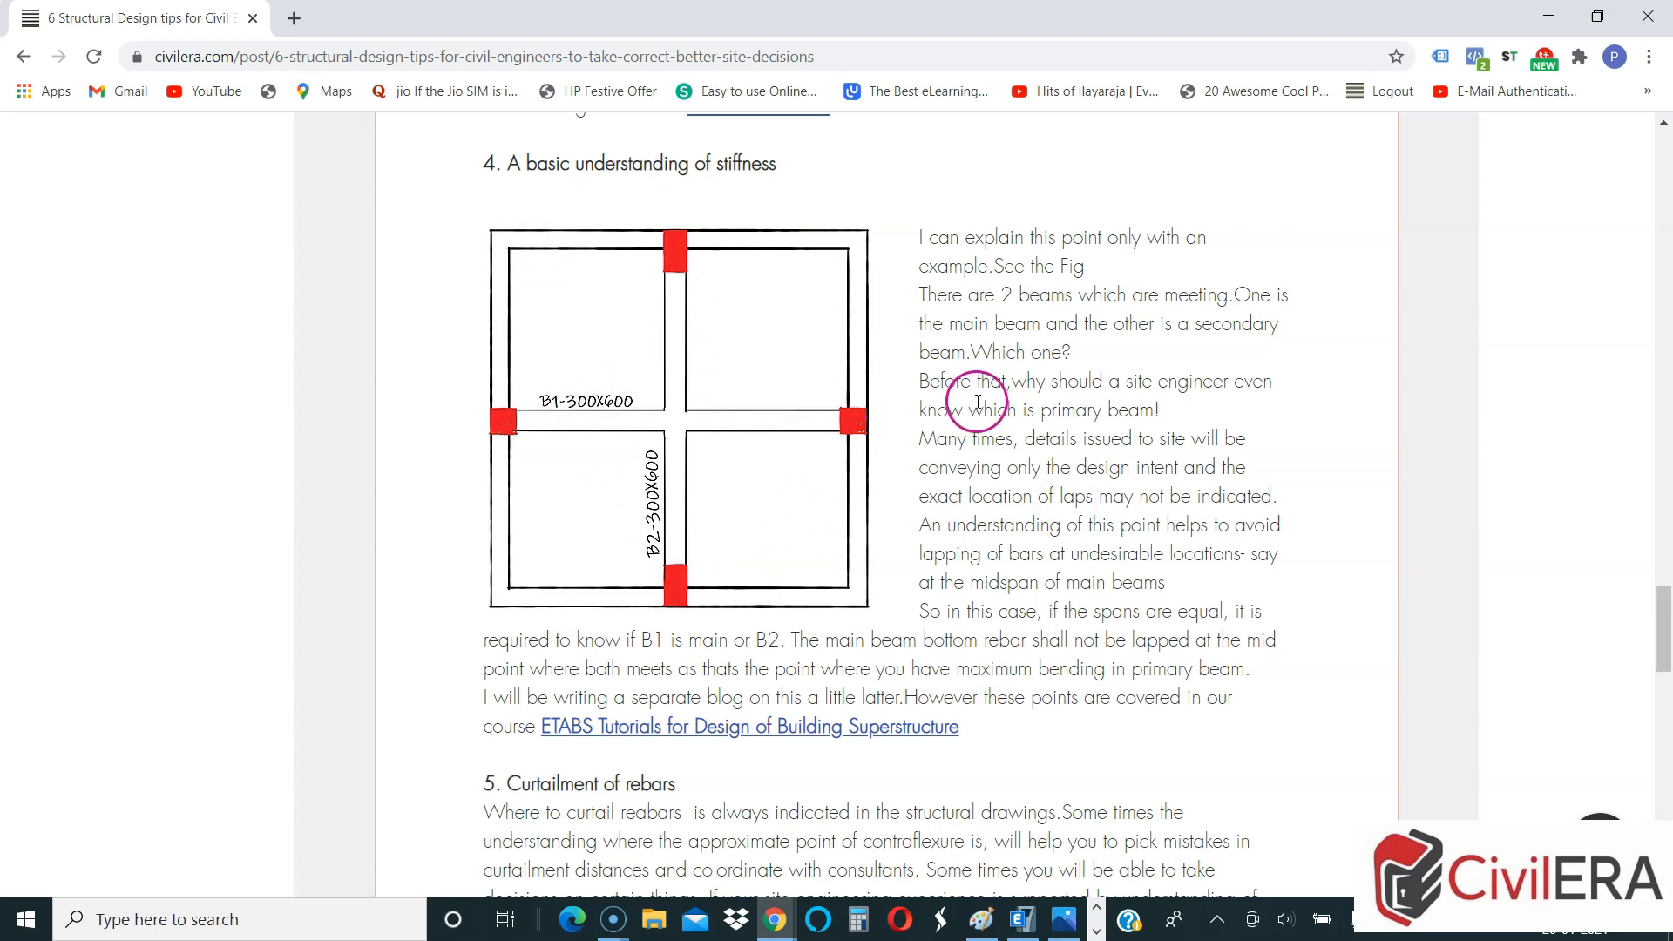
pyautogui.moveTo(751, 417)
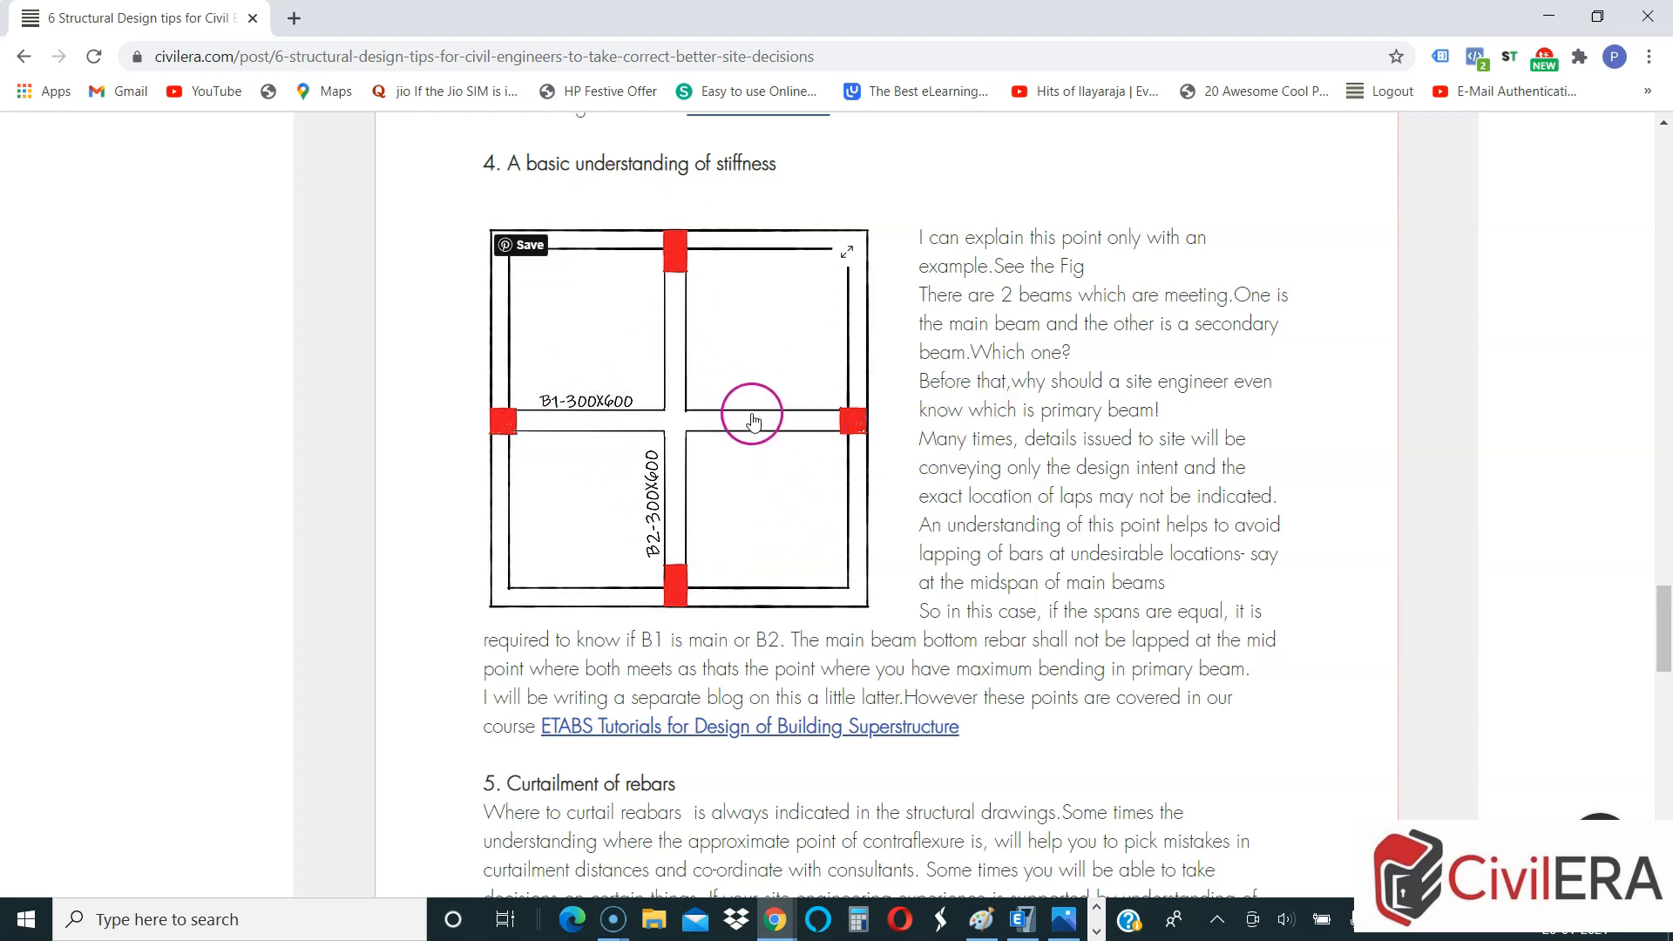
pyautogui.scroll(-3)
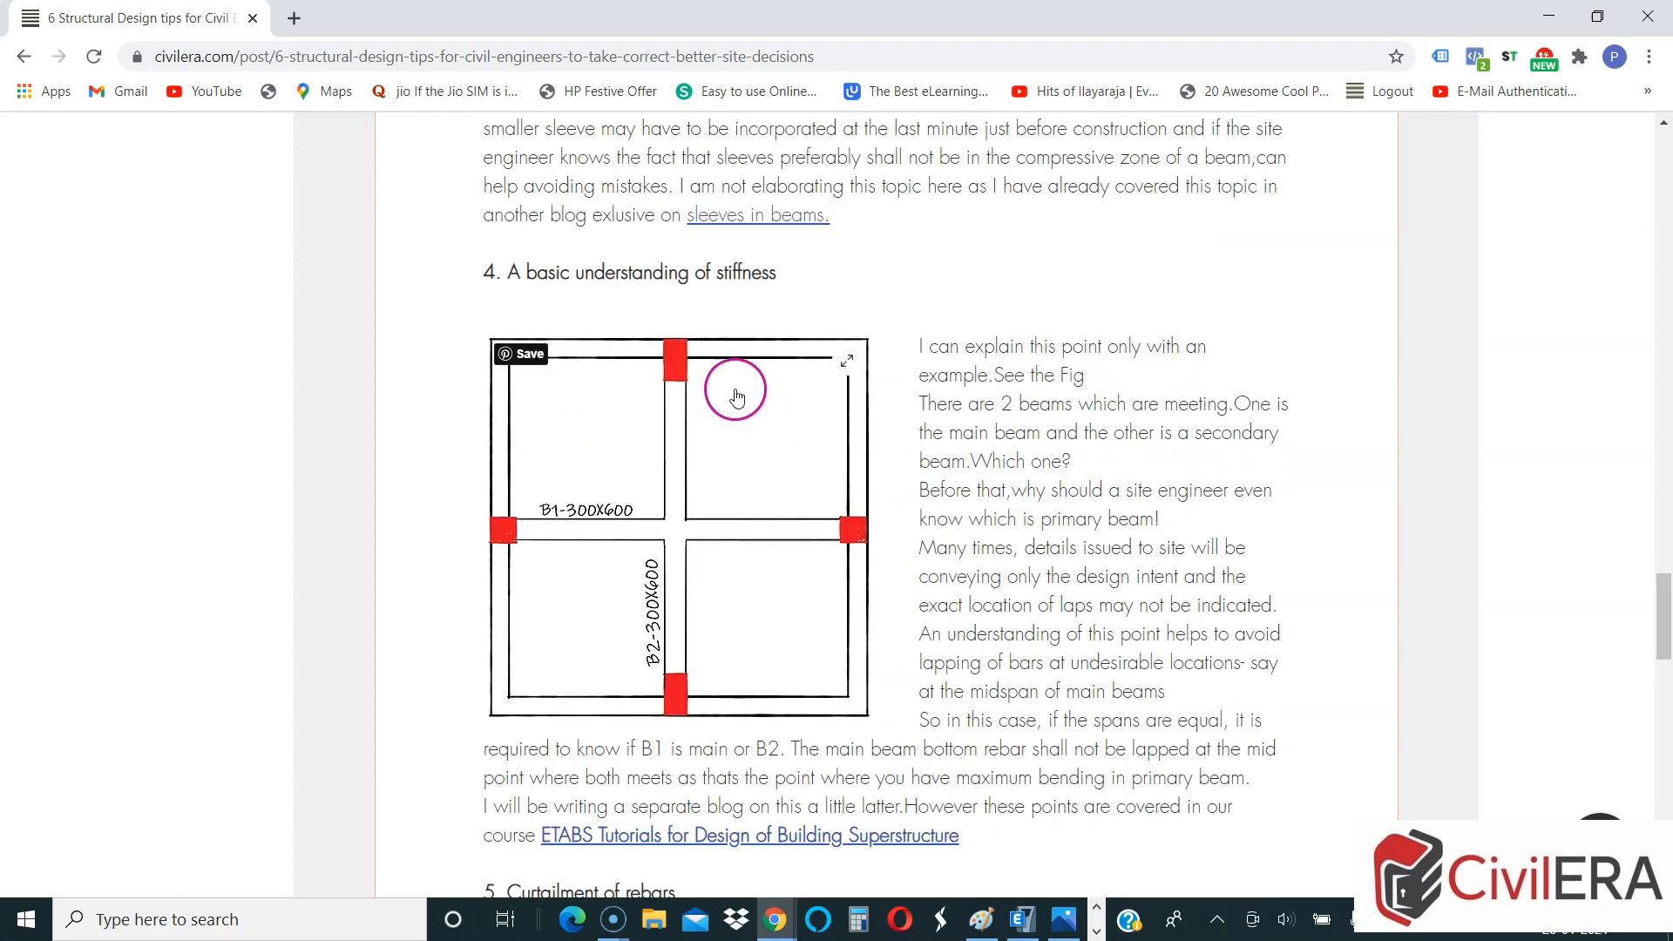
pyautogui.scroll(-3)
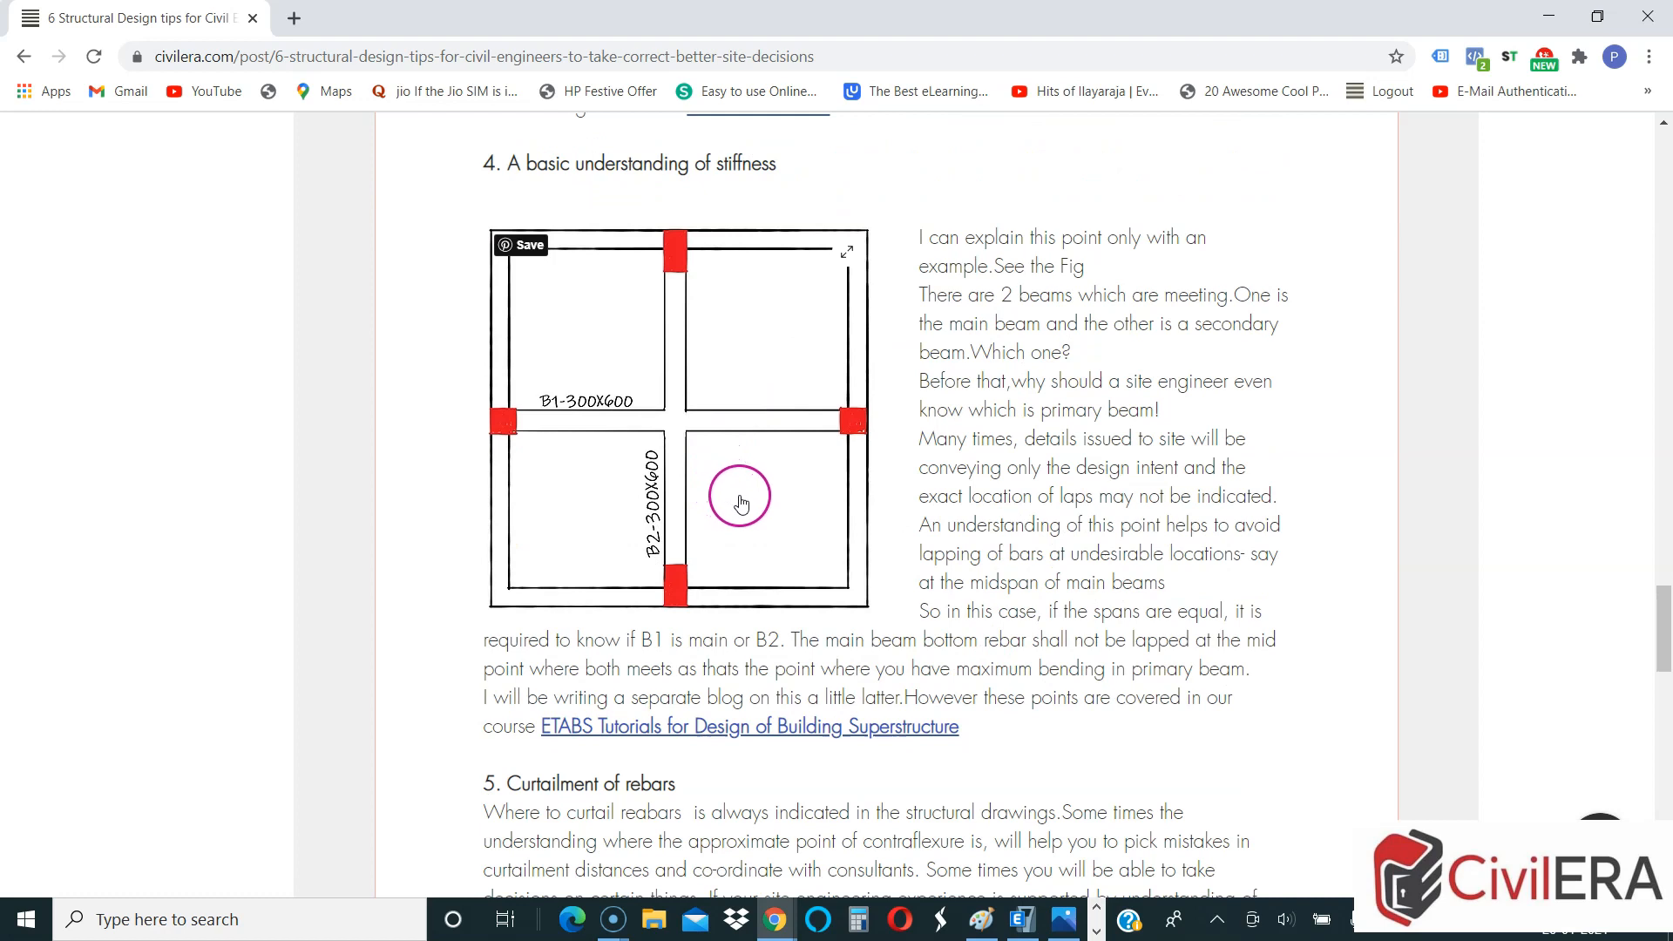
pyautogui.moveTo(752, 507)
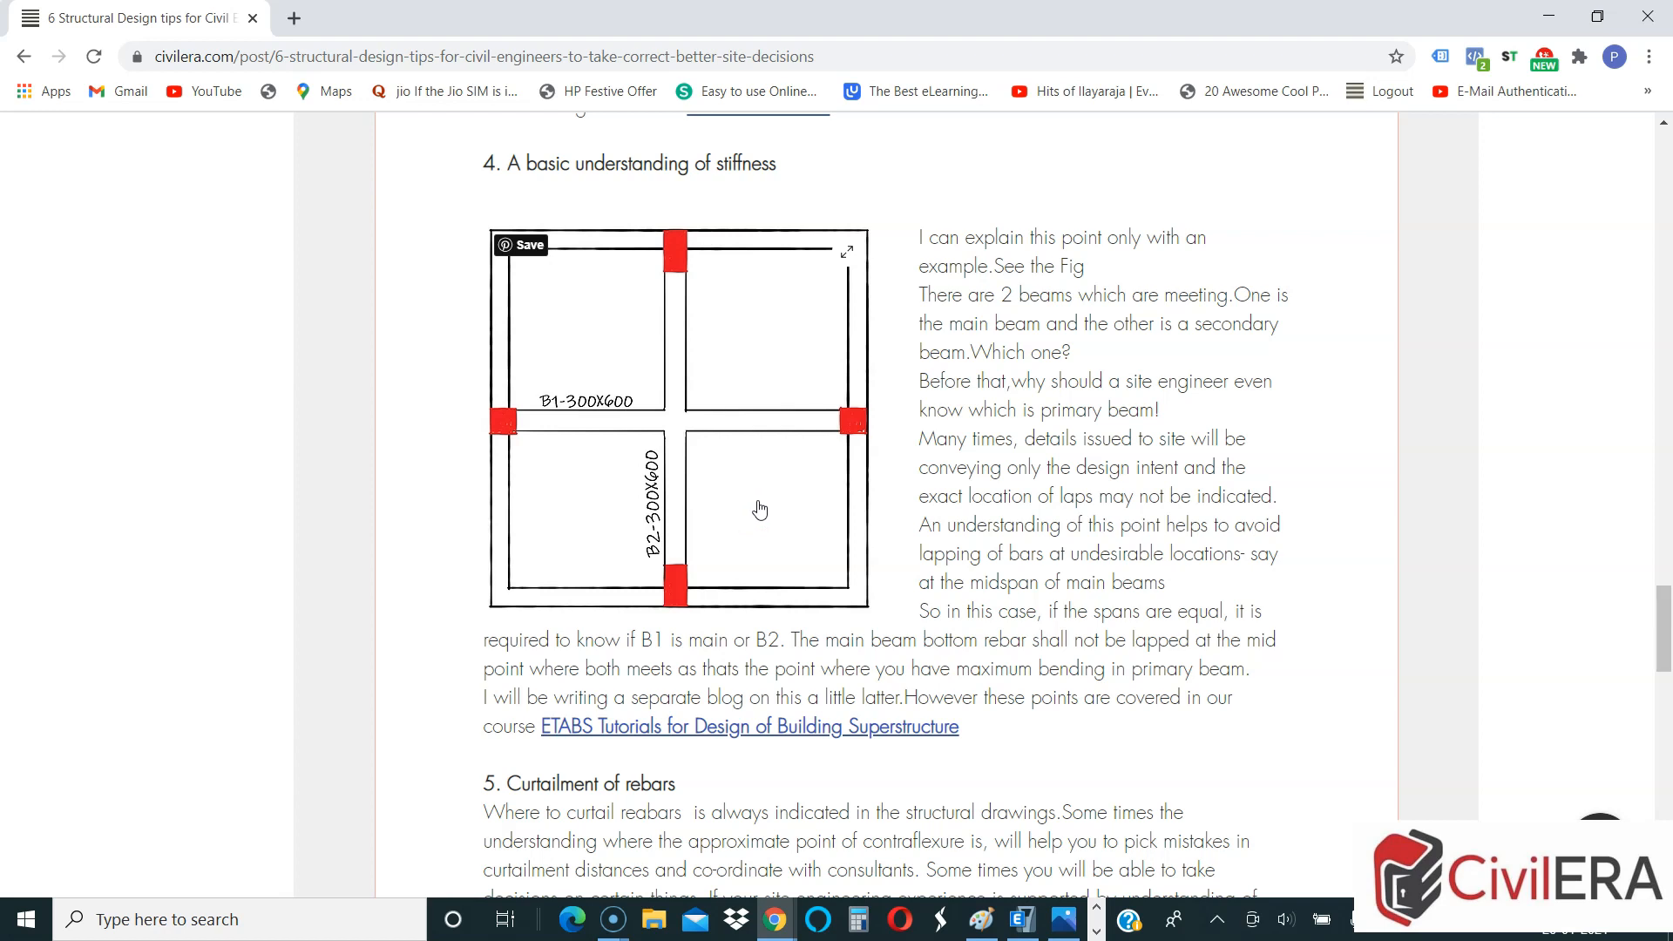
pyautogui.click(754, 502)
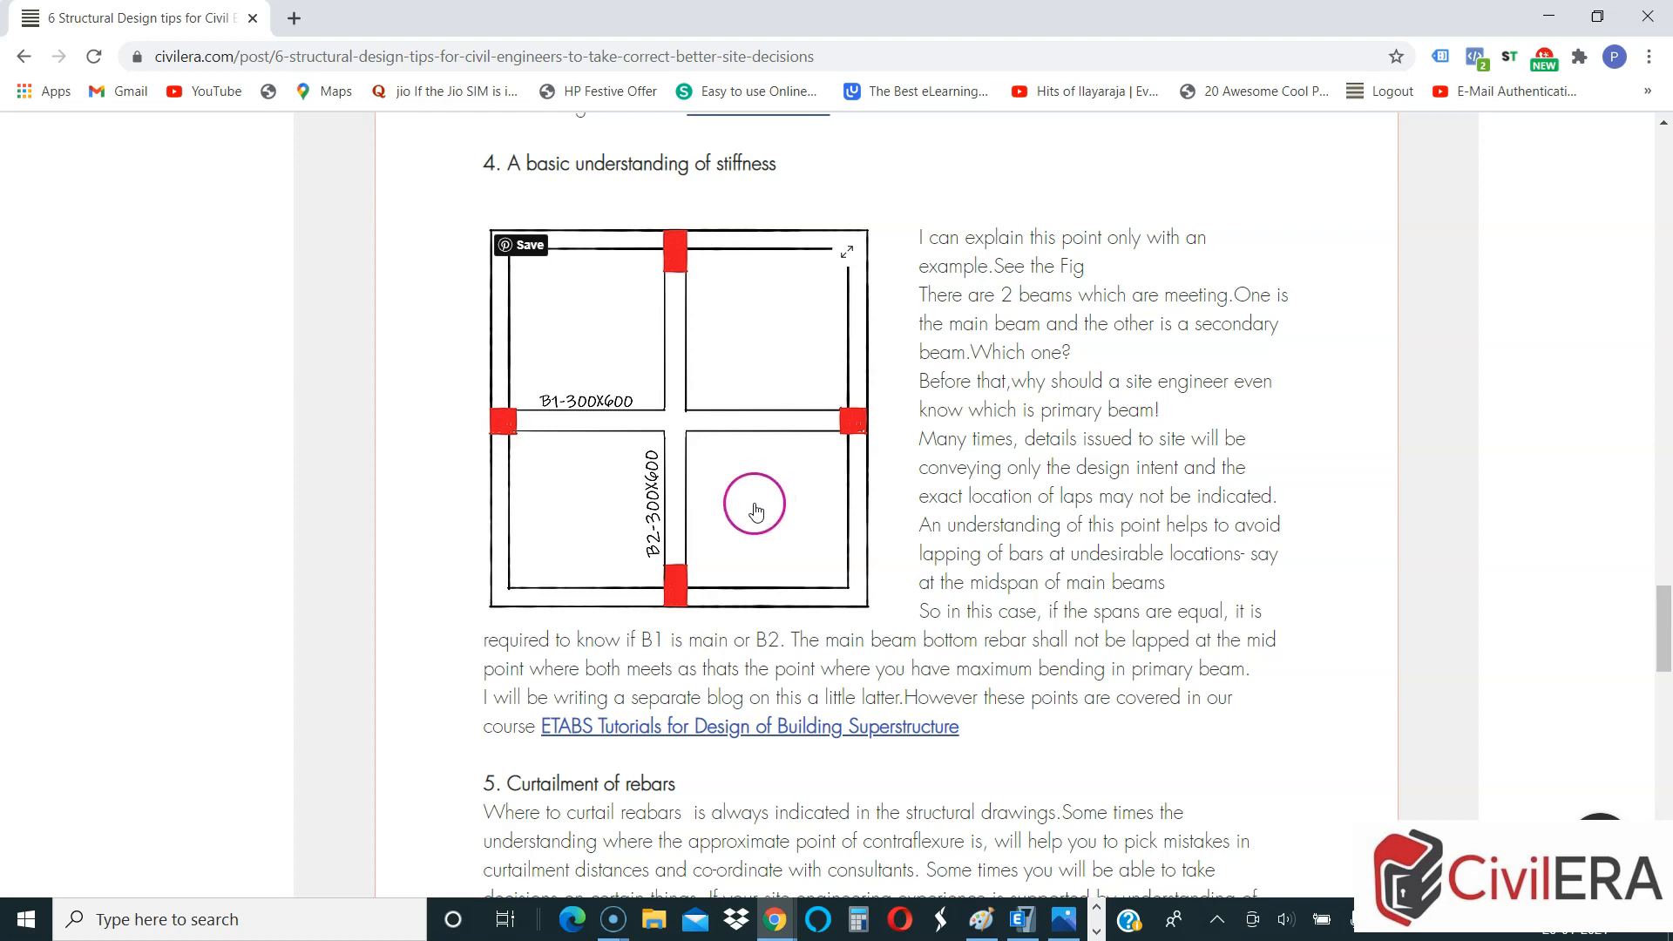
pyautogui.moveTo(502, 427)
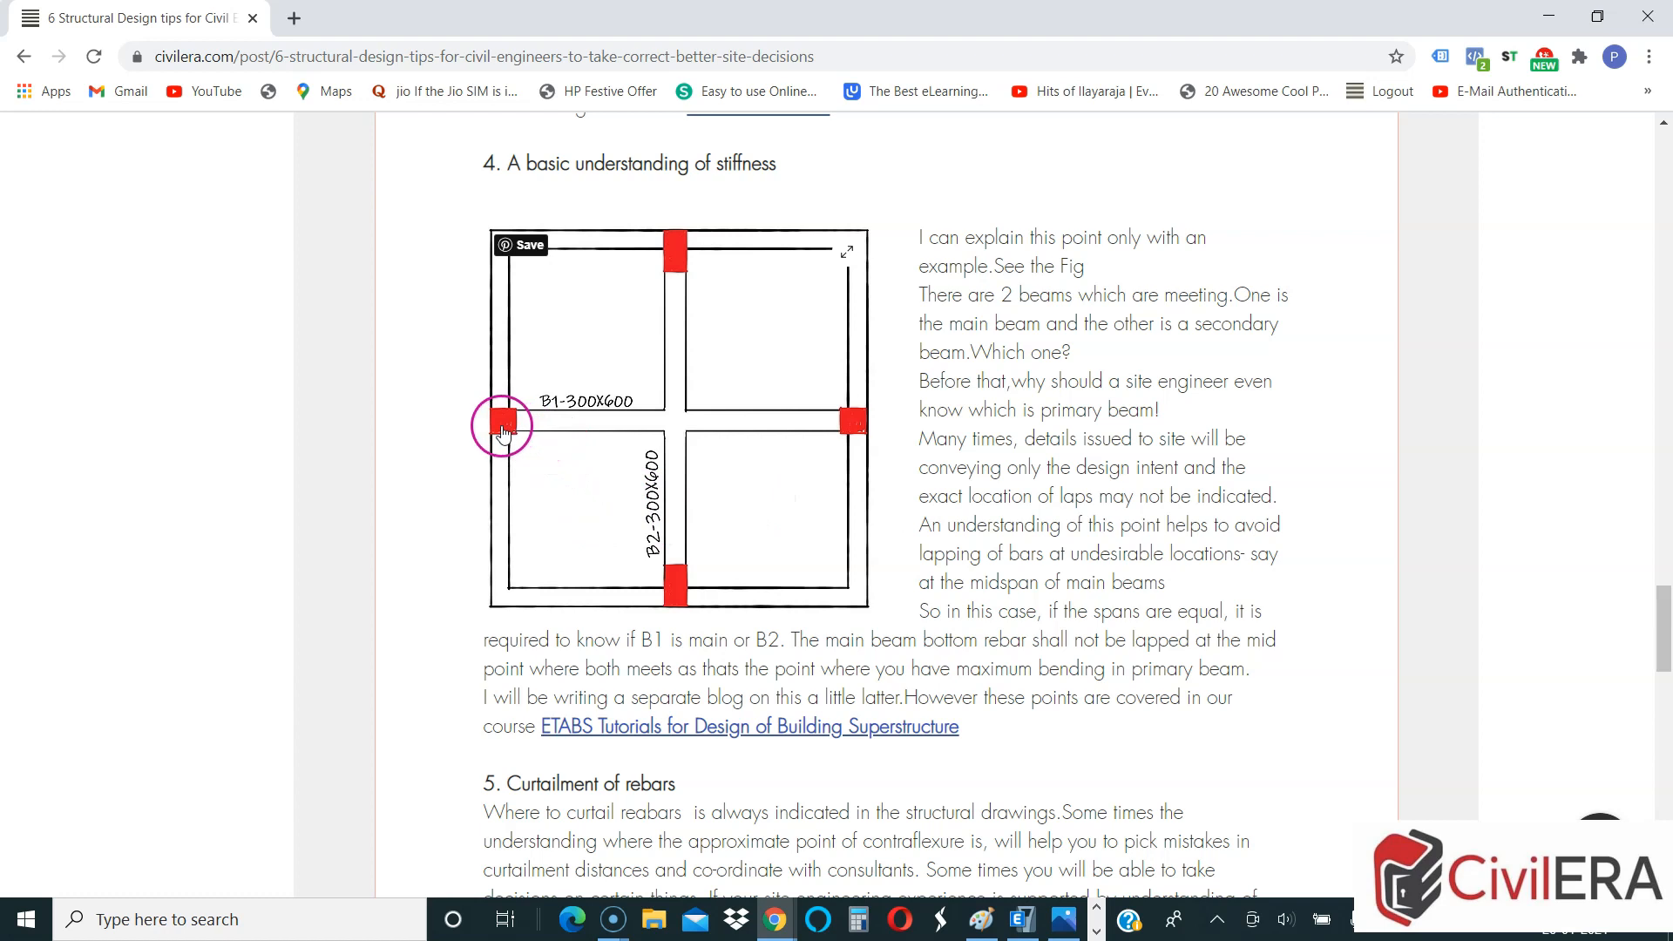
pyautogui.moveTo(684, 326)
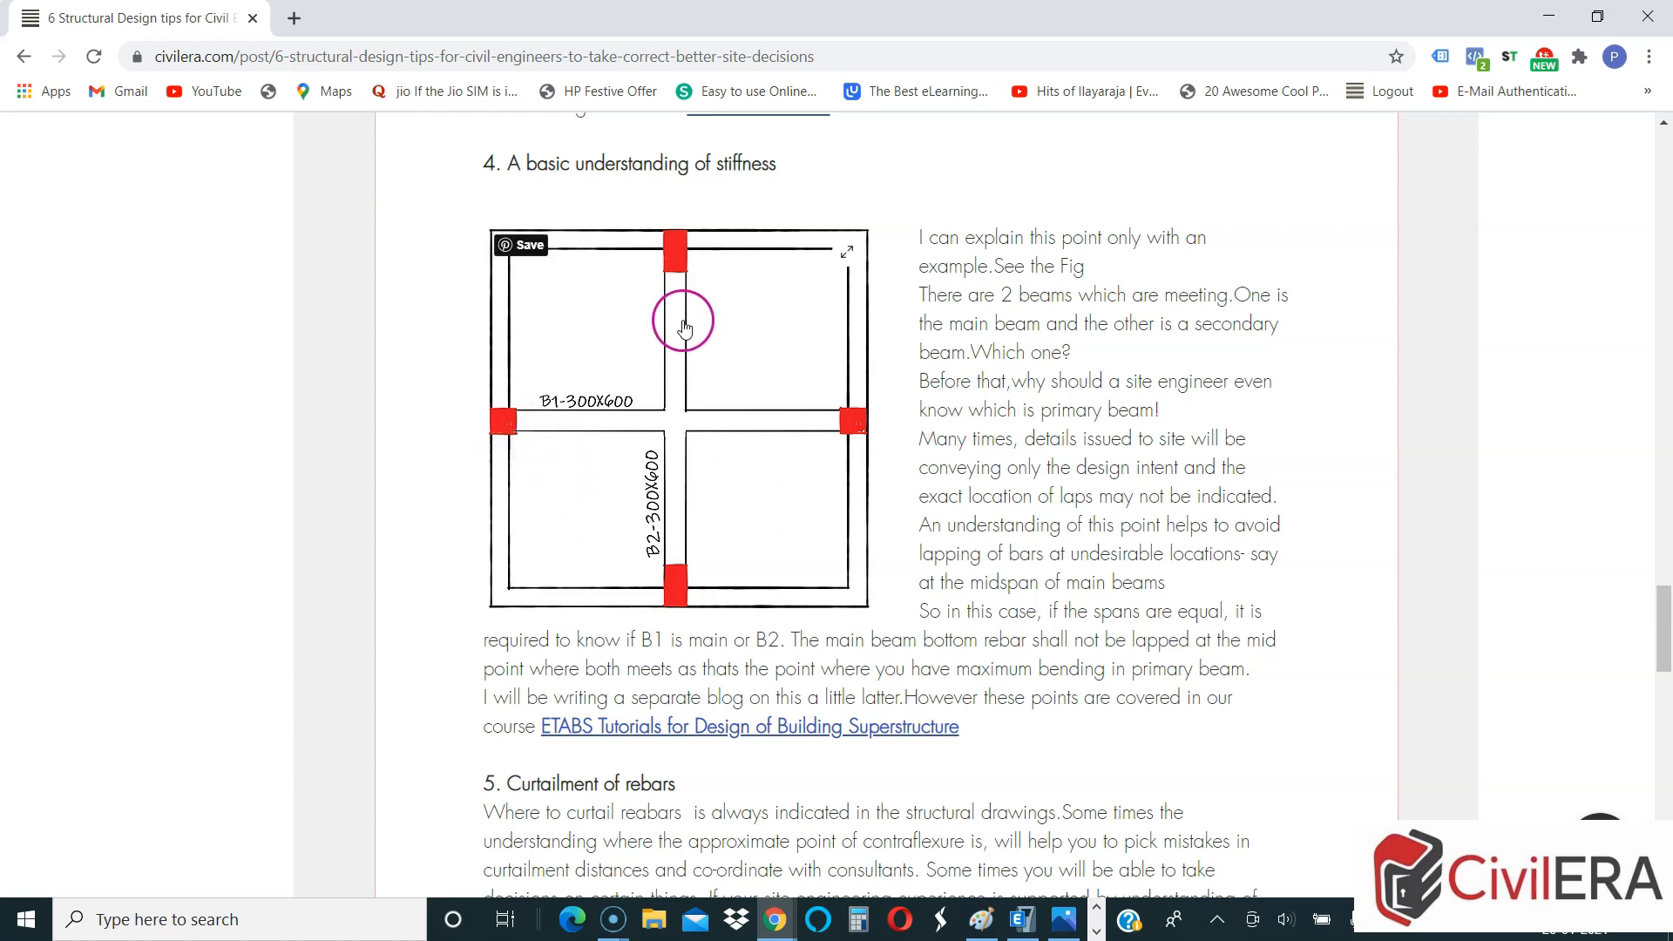
pyautogui.moveTo(664, 545)
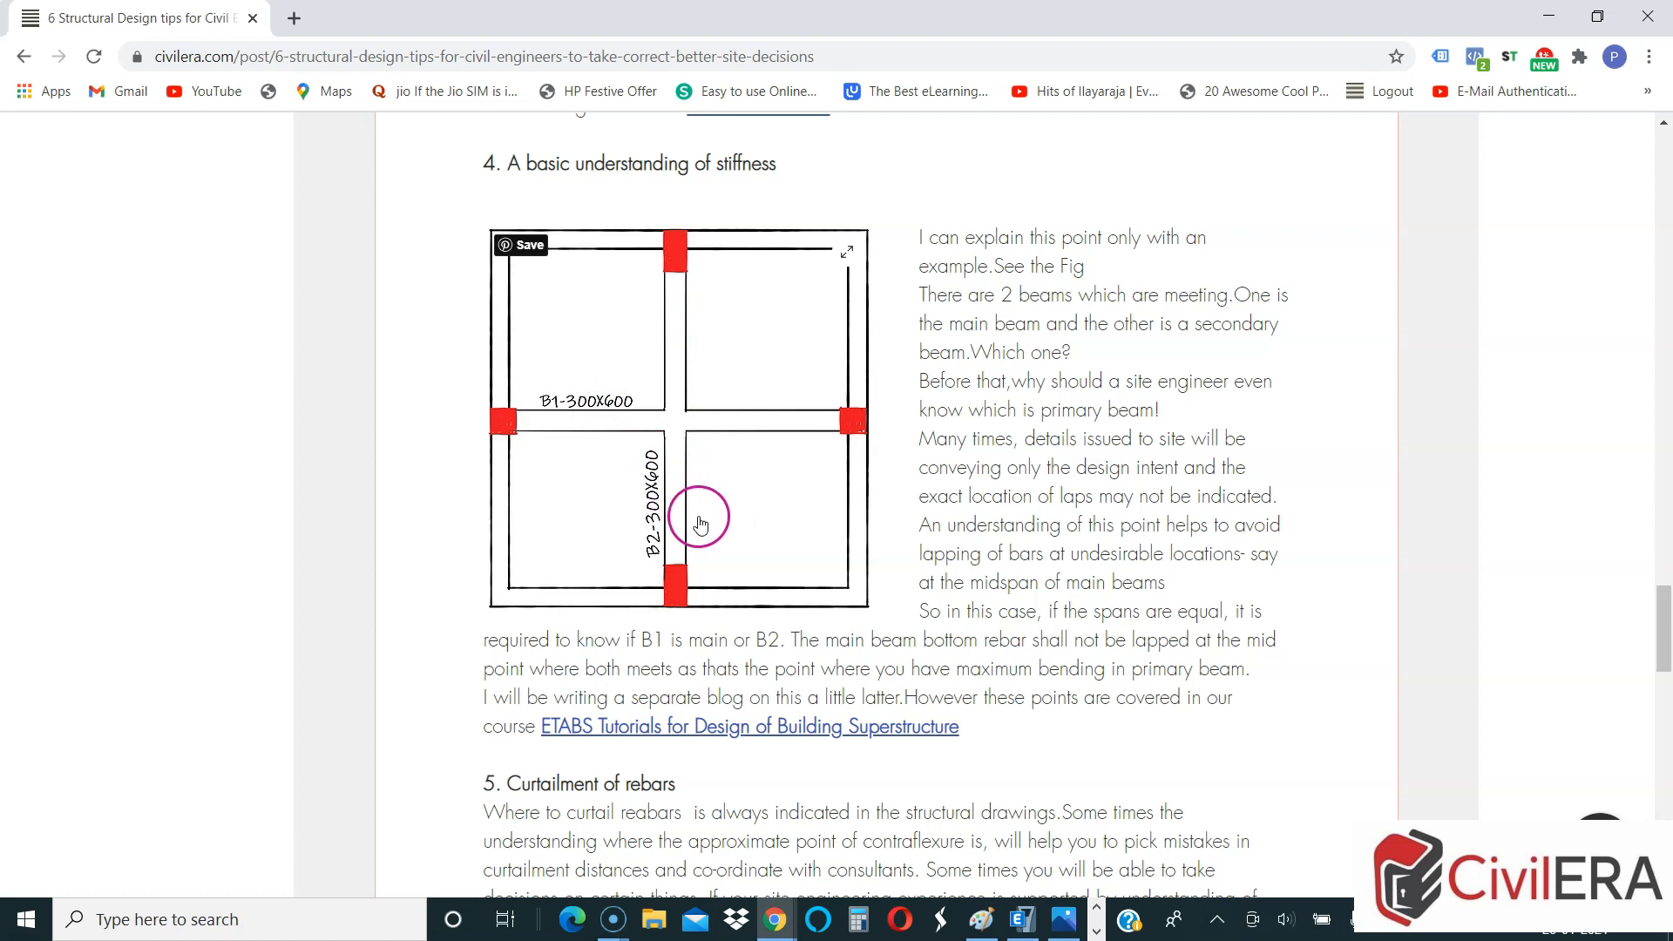
pyautogui.moveTo(702, 546)
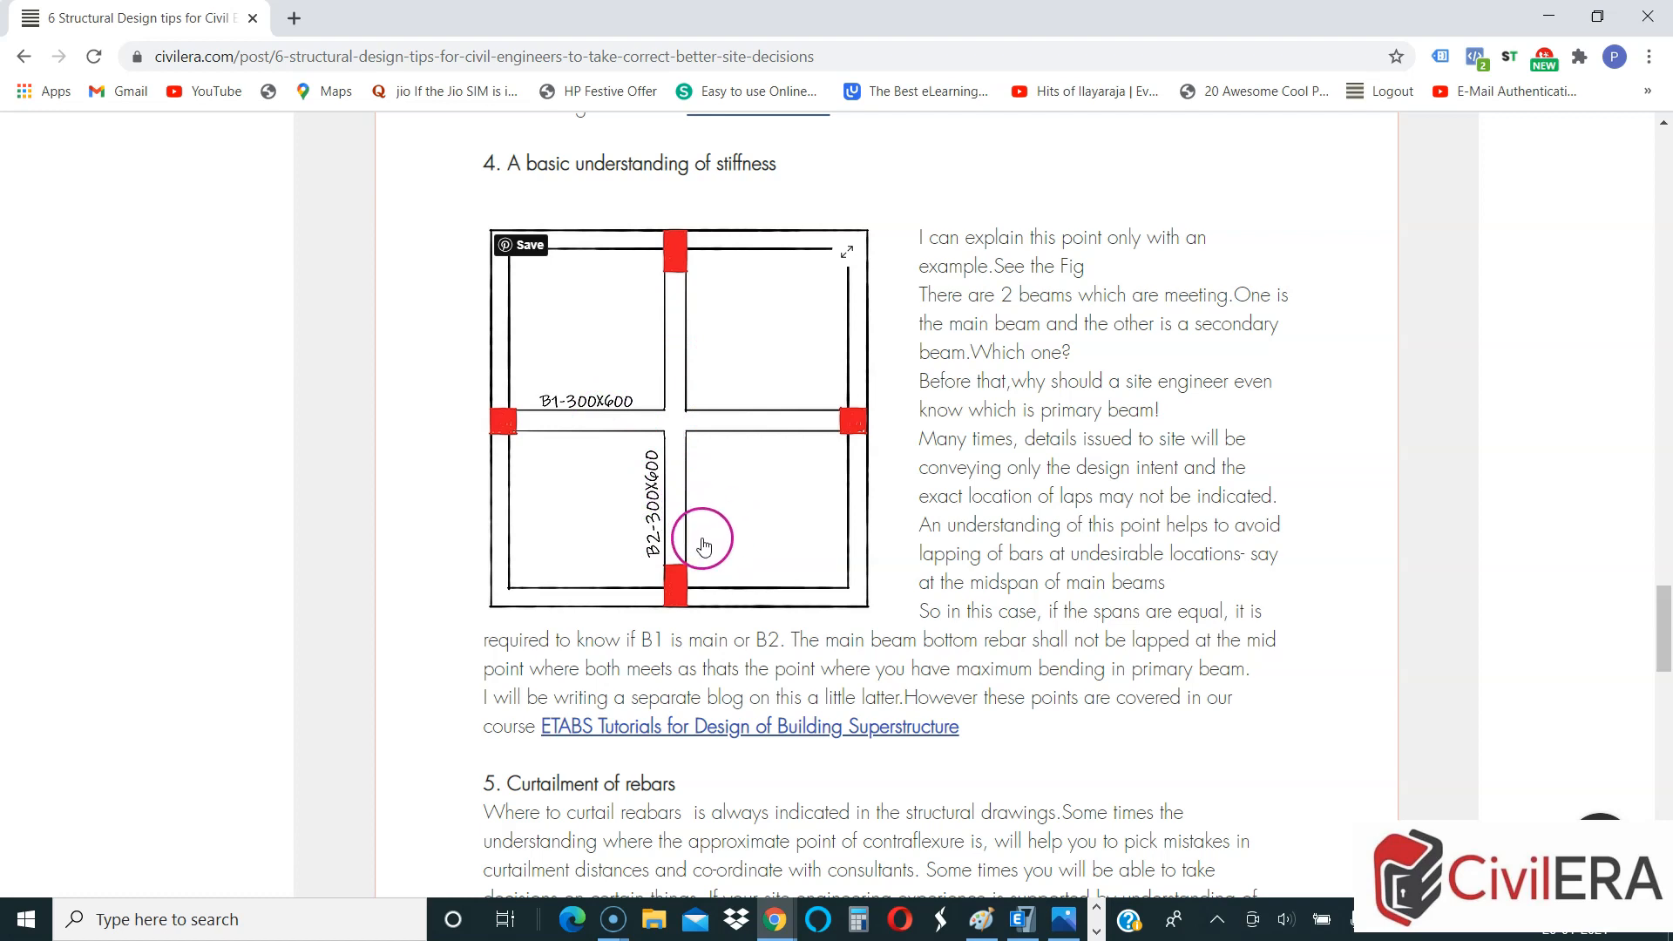
pyautogui.moveTo(743, 552)
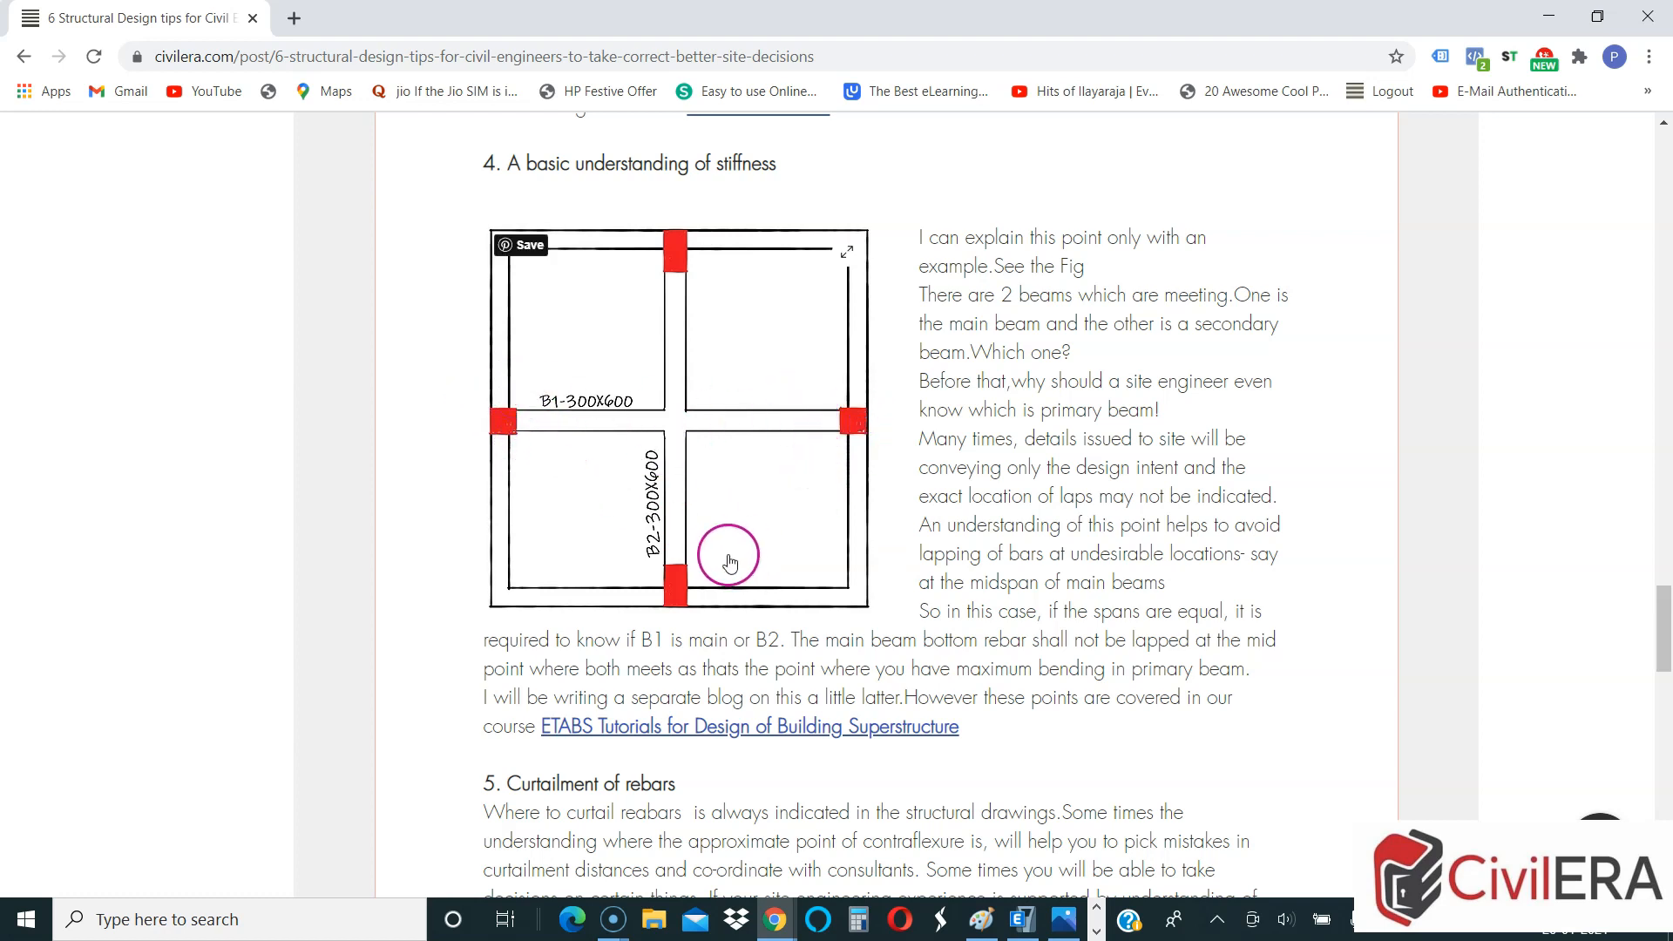
pyautogui.moveTo(682, 260)
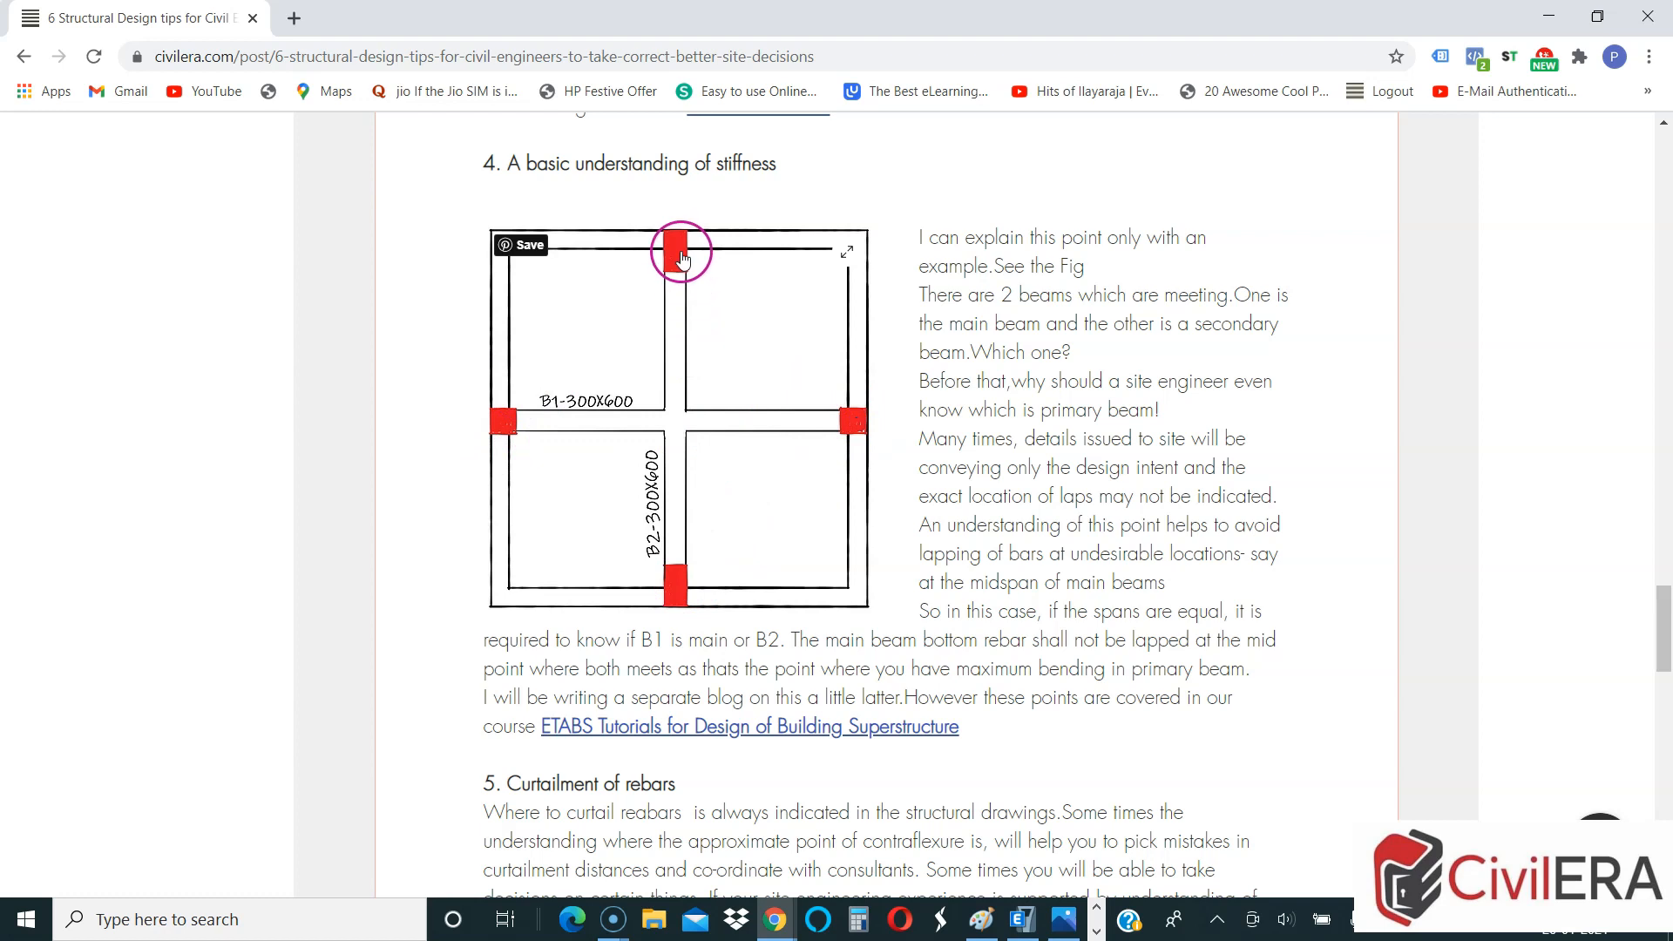
pyautogui.moveTo(512, 438)
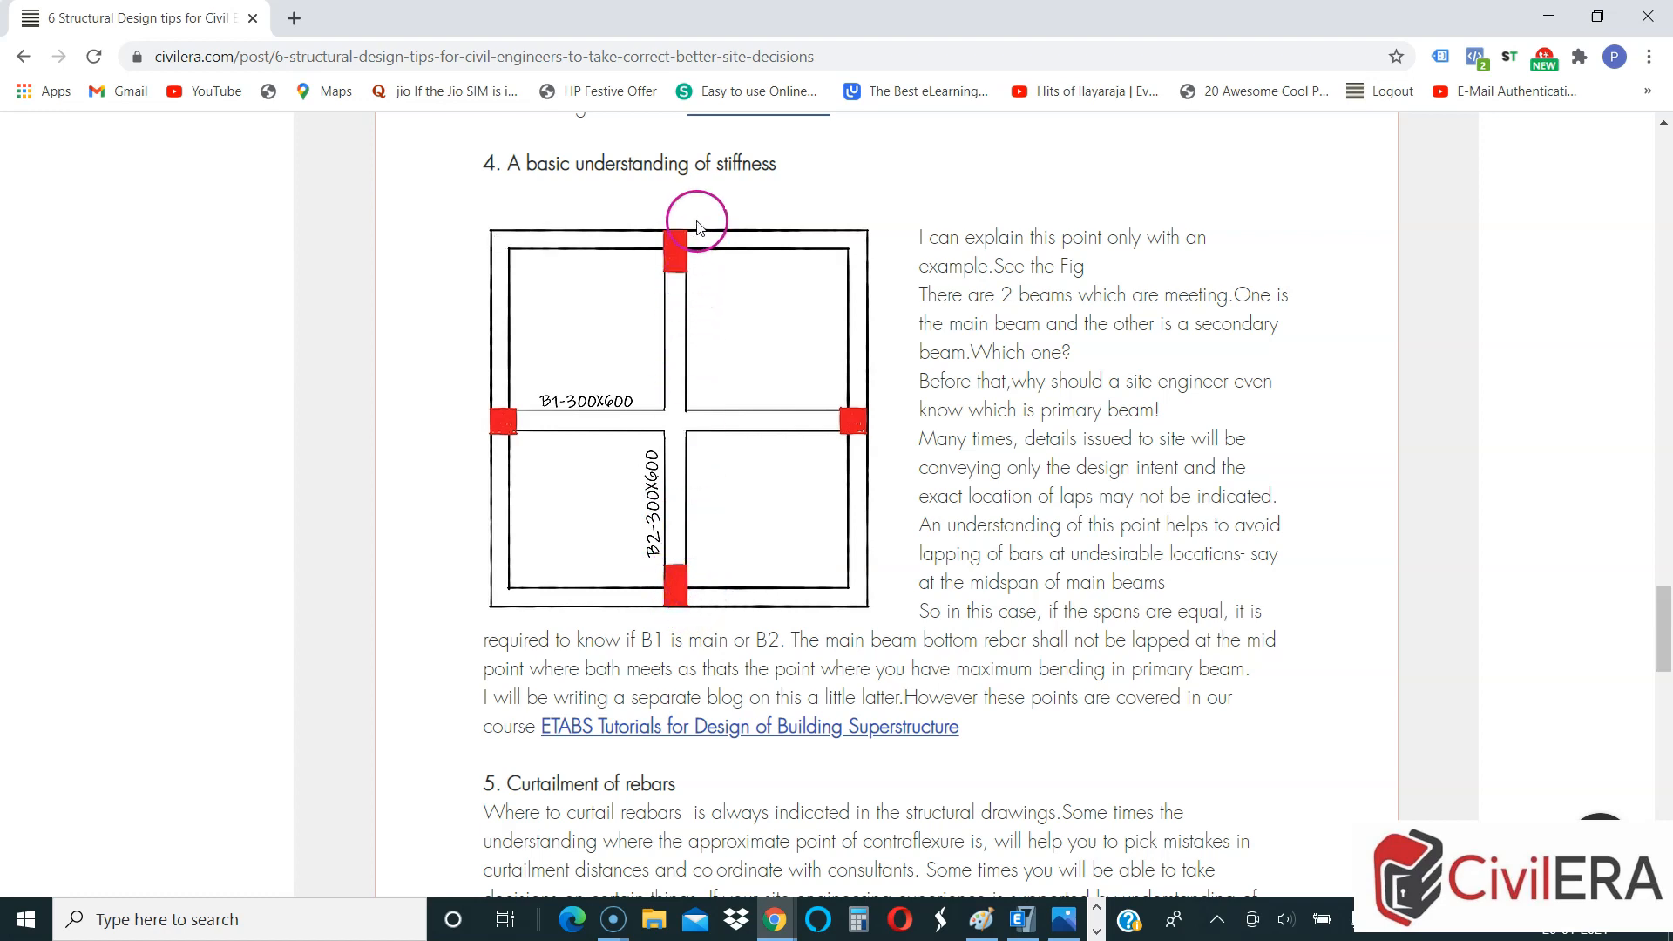
pyautogui.moveTo(697, 361)
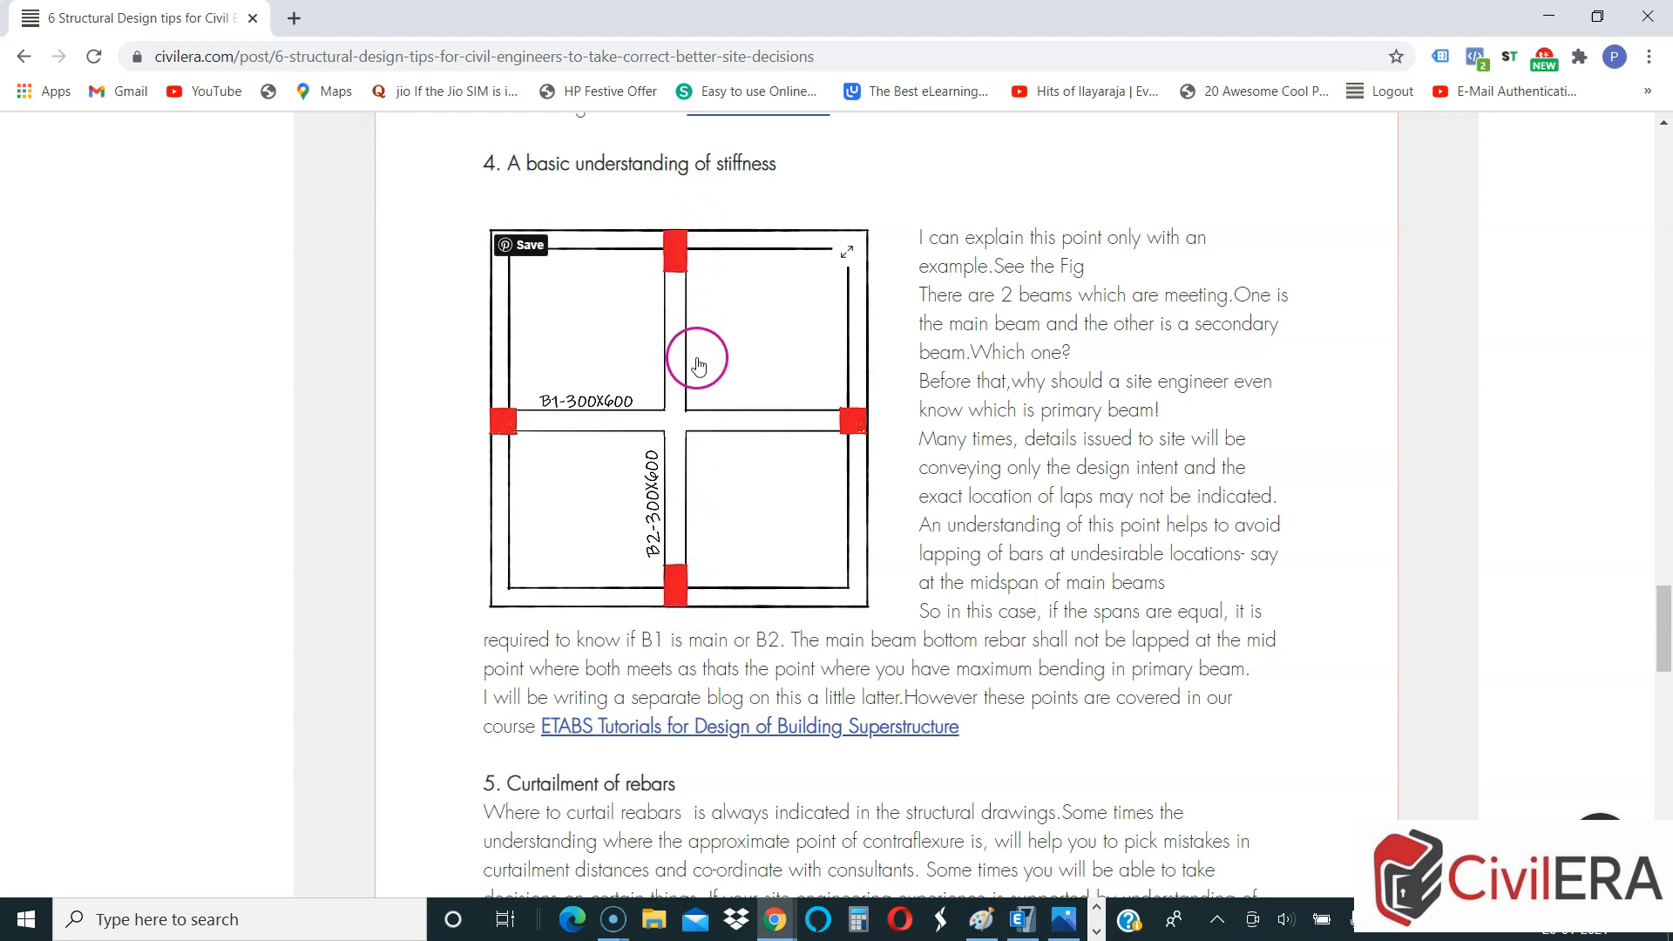
pyautogui.moveTo(663, 236)
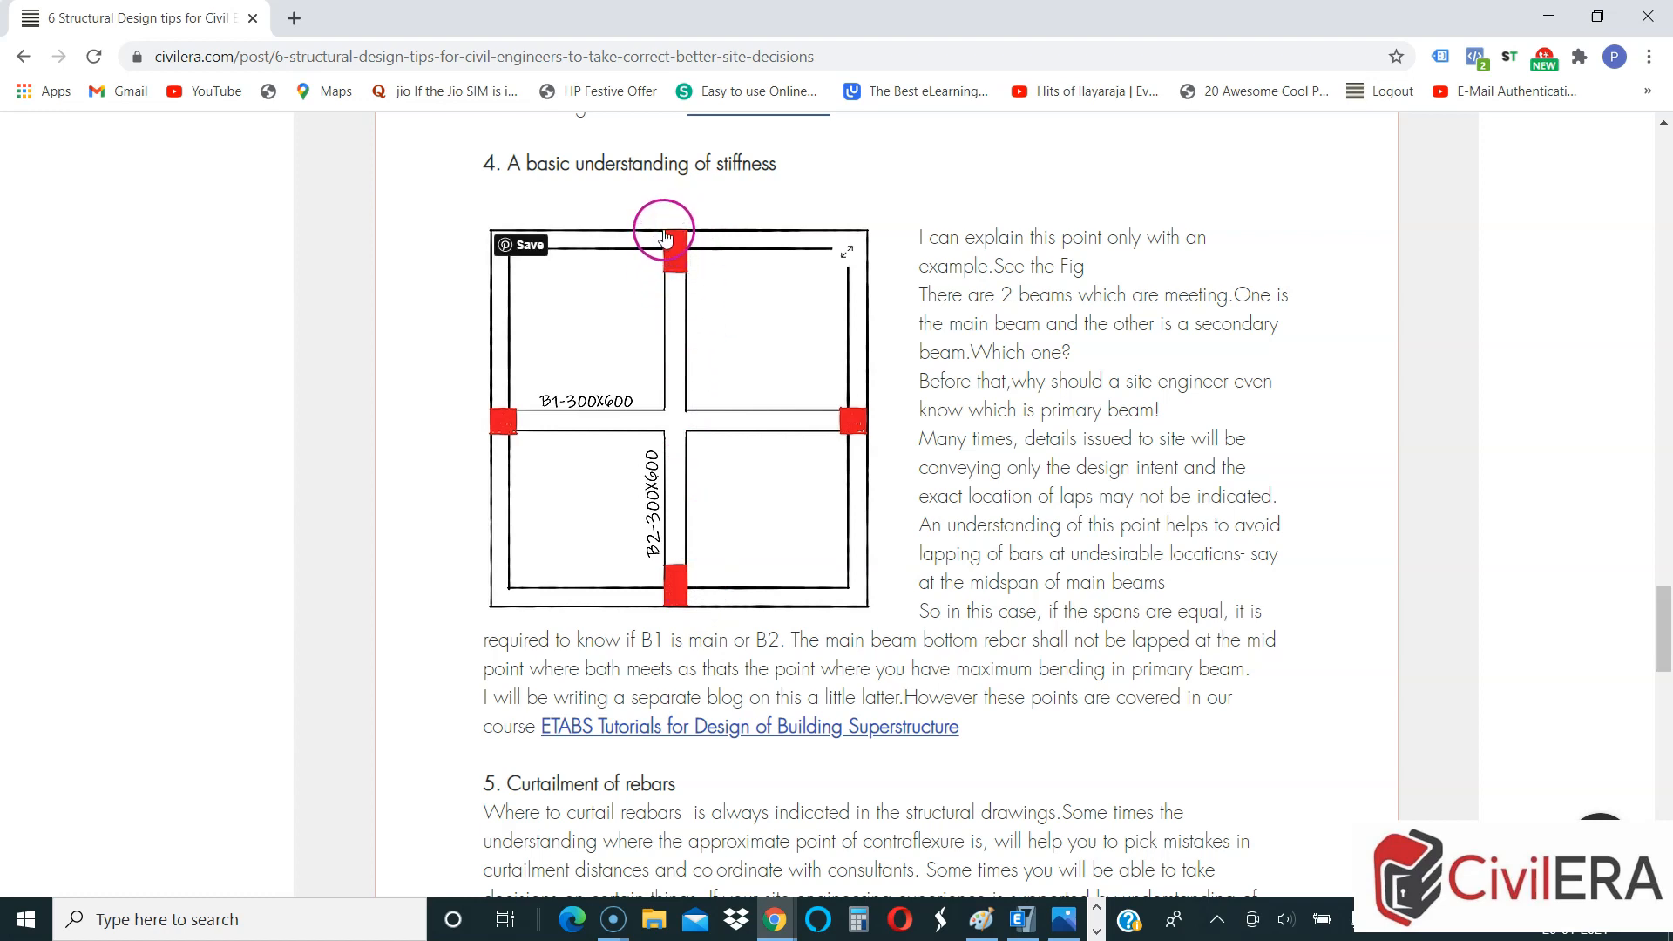
pyautogui.moveTo(664, 310)
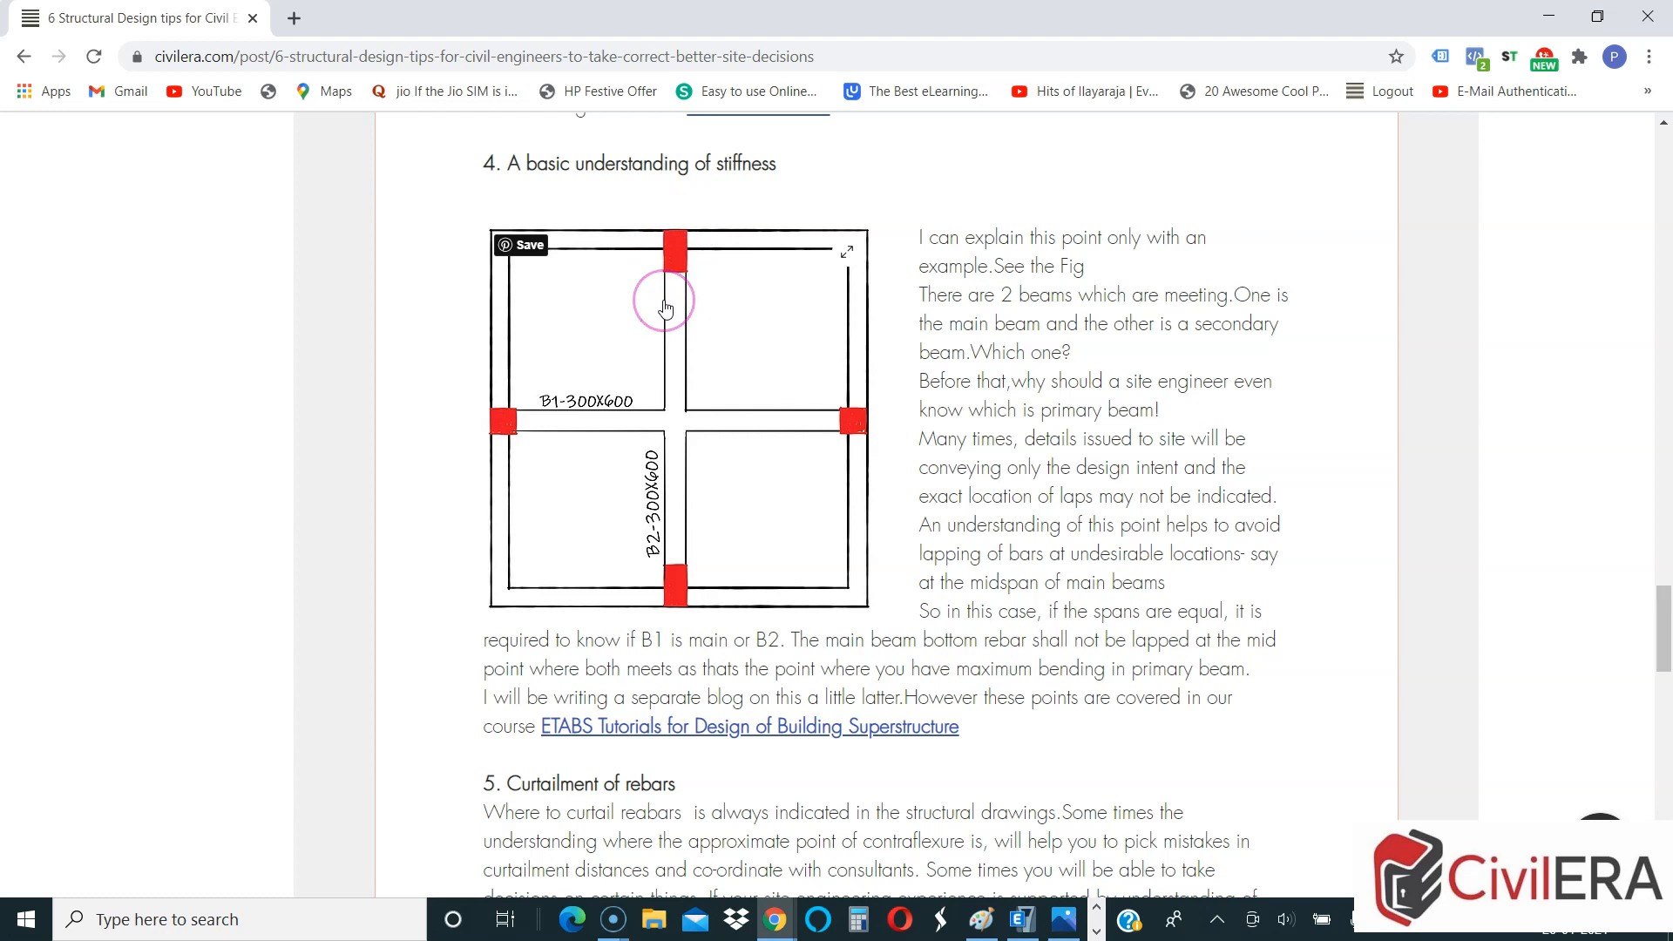
pyautogui.moveTo(690, 453)
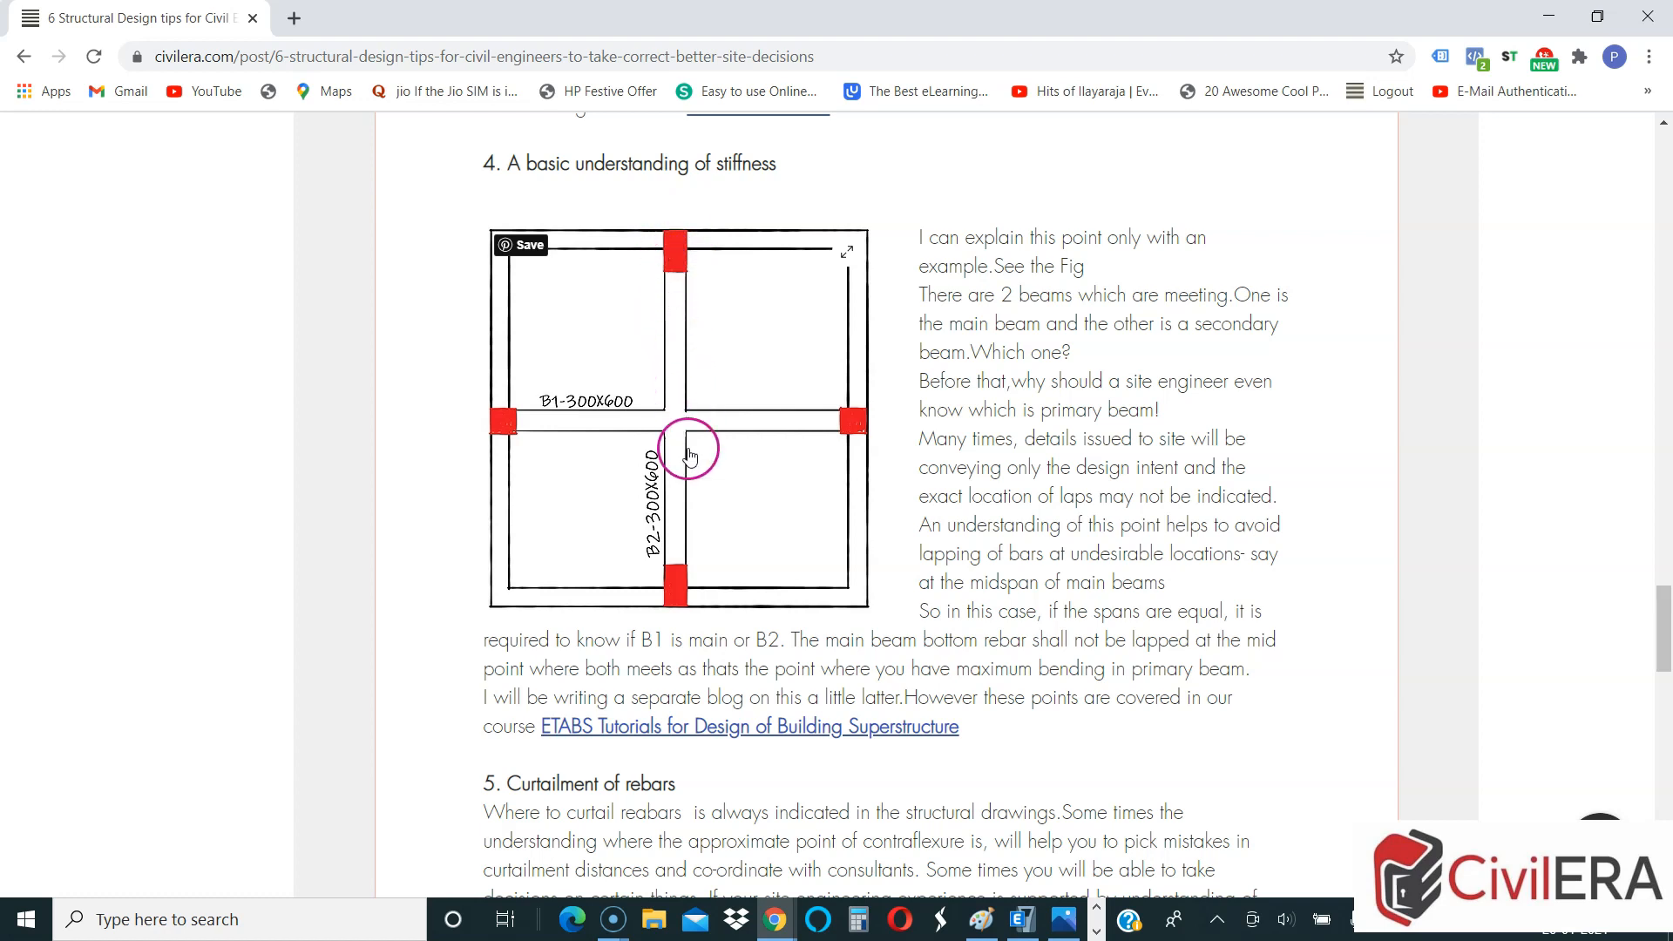
pyautogui.moveTo(684, 593)
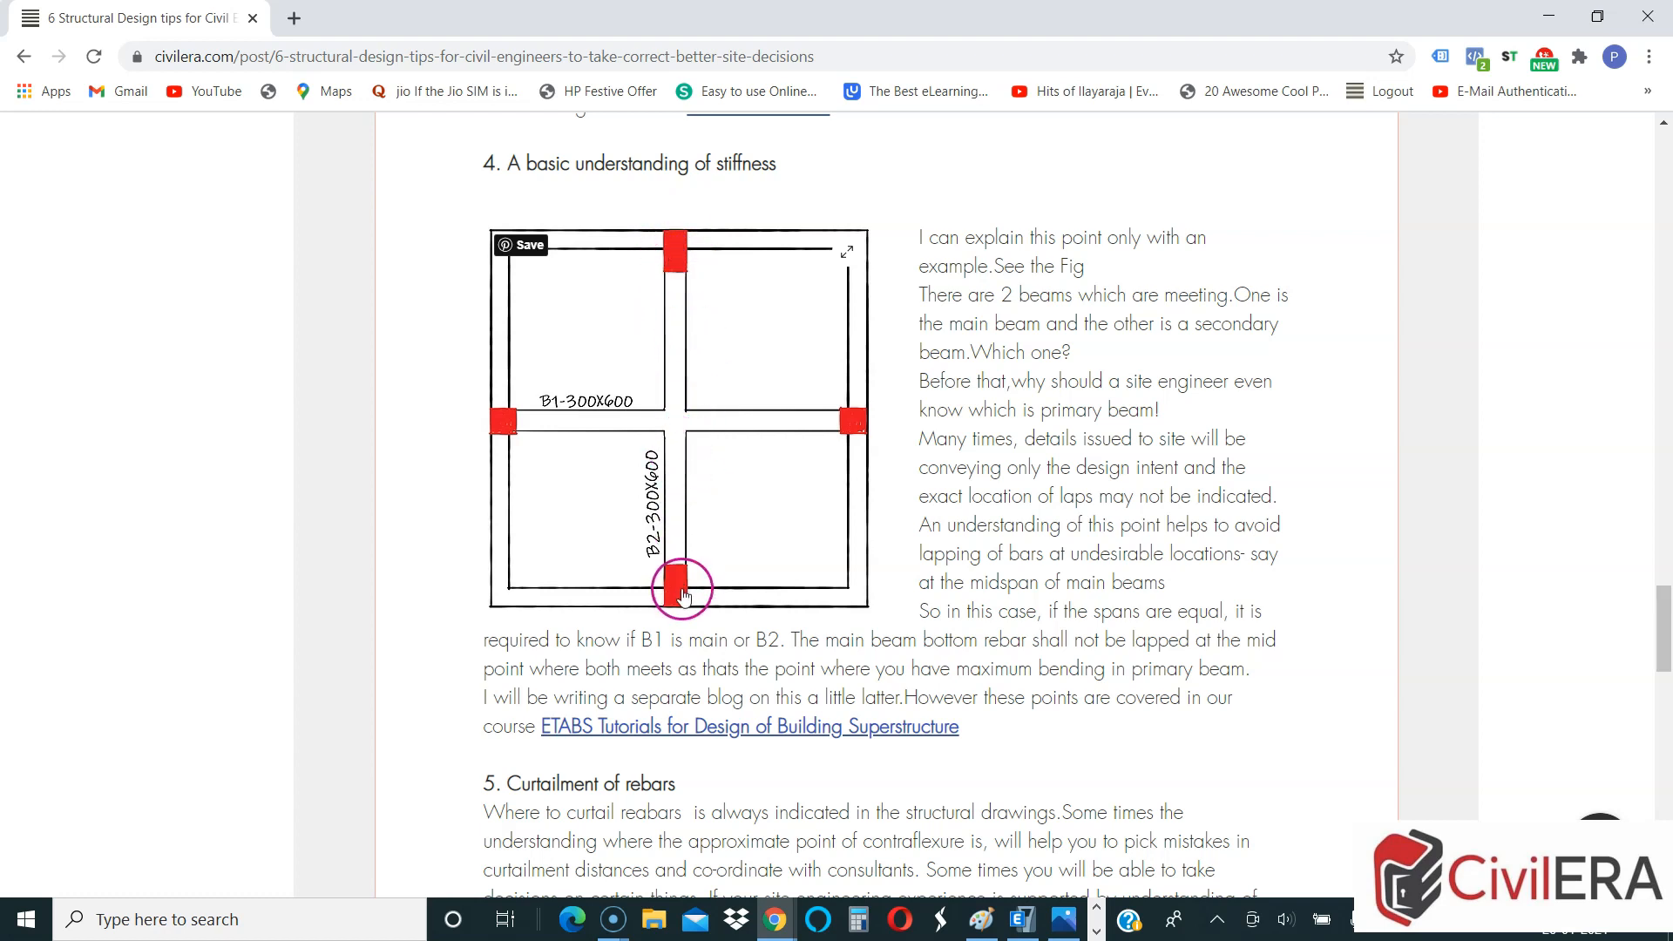
pyautogui.moveTo(684, 597)
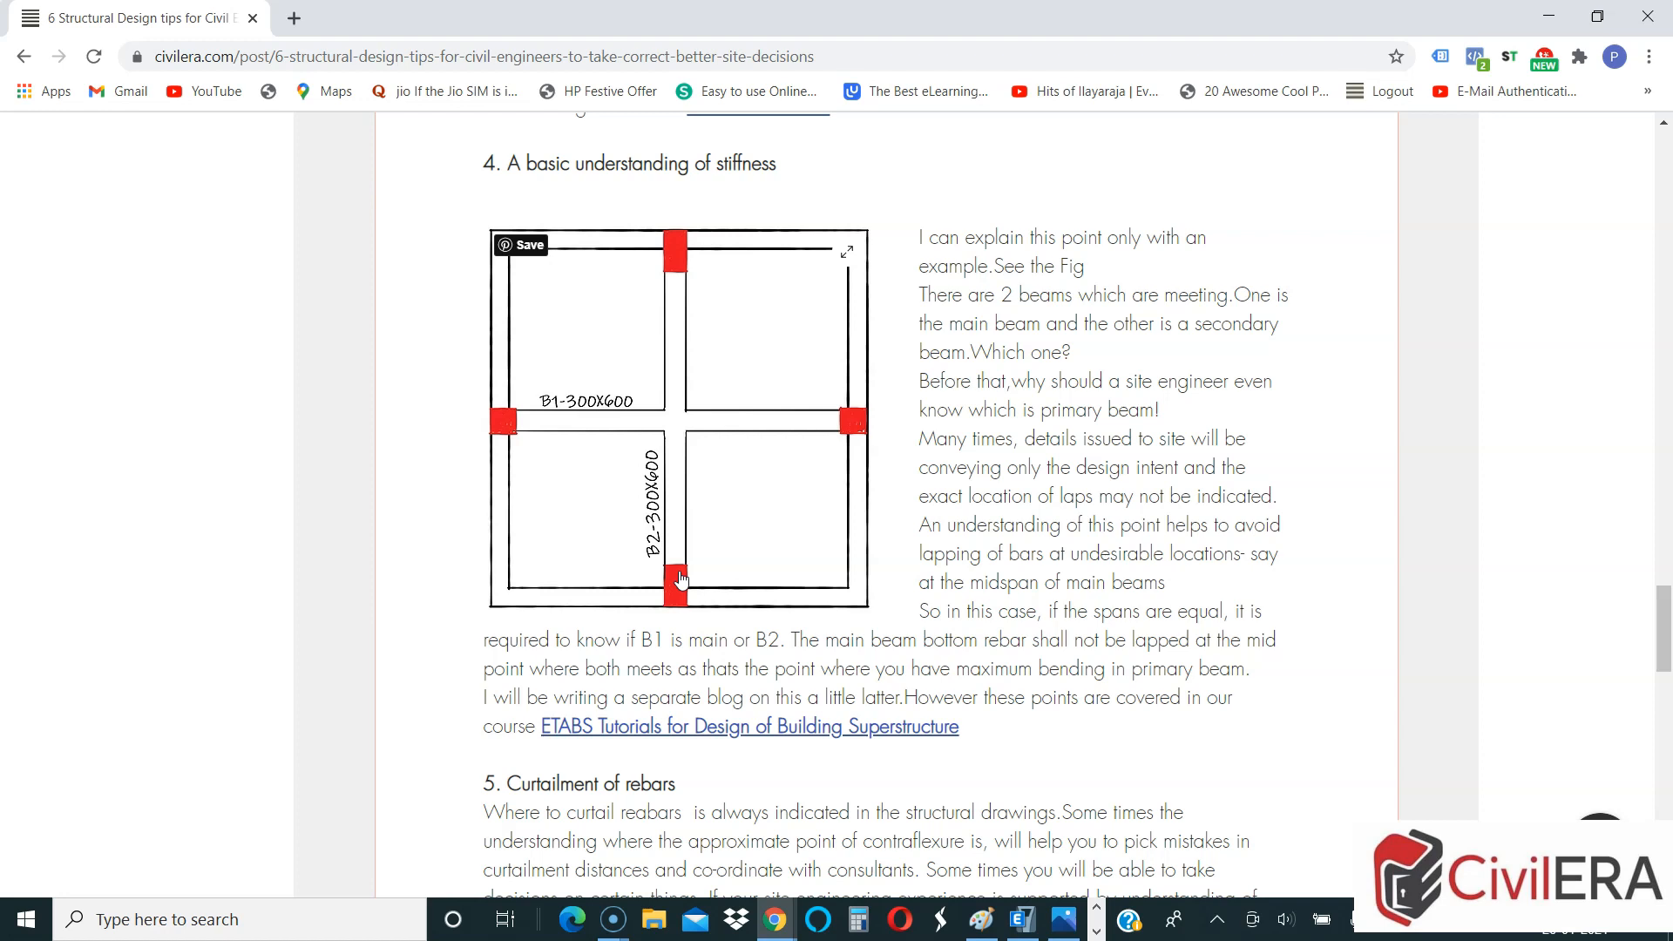
pyautogui.moveTo(717, 651)
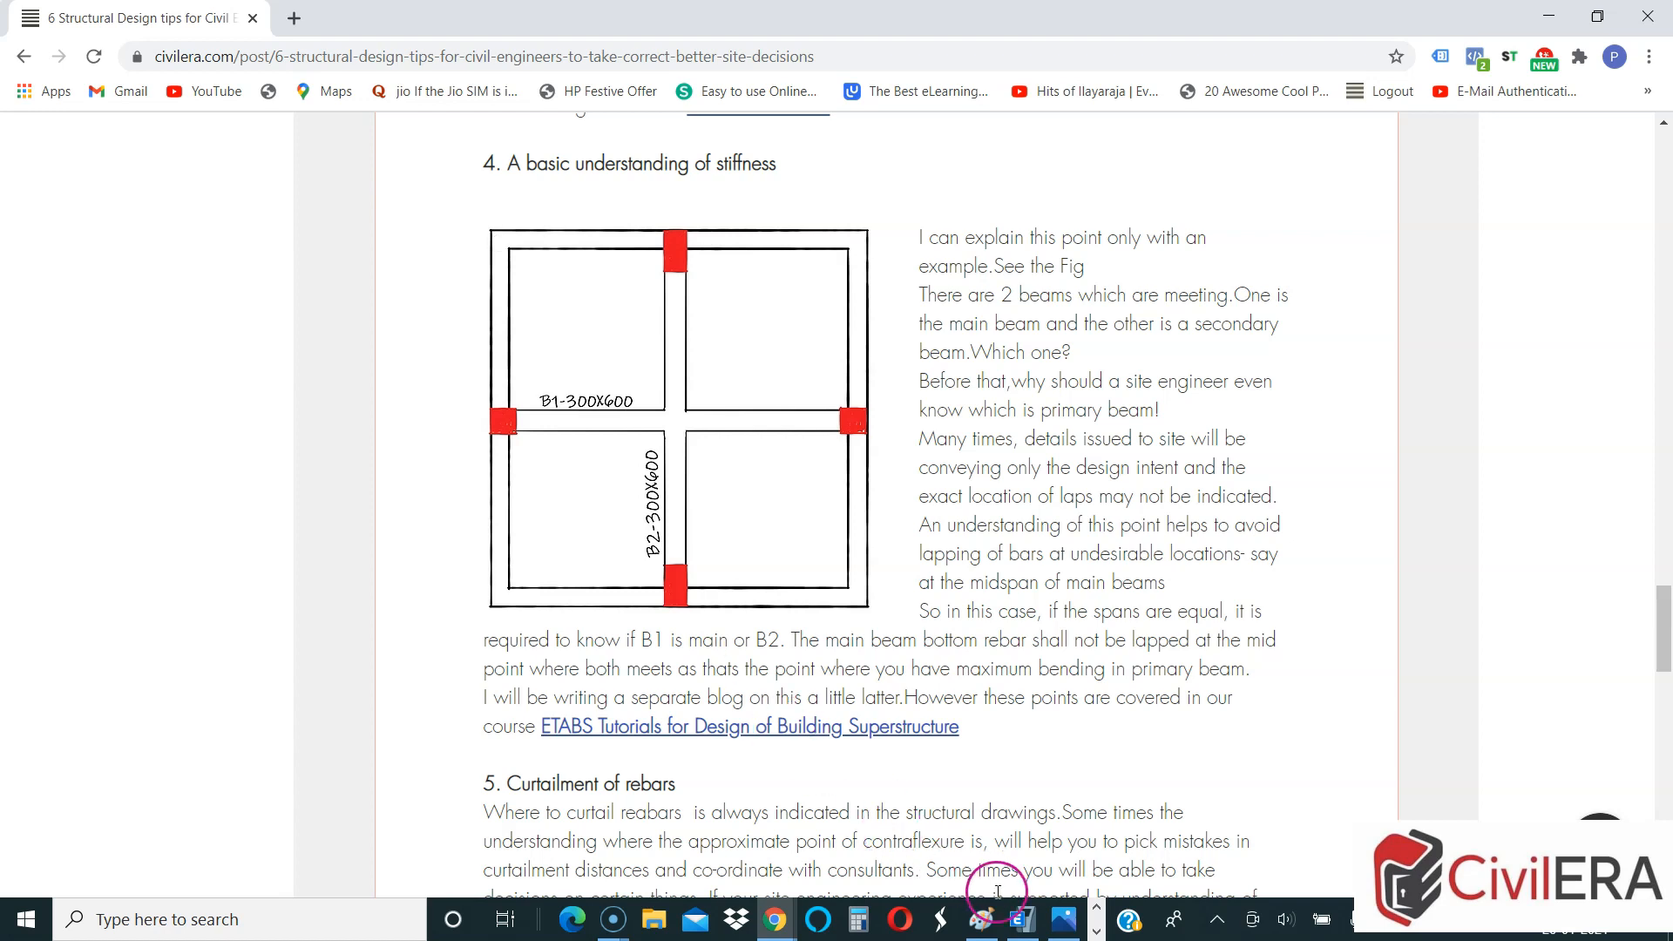
pyautogui.click(1023, 919)
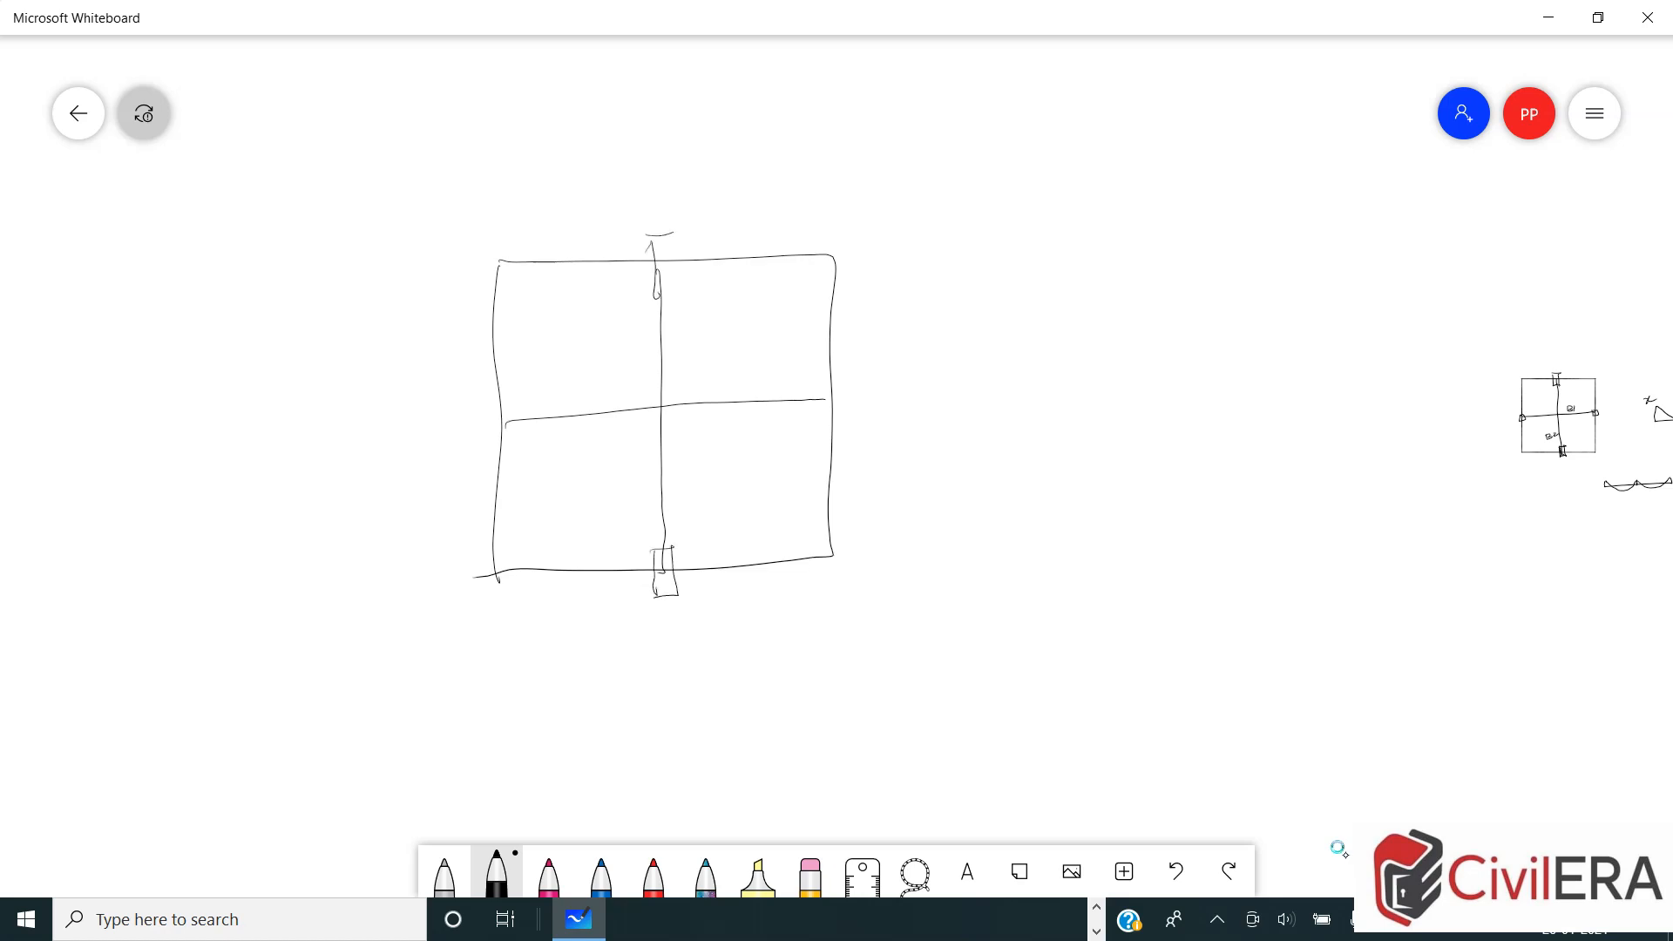
# Step: Sketch column boxes at the grid ends and label the beam B2
pyautogui.moveTo(657, 256); pyautogui.dragTo(492, 422)
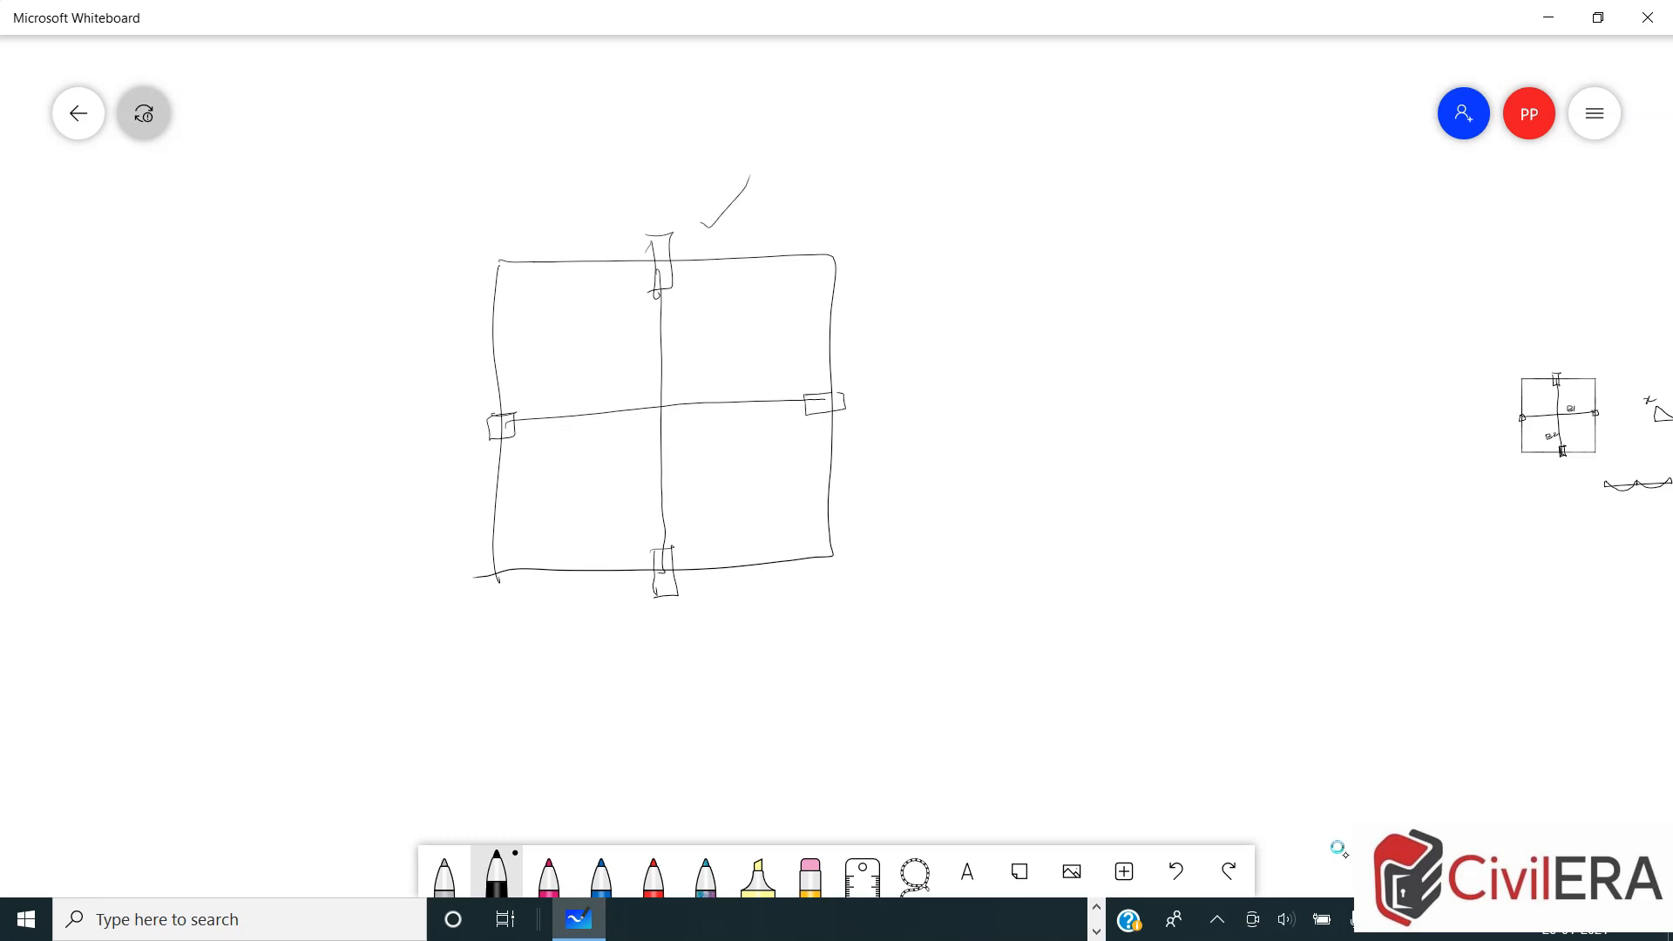
pyautogui.write('B2')
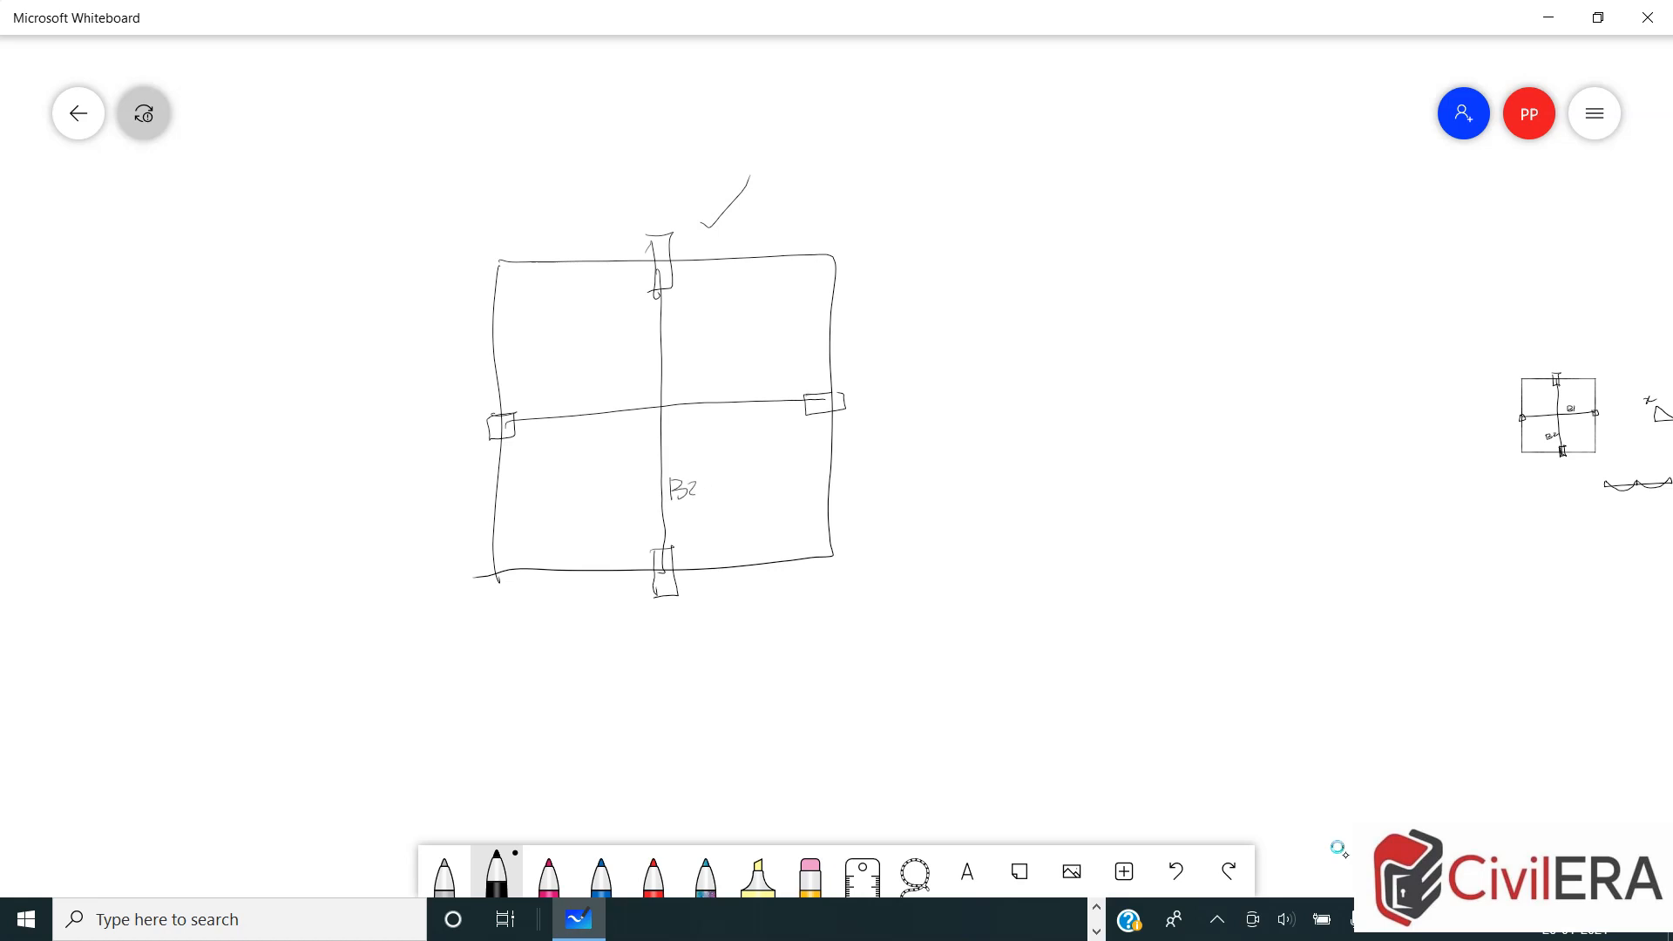
pyautogui.moveTo(1025, 511); pyautogui.dragTo(1419, 493)
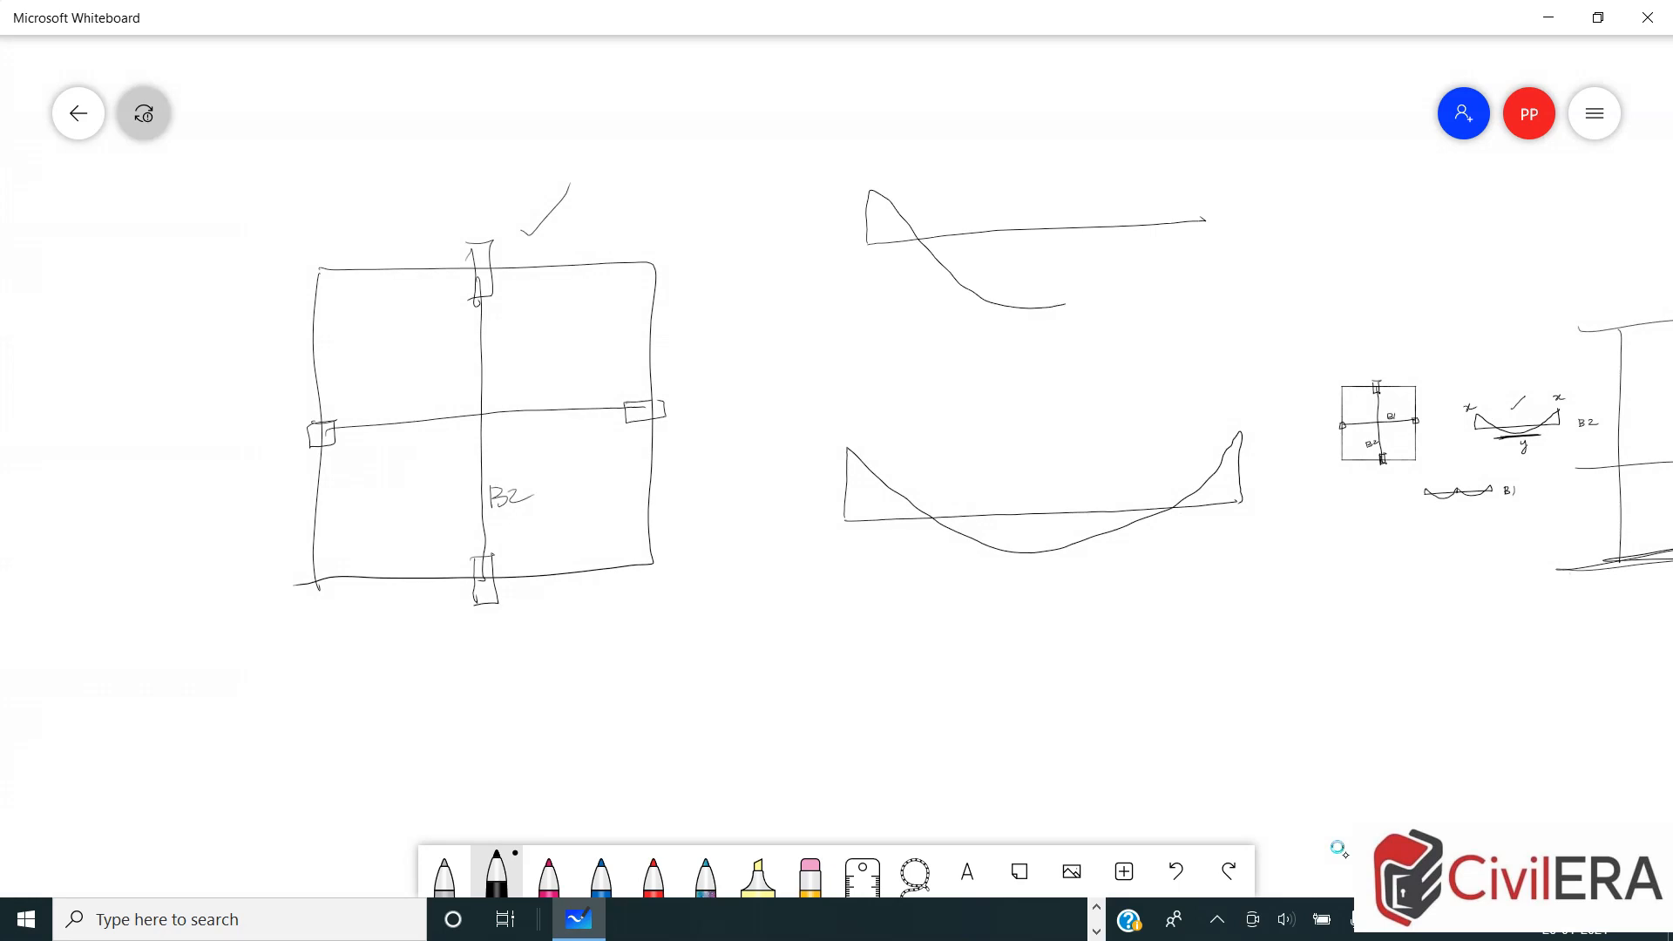
# Step: Draw a fixed-end beam with a midspan load, its sagging moment curve and shaded end supports
pyautogui.moveTo(1037, 331); pyautogui.dragTo(1206, 171)
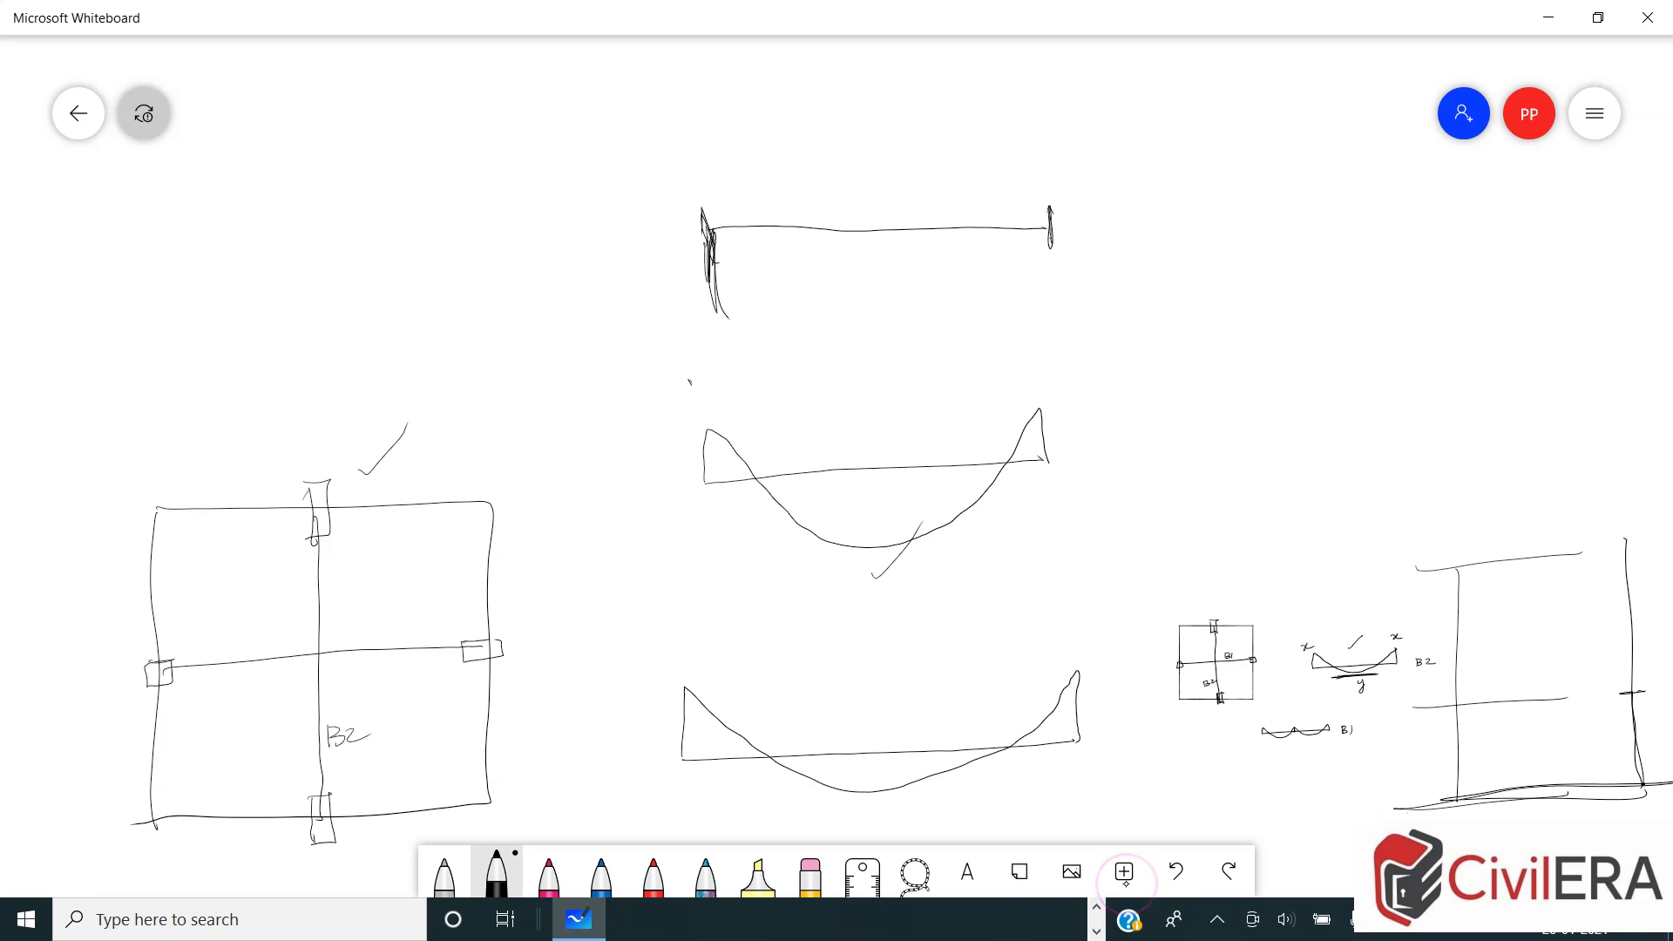
pyautogui.moveTo(1048, 212); pyautogui.dragTo(1058, 298)
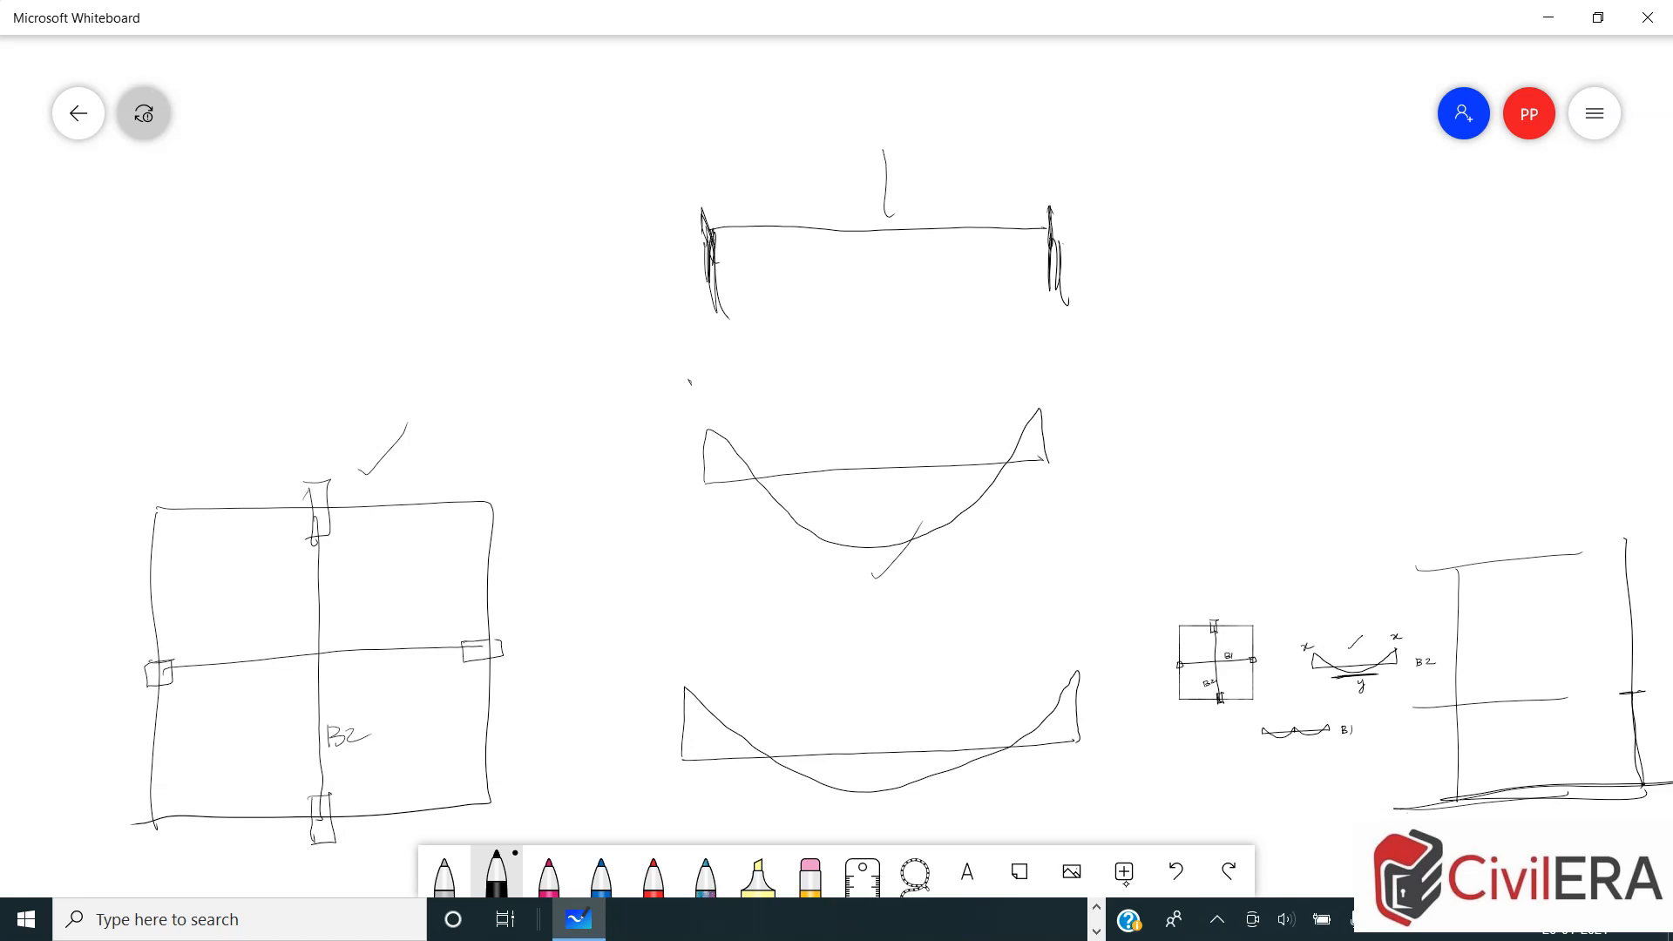
pyautogui.moveTo(839, 227); pyautogui.dragTo(929, 225)
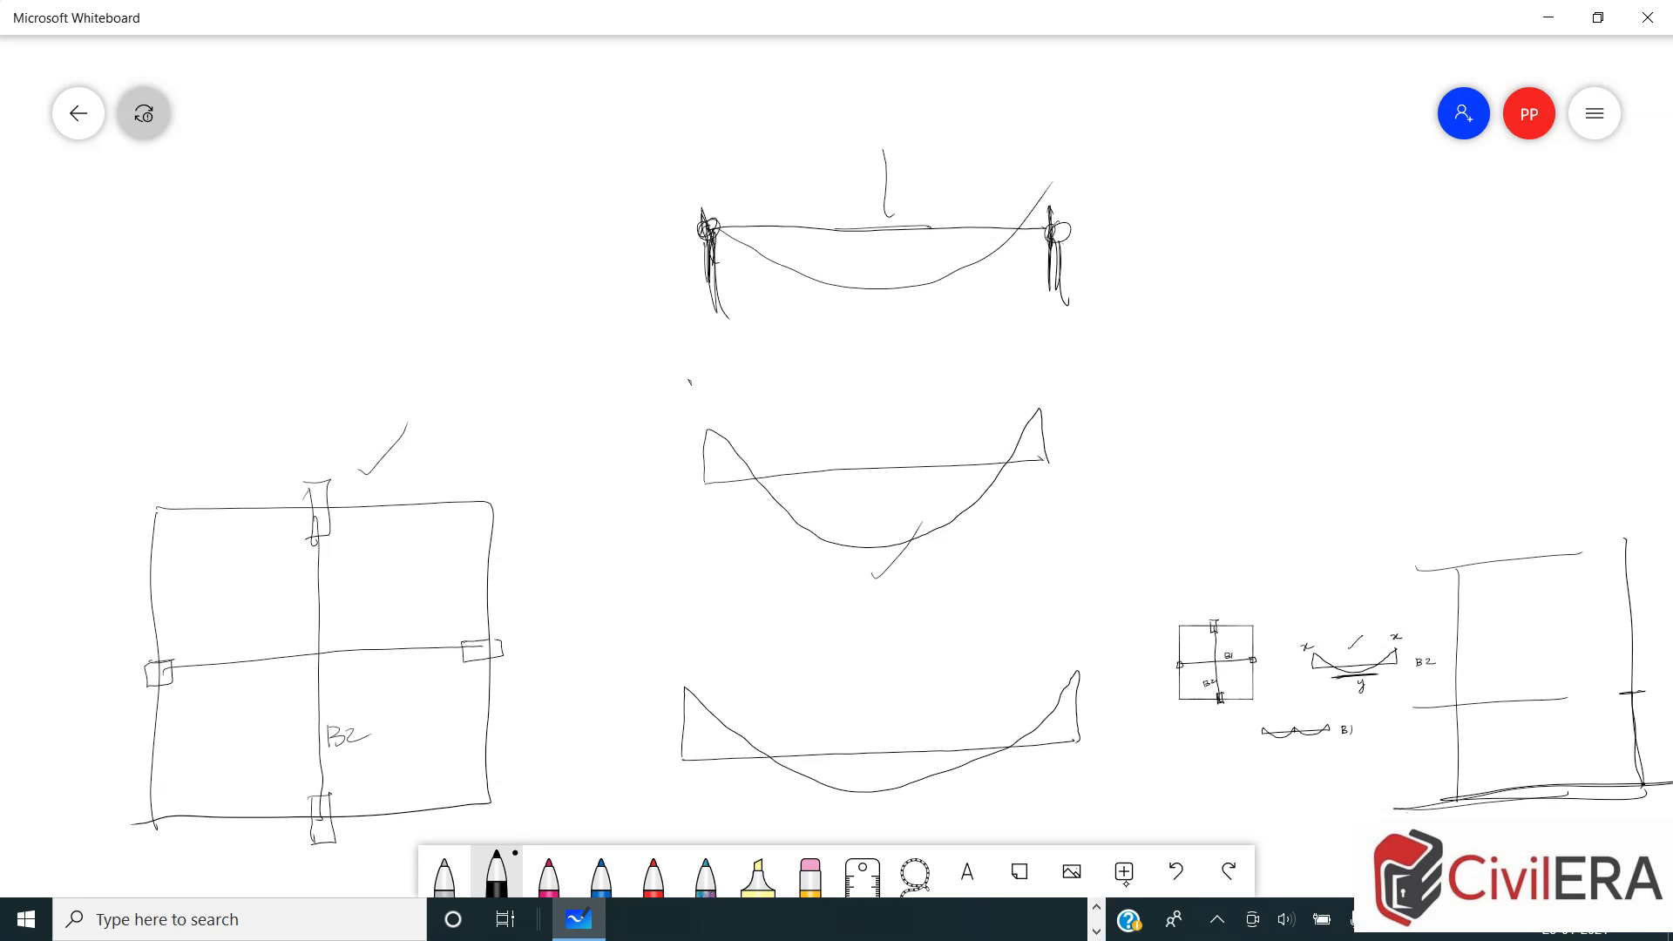
pyautogui.moveTo(699, 227); pyautogui.dragTo(714, 231)
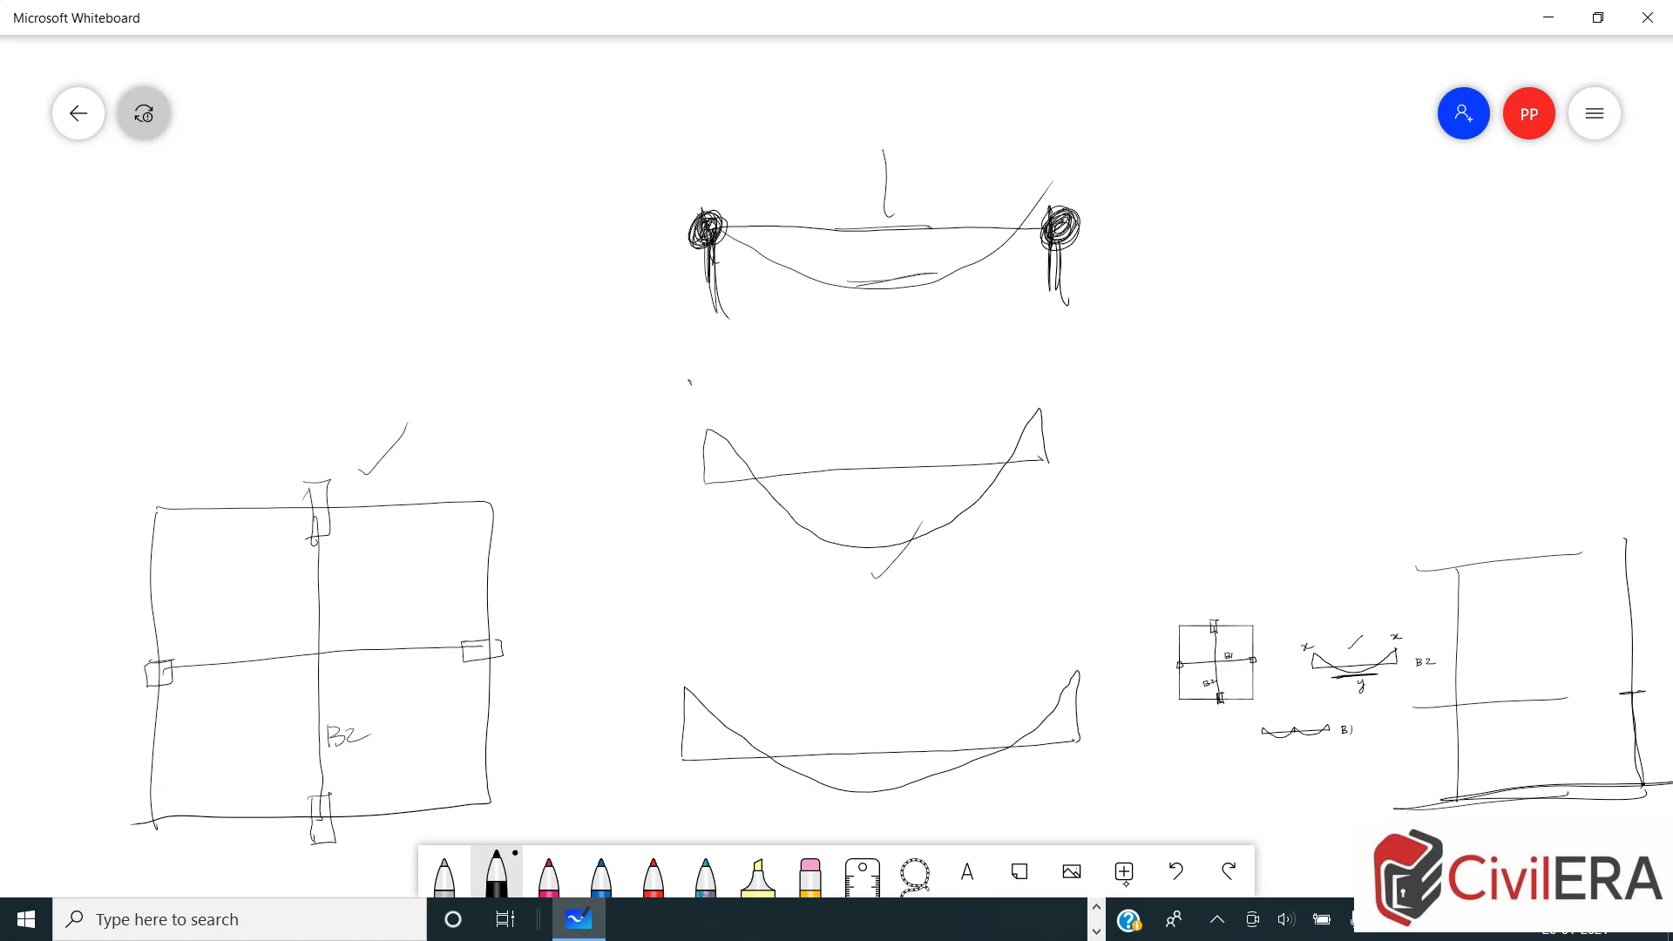
pyautogui.moveTo(849, 288); pyautogui.dragTo(940, 284)
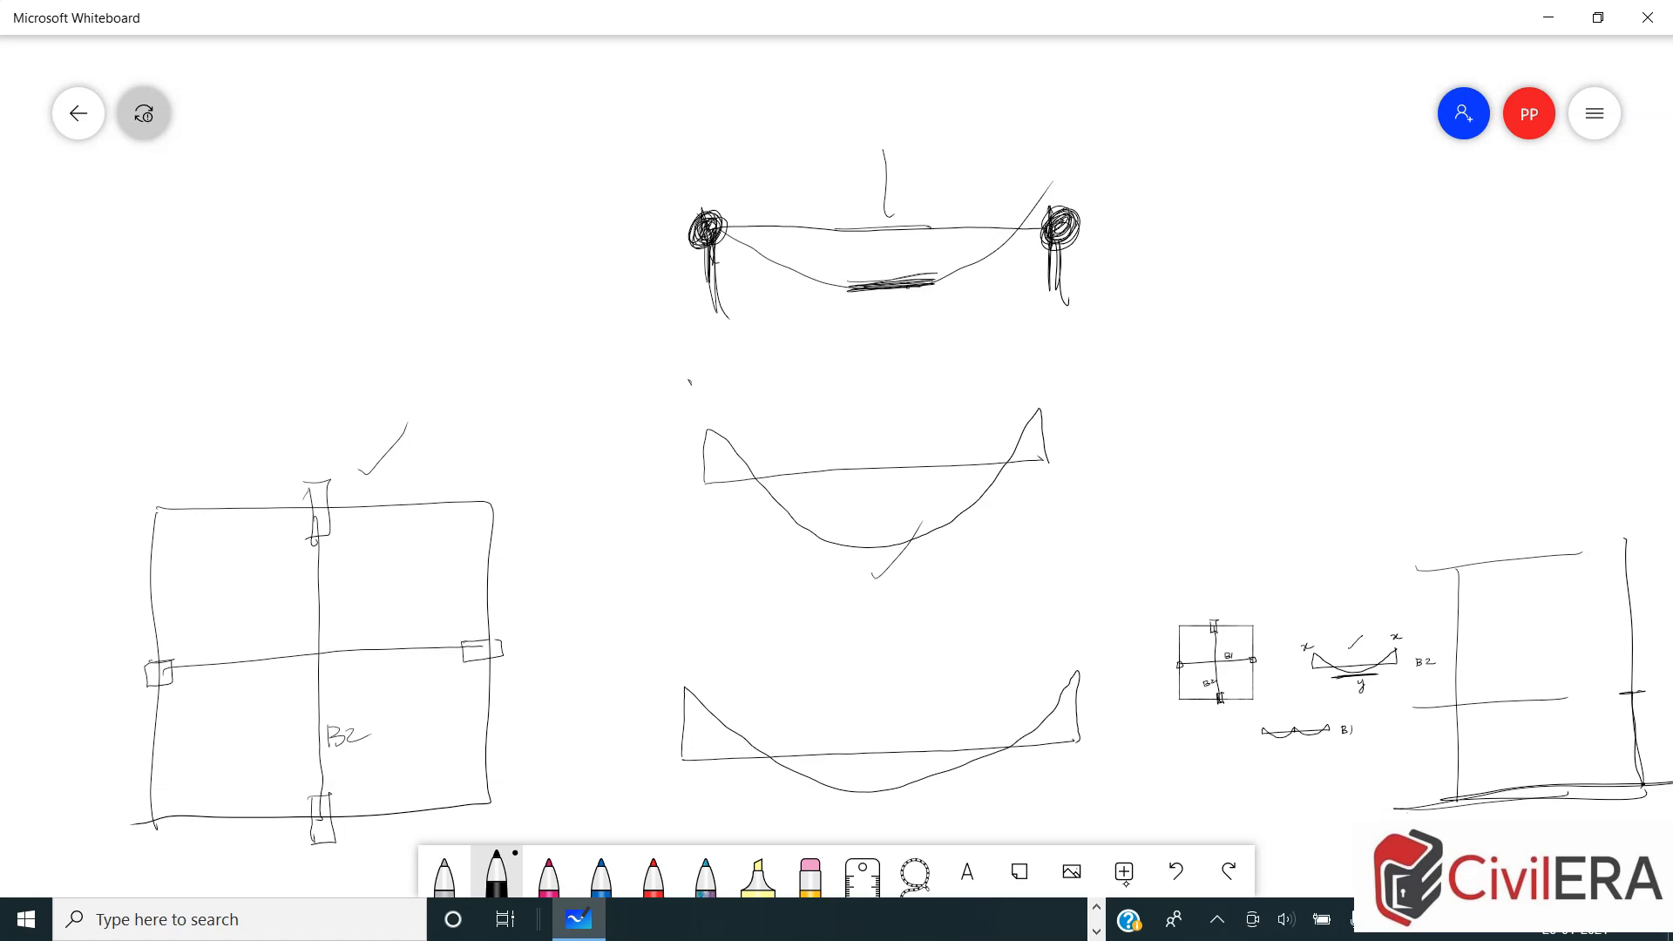
pyautogui.moveTo(715, 232); pyautogui.dragTo(970, 312)
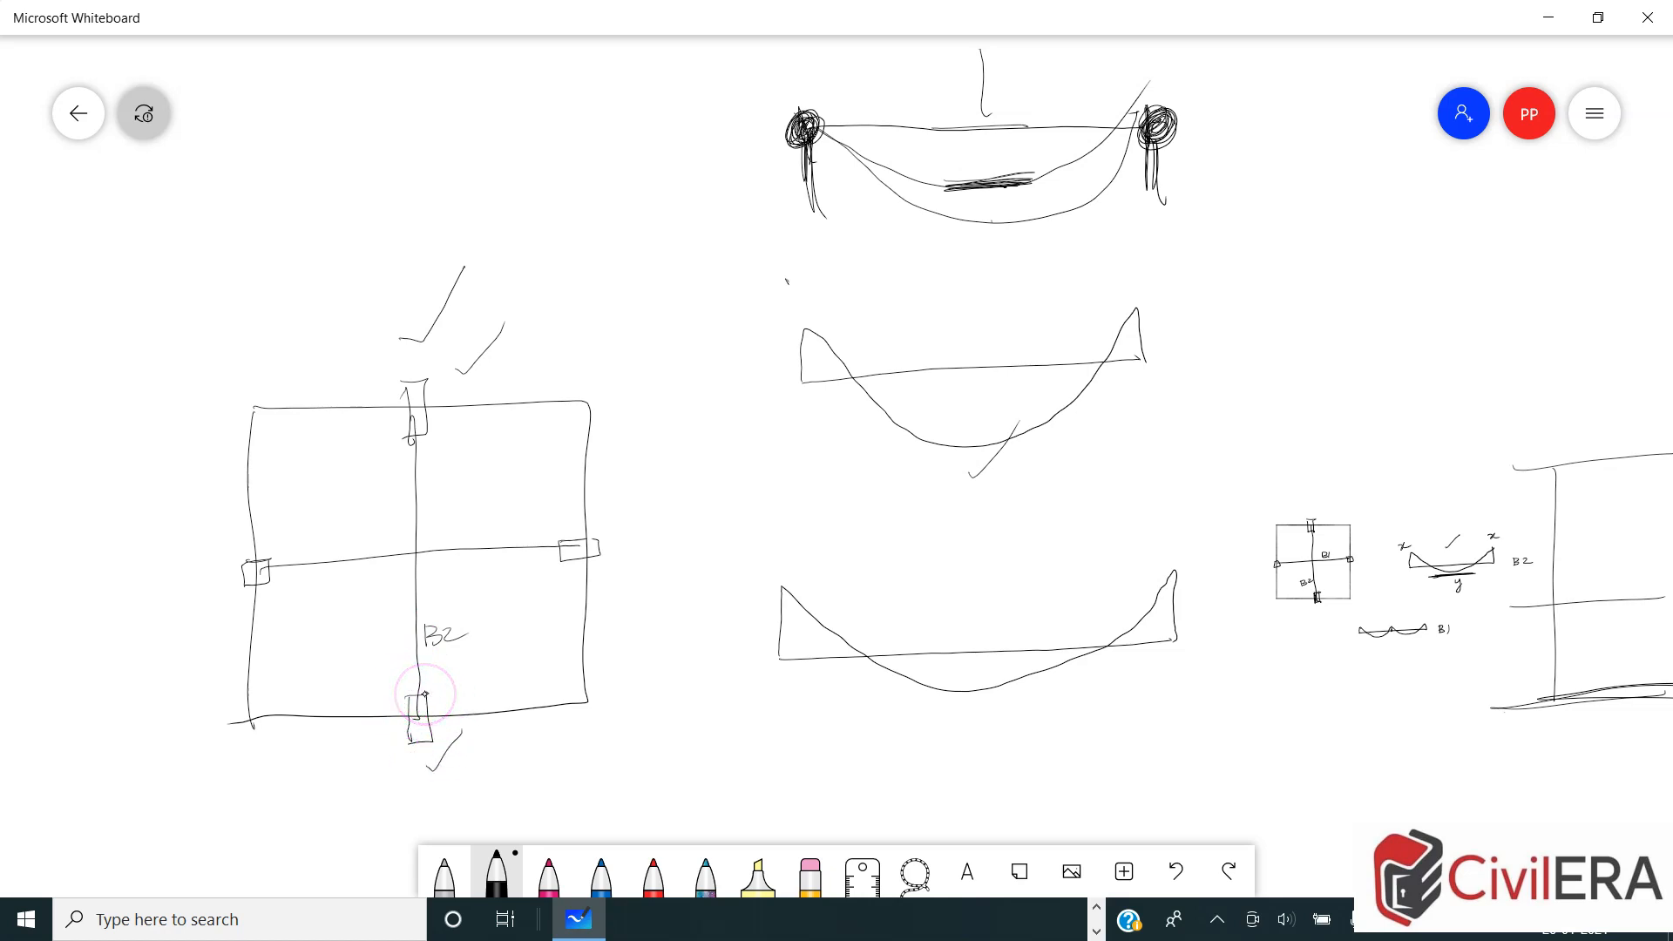
pyautogui.moveTo(797, 568)
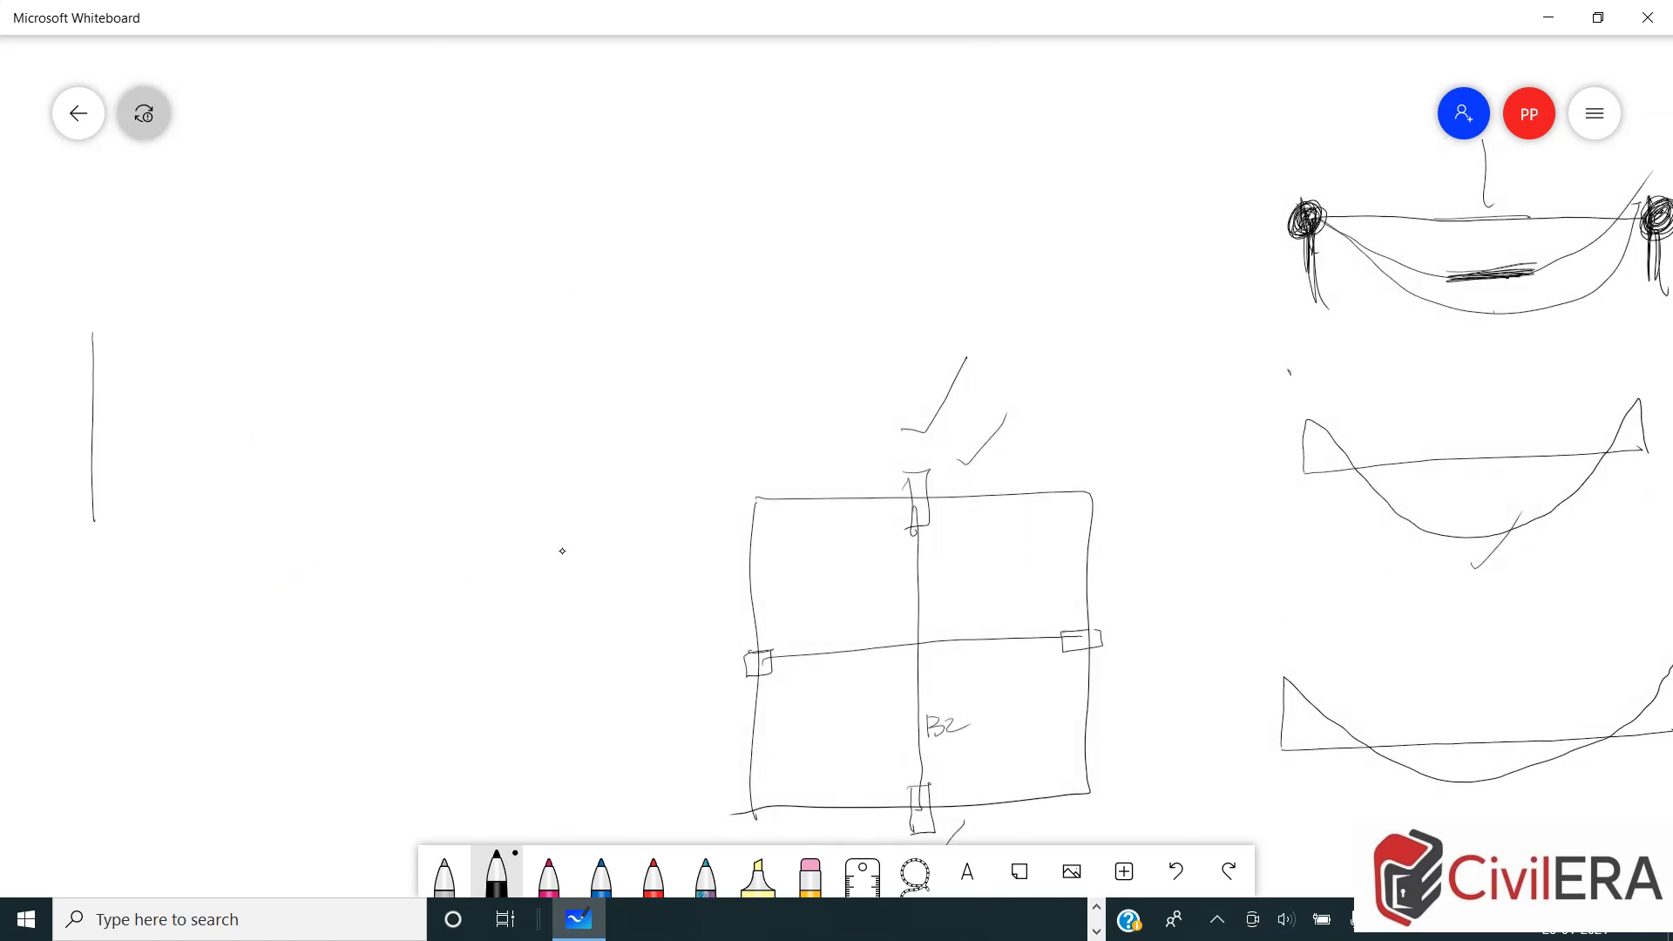
# Step: Sketch the beam elevation outlines with the moment curve and label both horizontal beams B1
pyautogui.moveTo(91, 246); pyautogui.dragTo(539, 517)
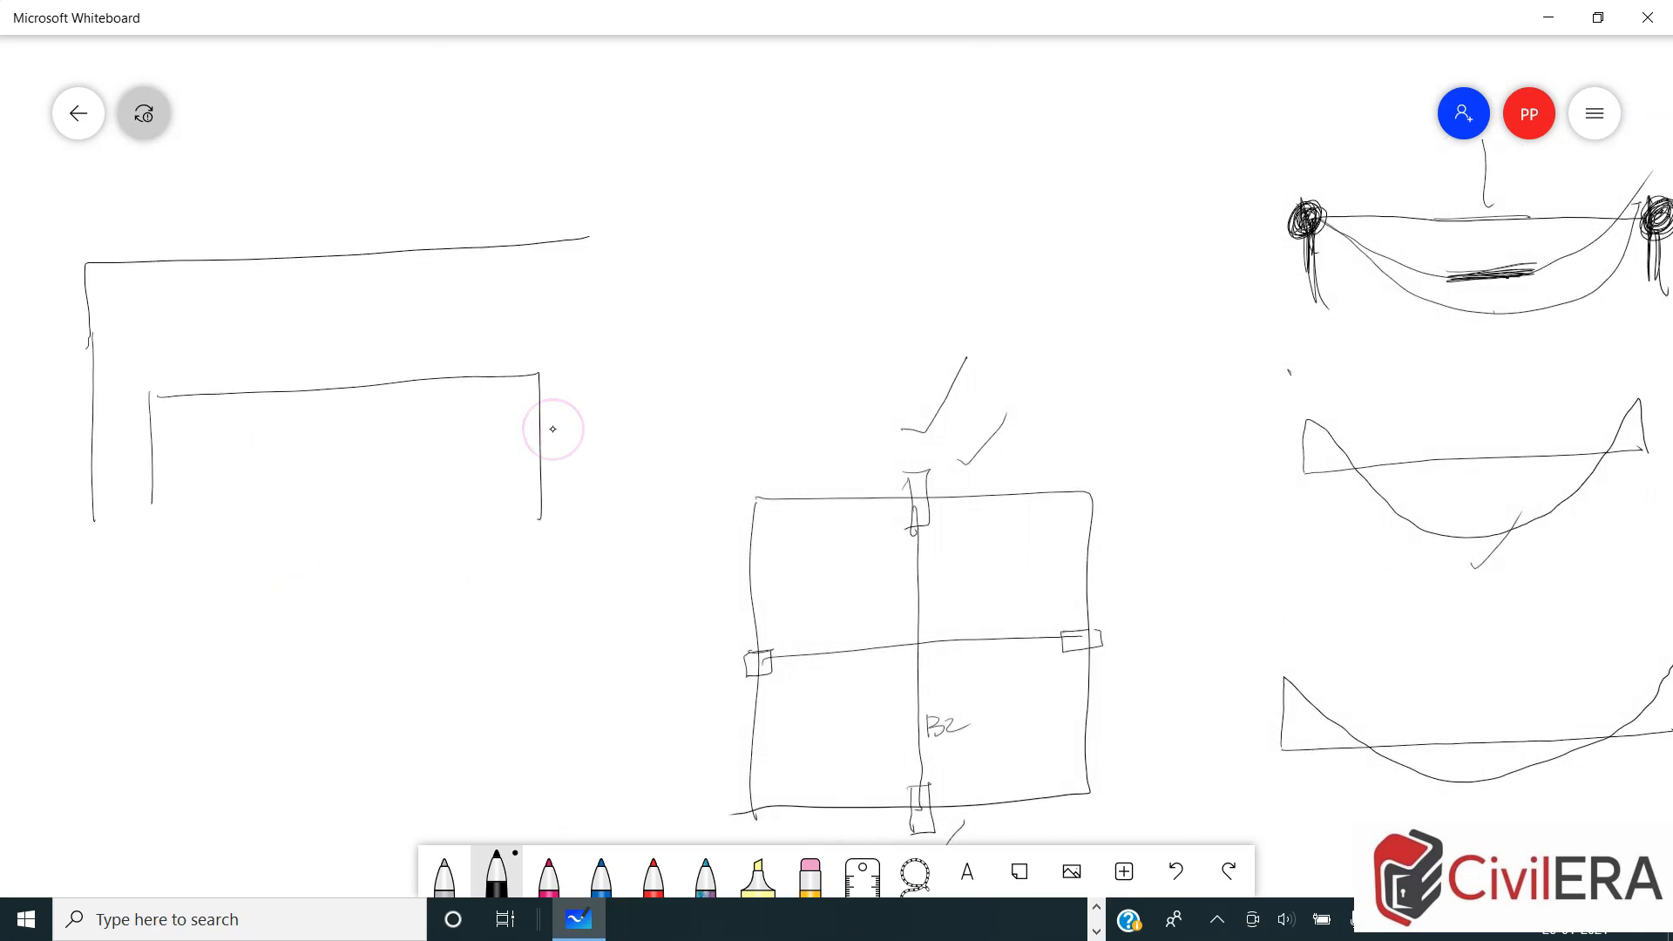
pyautogui.moveTo(587, 235); pyautogui.dragTo(577, 481)
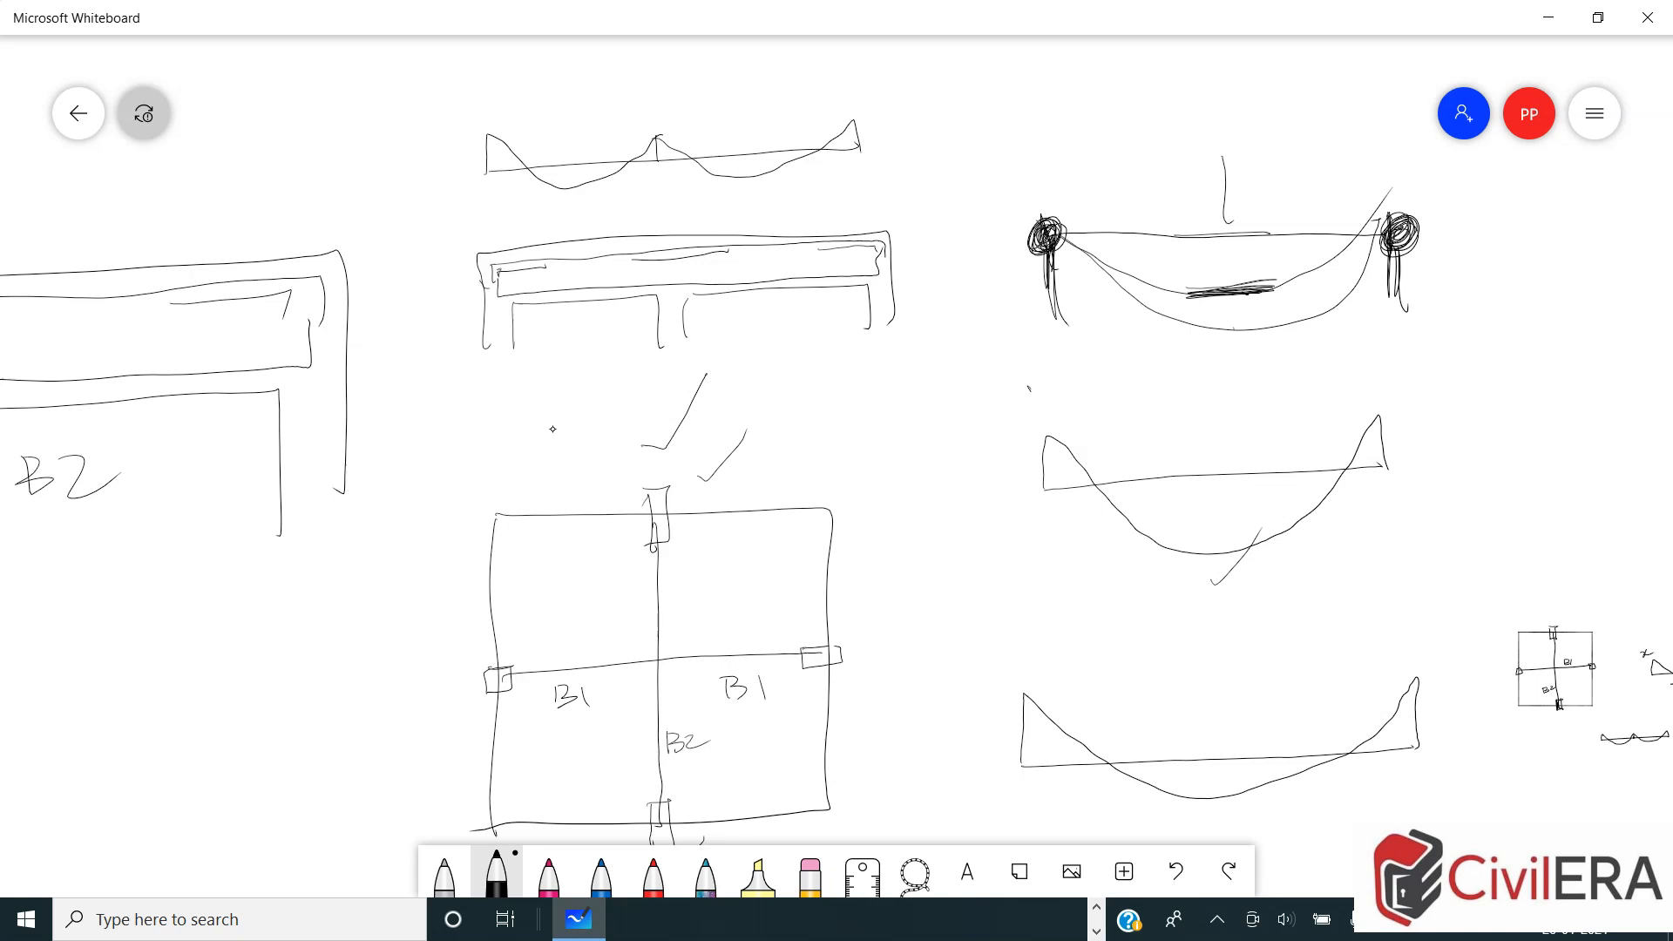
pyautogui.scroll(-3)
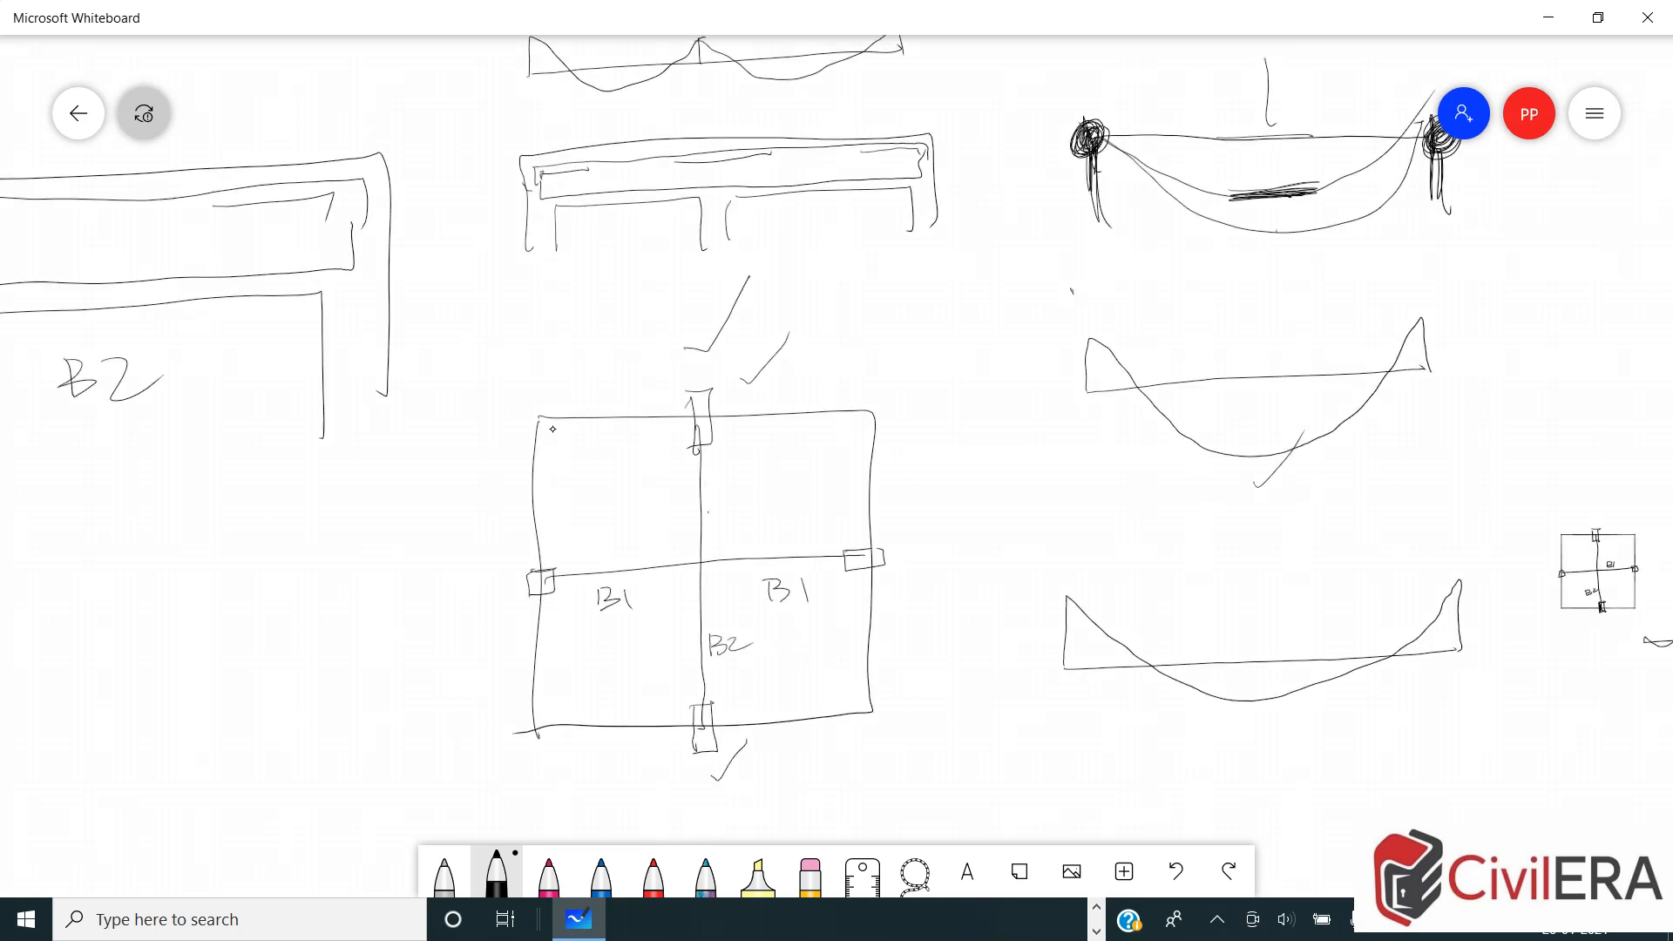
pyautogui.moveTo(707, 516); pyautogui.dragTo(723, 487)
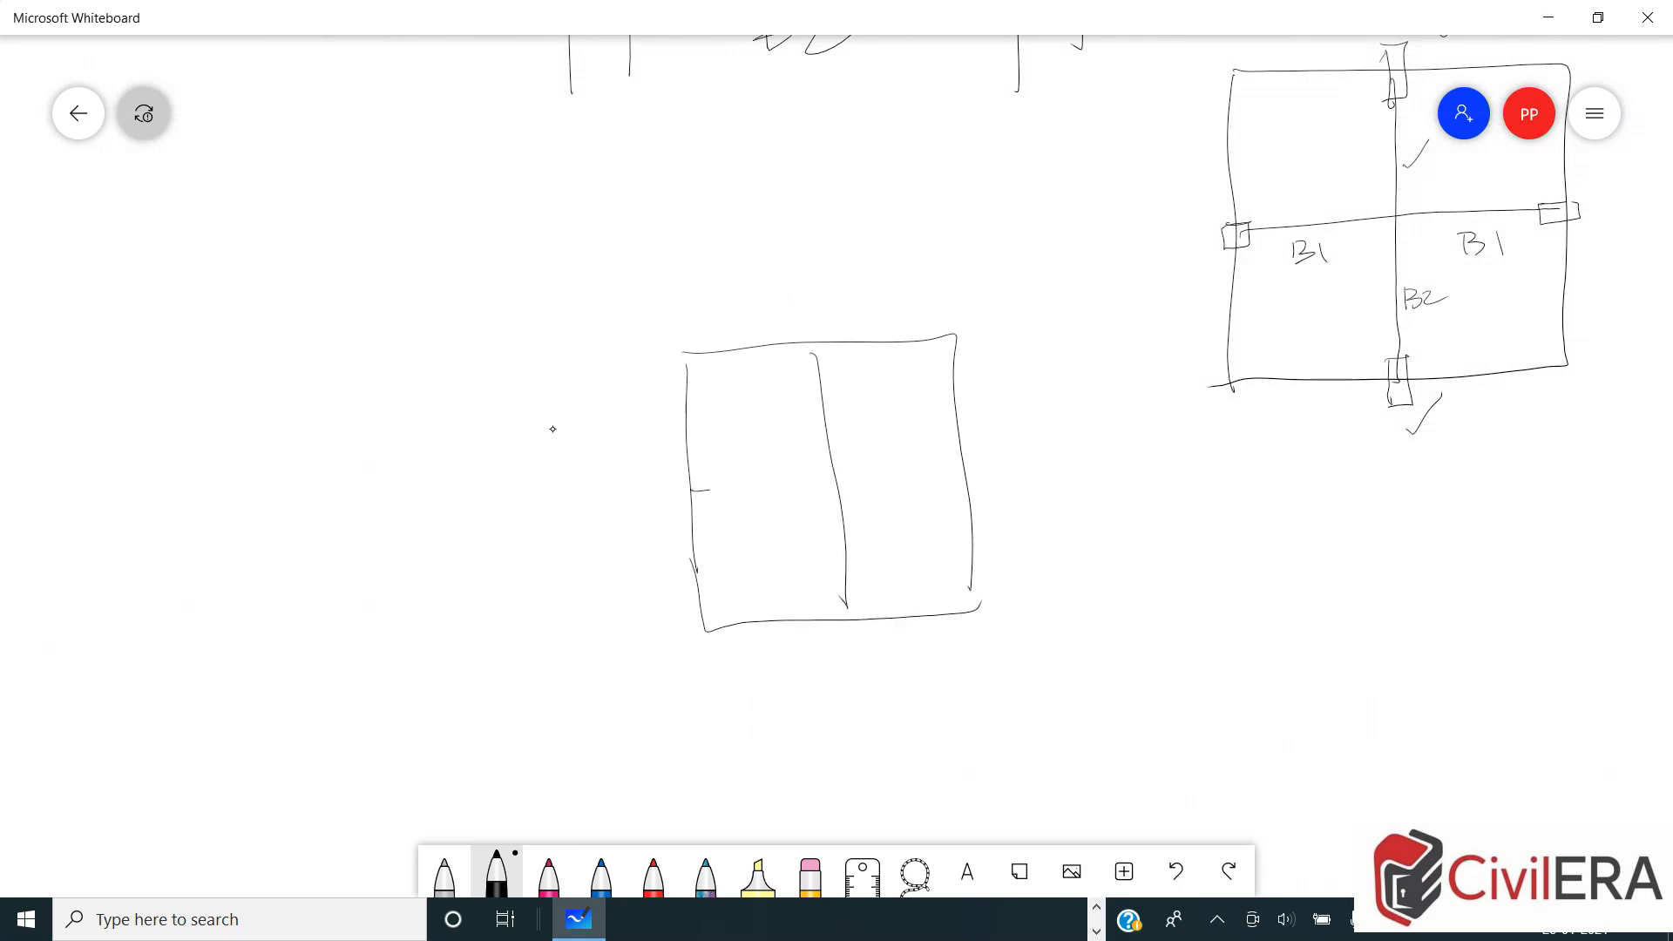
# Step: Draw a new grid with 5 and 5.5 m spans, support marks, and circle the bottom support
pyautogui.moveTo(704, 486); pyautogui.dragTo(973, 467)
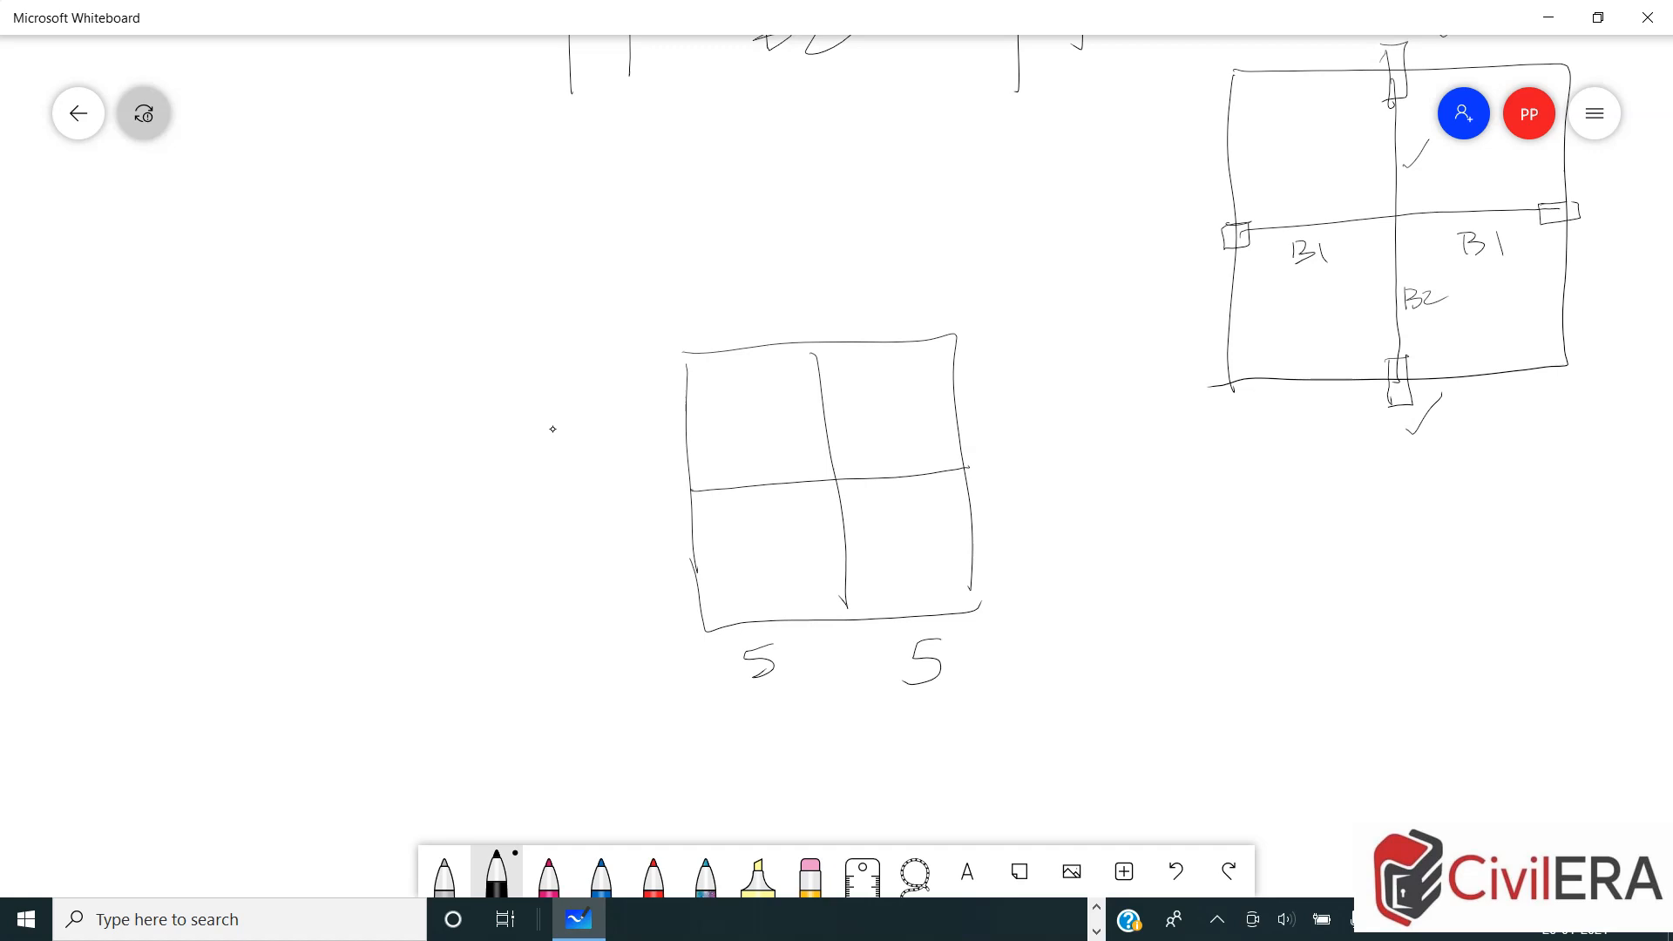
pyautogui.moveTo(624, 577); pyautogui.dragTo(683, 572)
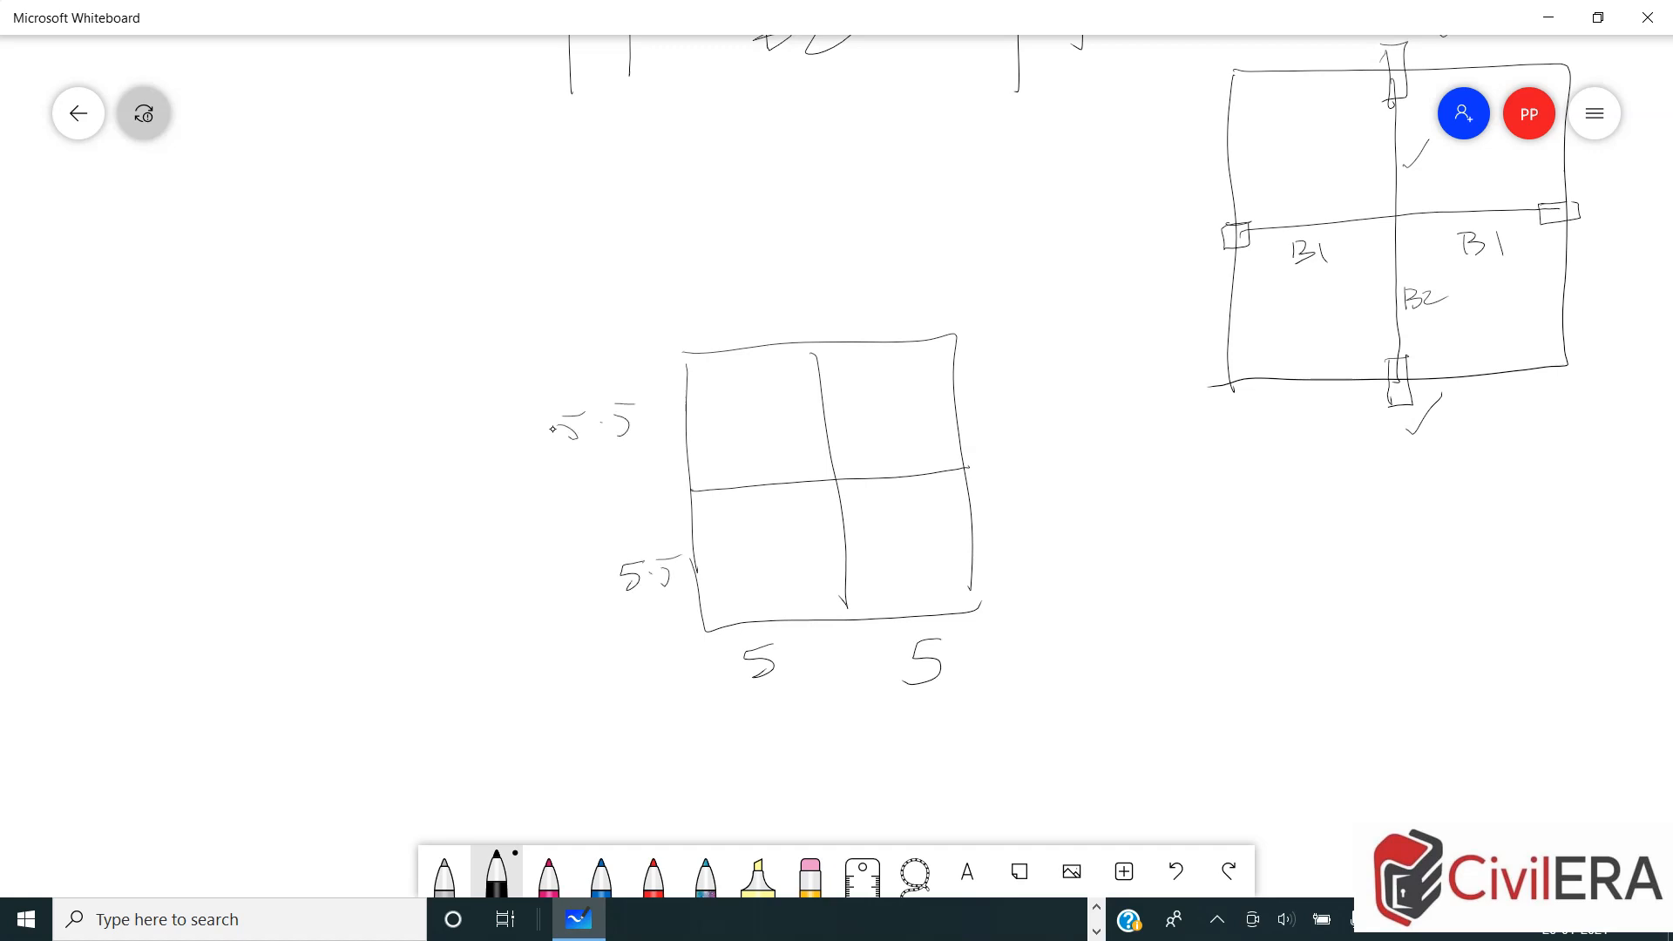
pyautogui.moveTo(849, 592); pyautogui.dragTo(844, 630)
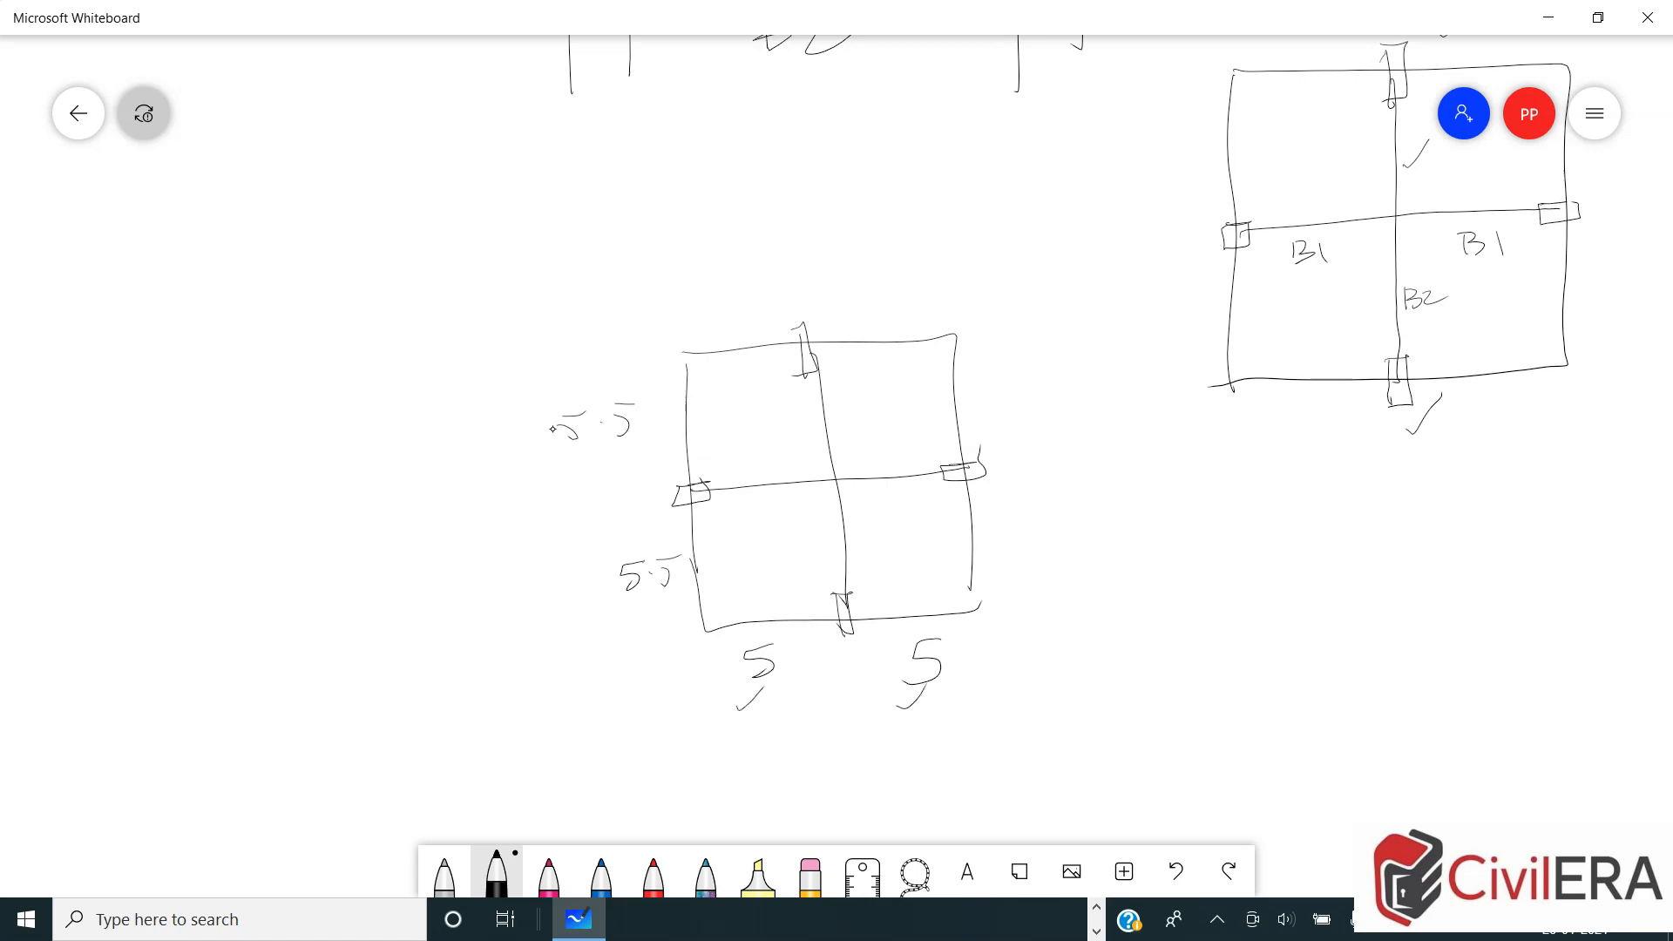
pyautogui.moveTo(854, 582); pyautogui.dragTo(839, 663)
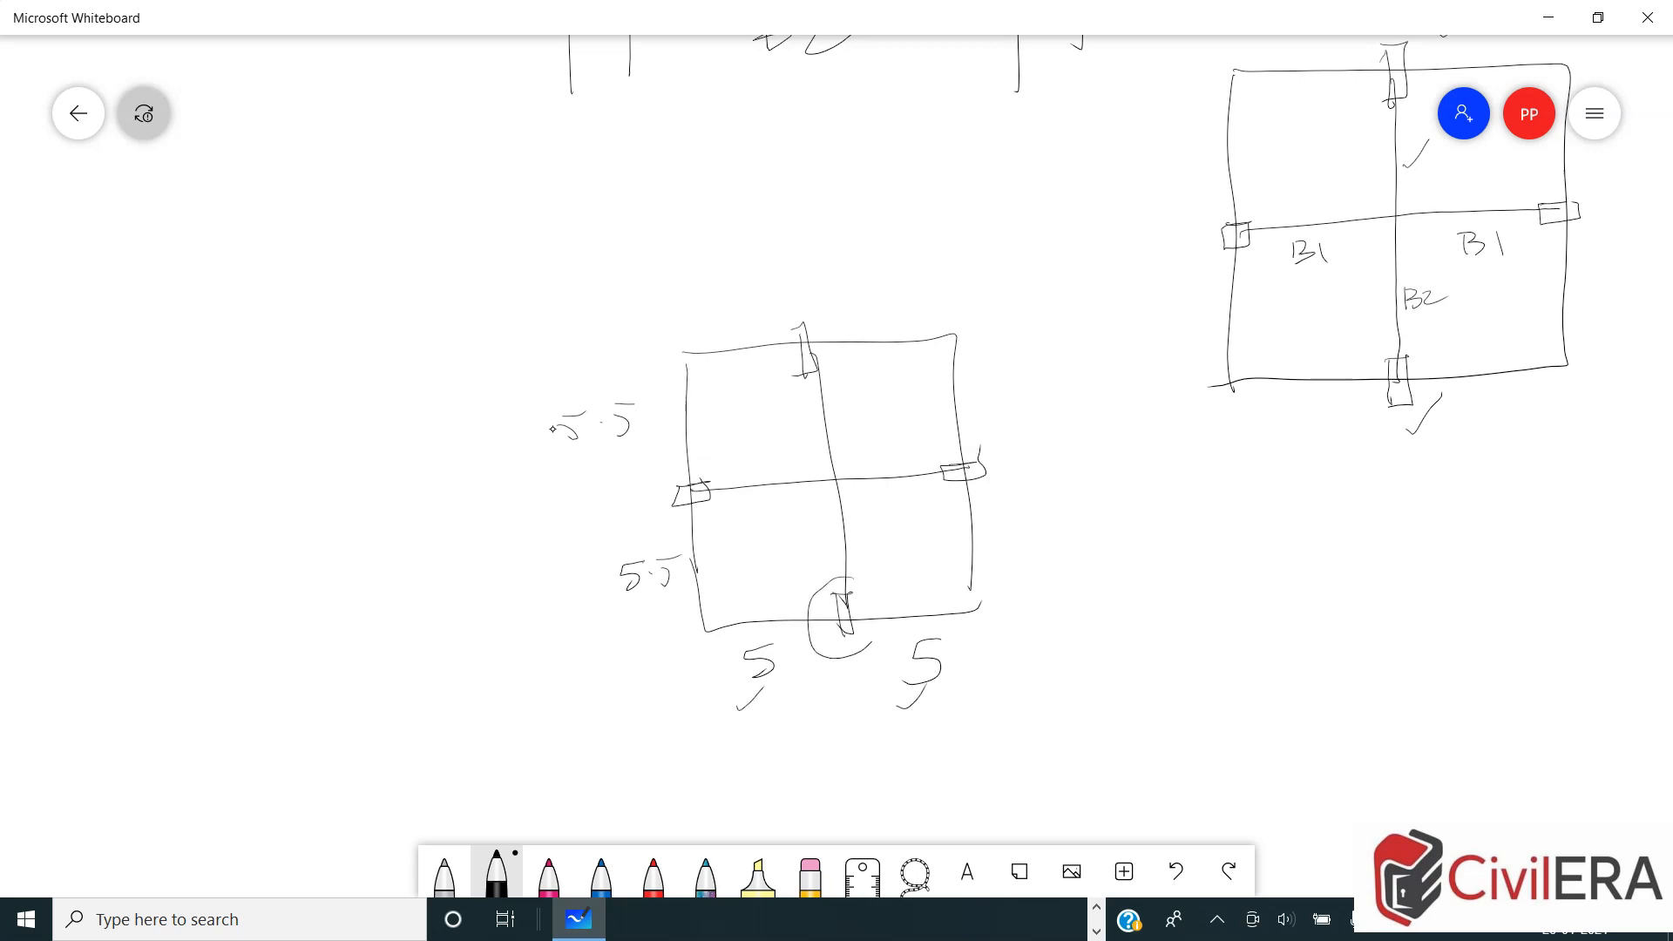
pyautogui.moveTo(811, 582); pyautogui.dragTo(885, 650)
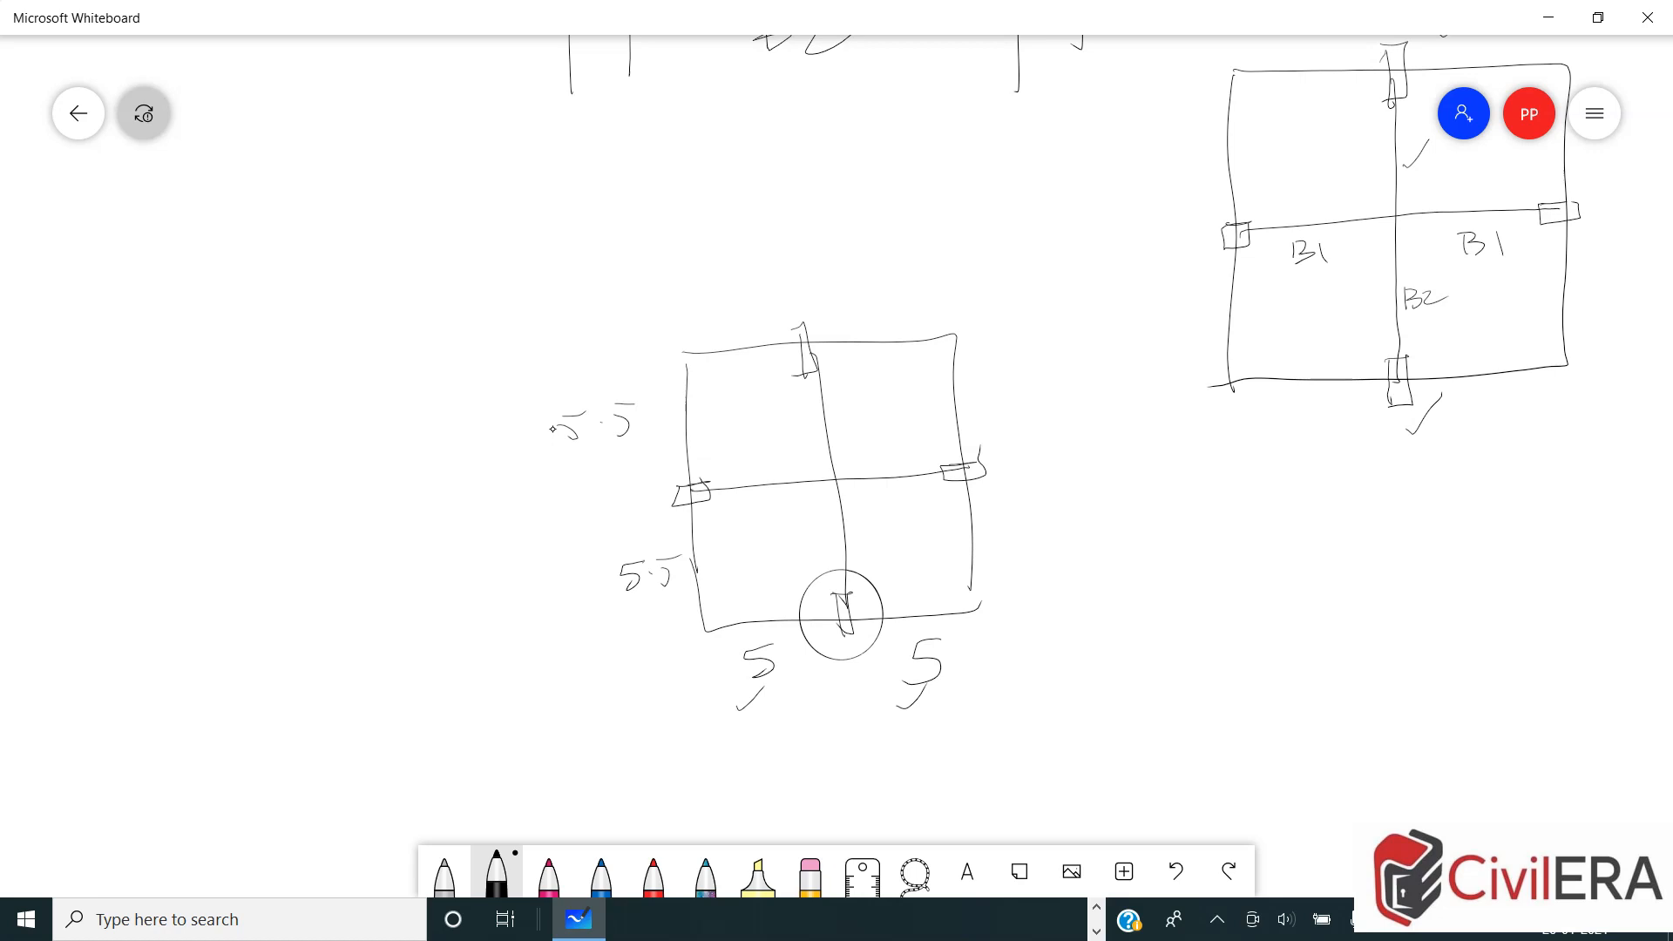
# Step: Review the community question screenshot and blog figure, then bring ETABS to the front
pyautogui.click(1059, 919)
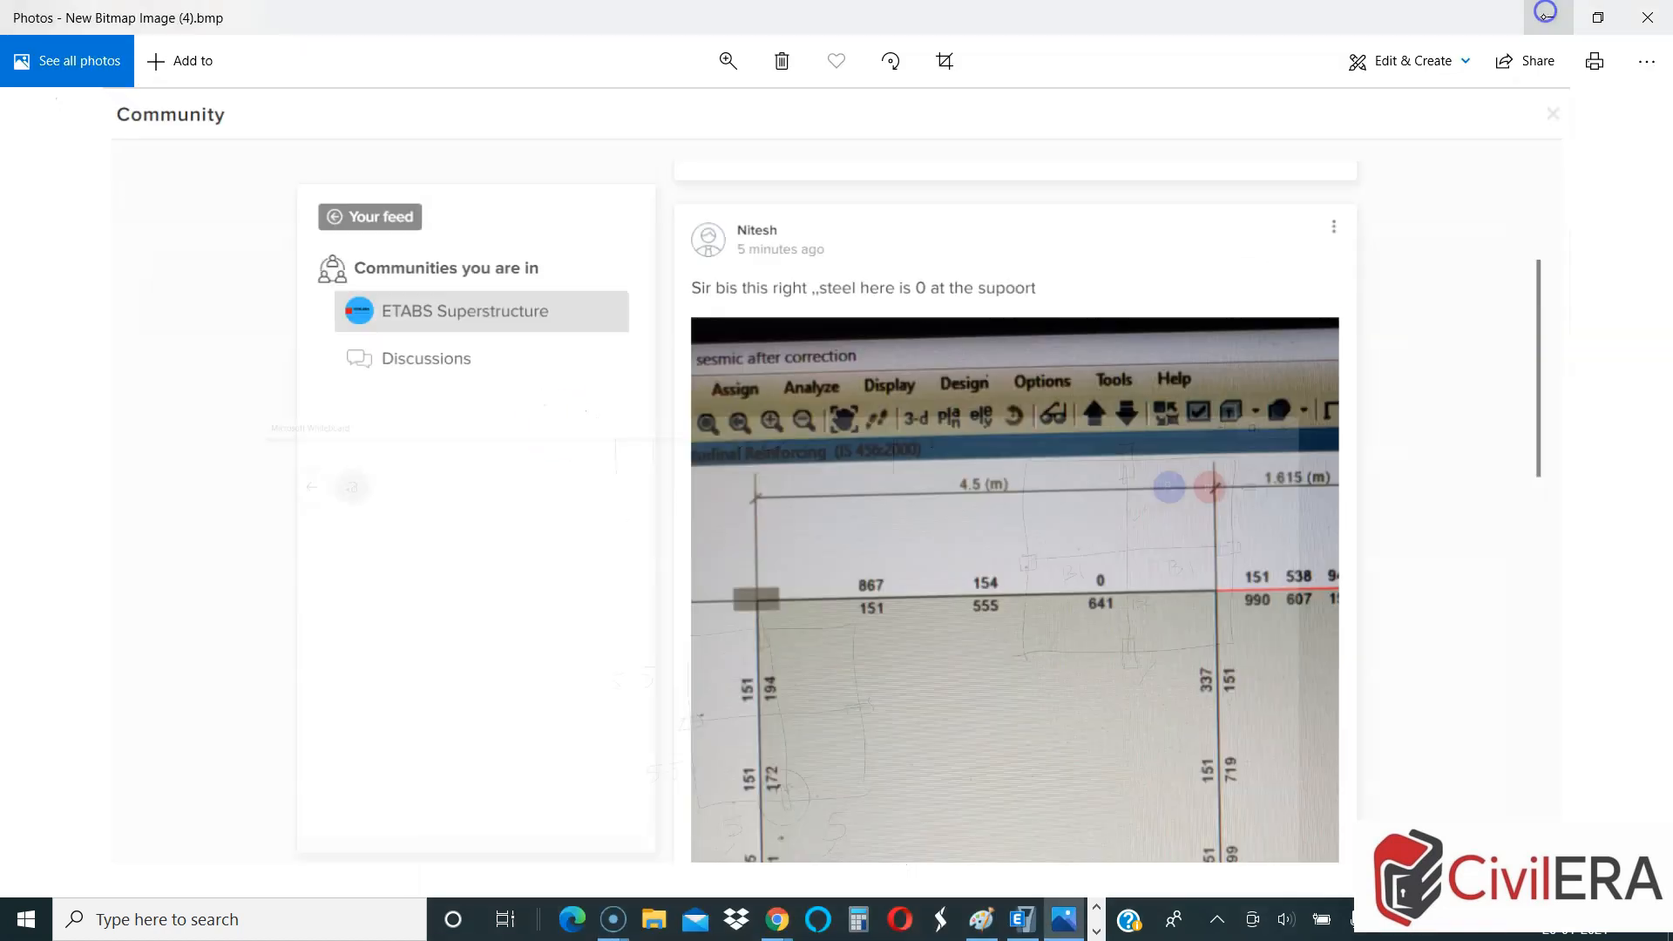
pyautogui.click(776, 918)
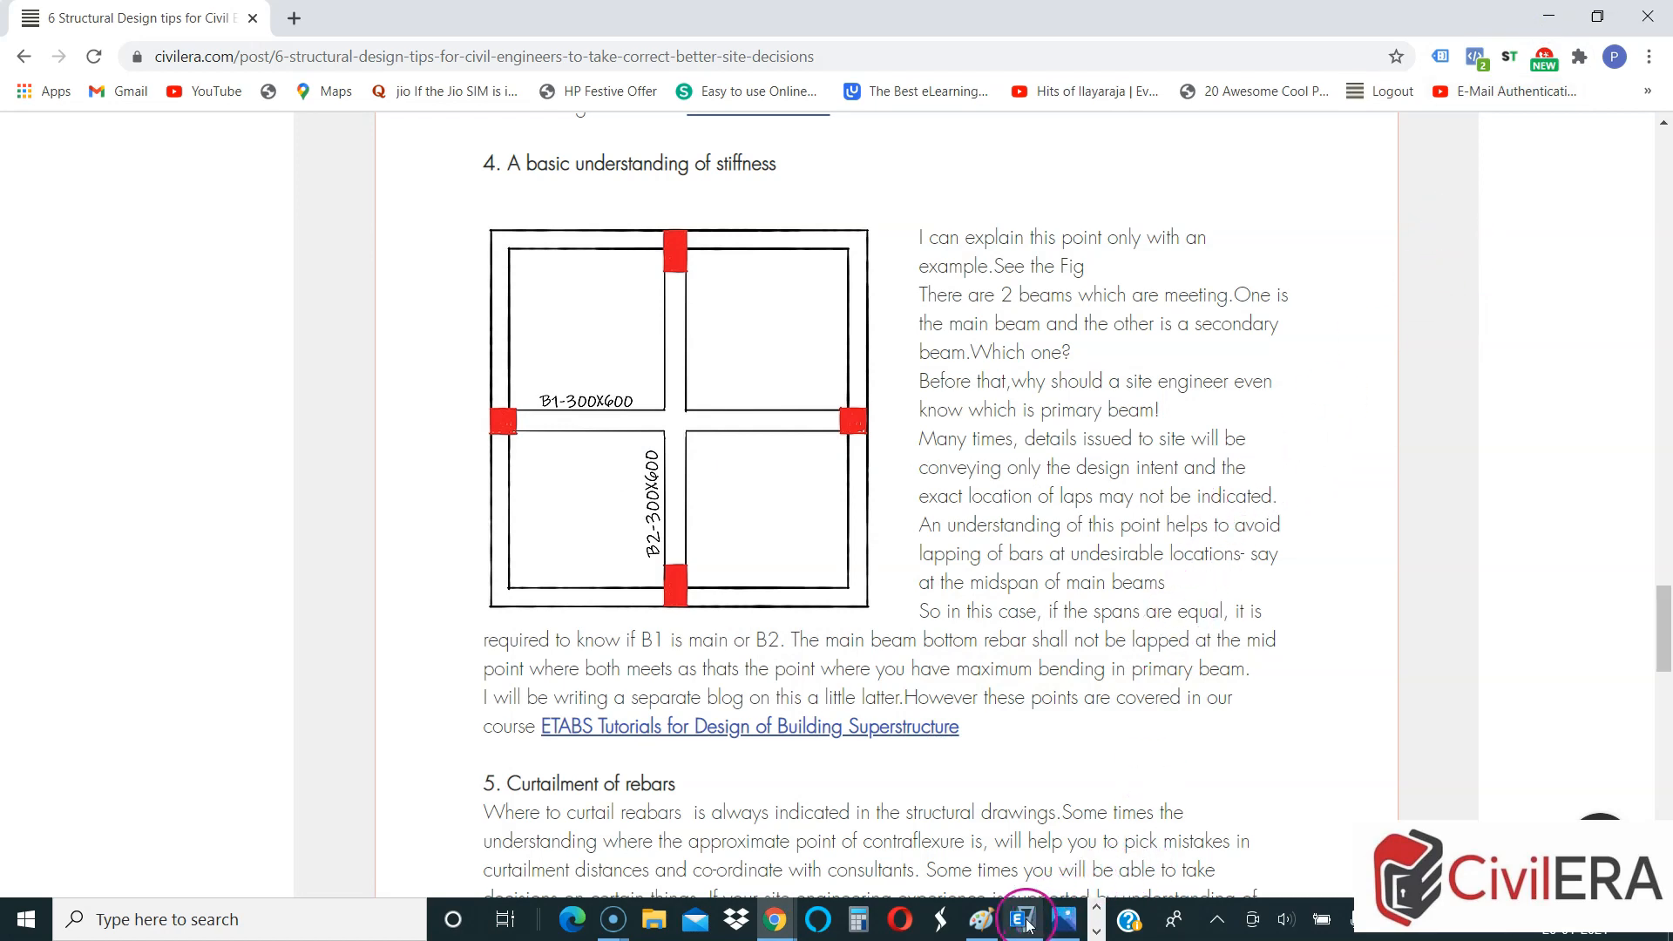
pyautogui.click(1021, 919)
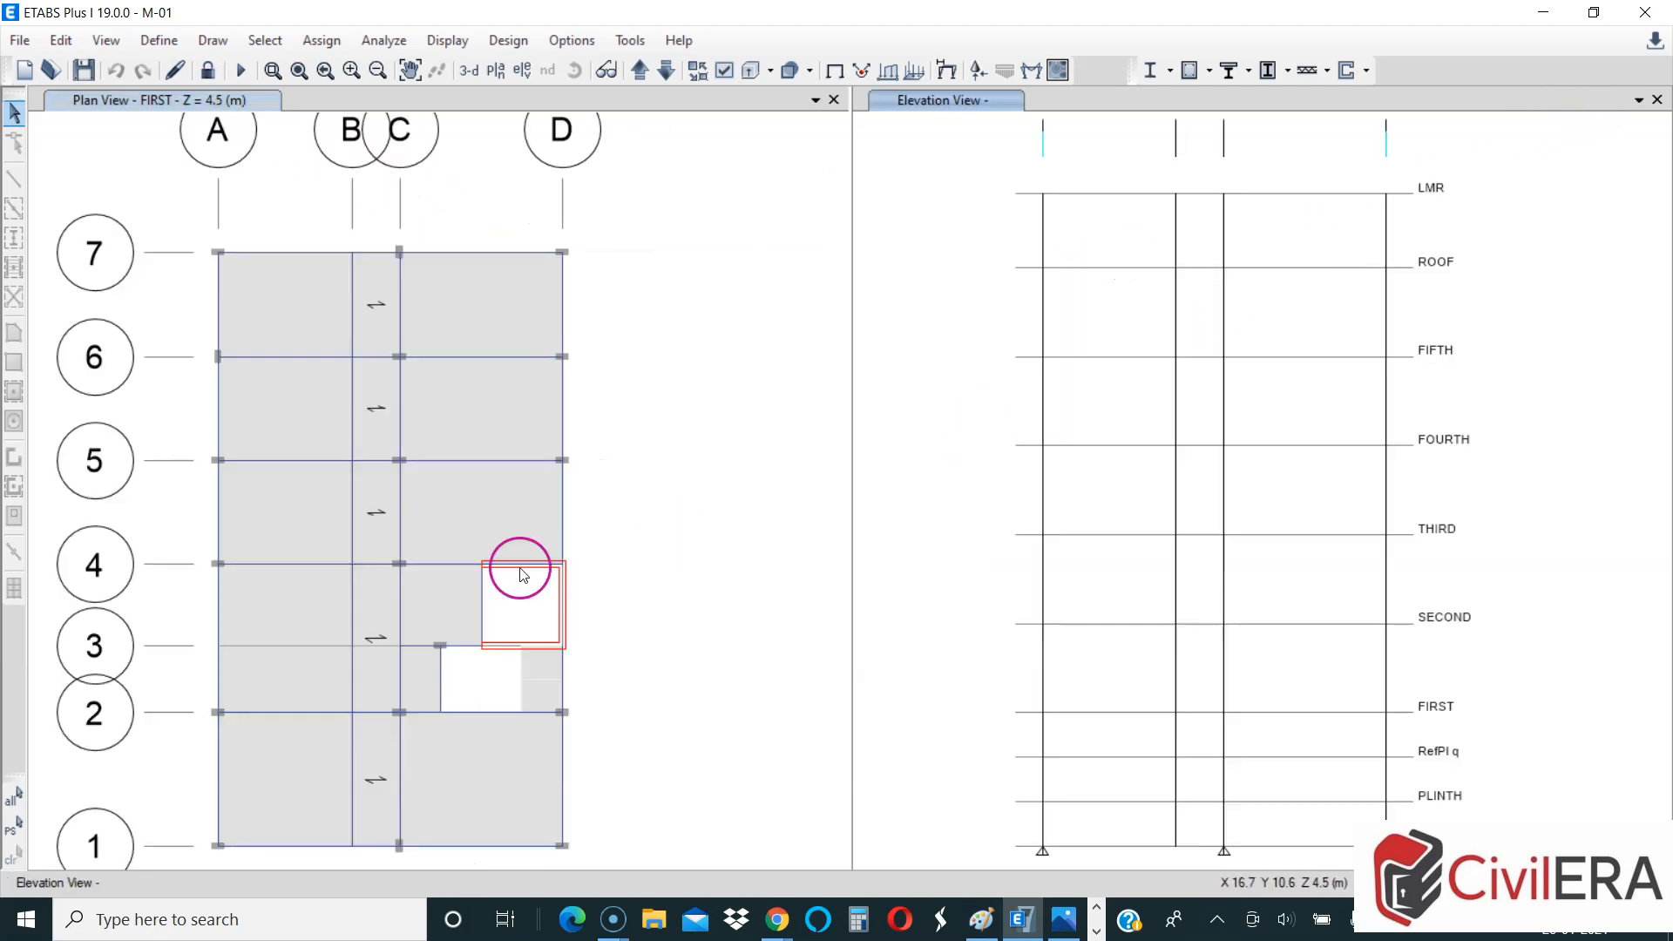
pyautogui.moveTo(445, 288)
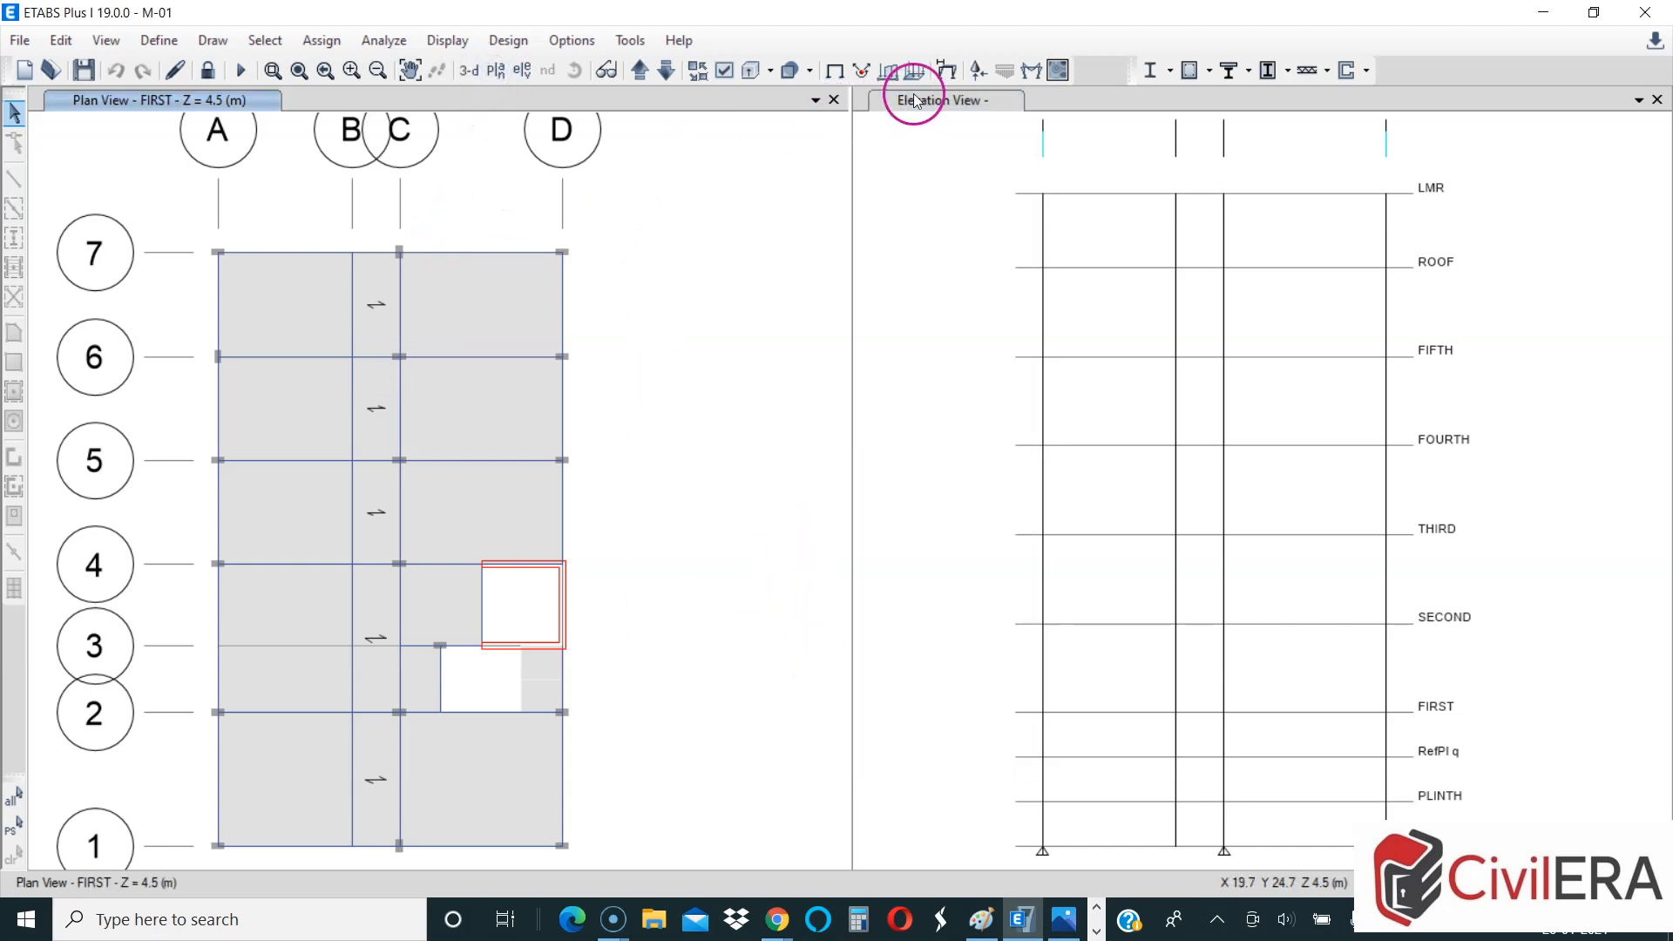
# Step: Apply the Frame Forces Moment 3-3 diagram for combo UDCon2 on the FIRST story plan
pyautogui.click(911, 70)
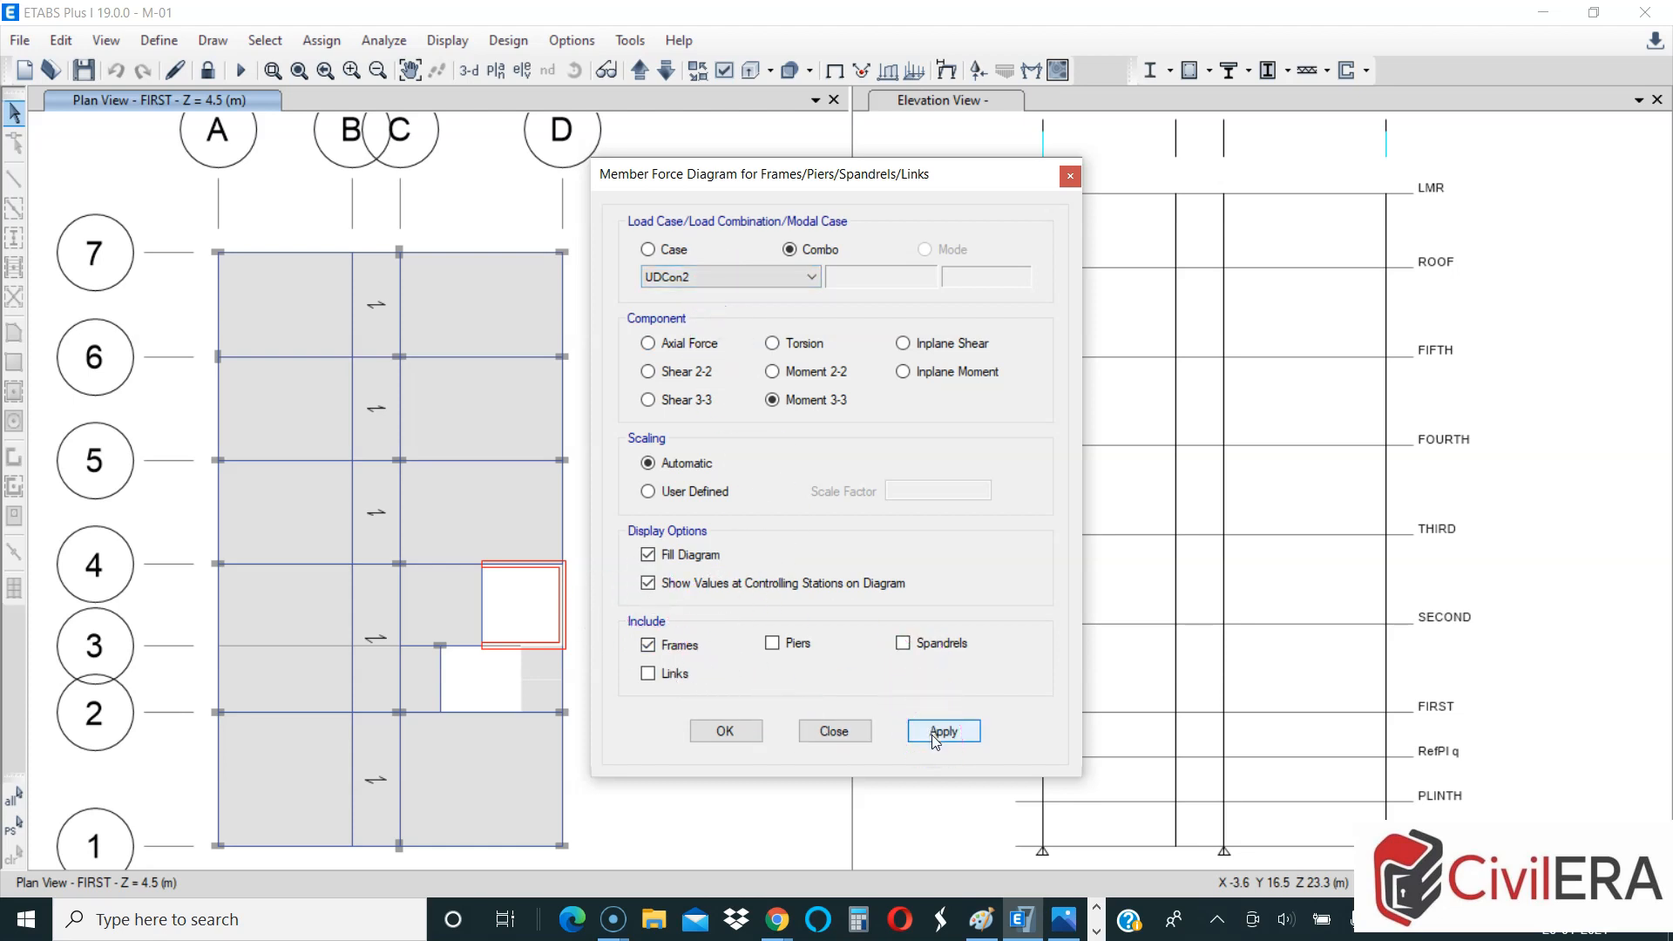
pyautogui.click(942, 730)
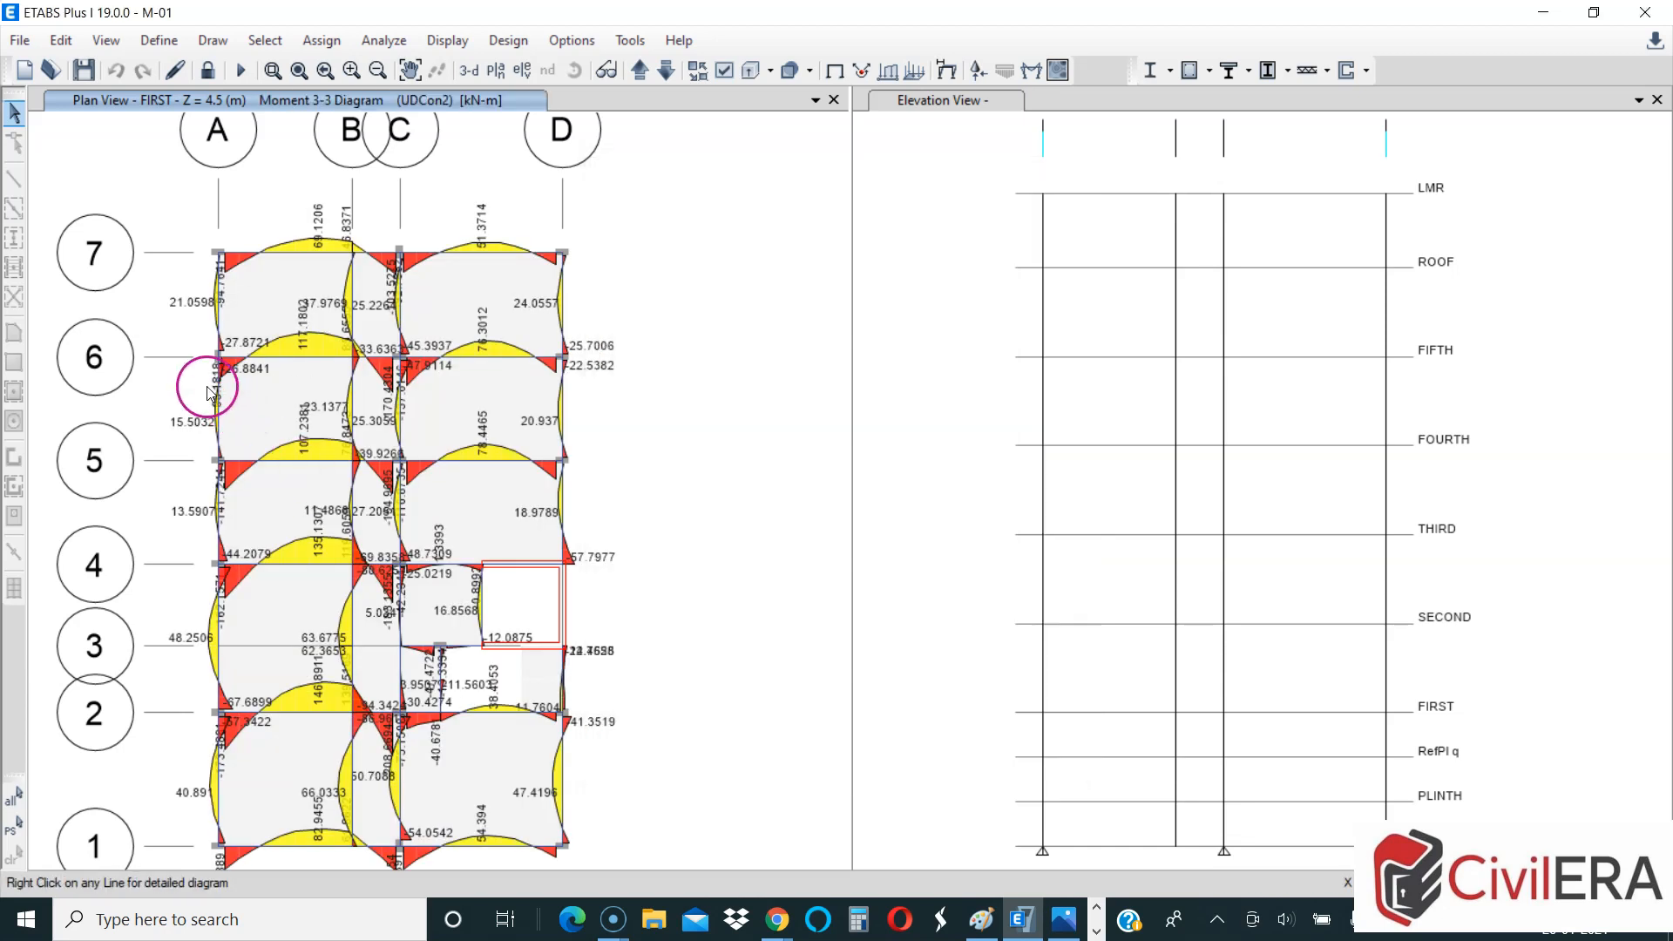
pyautogui.moveTo(414, 373)
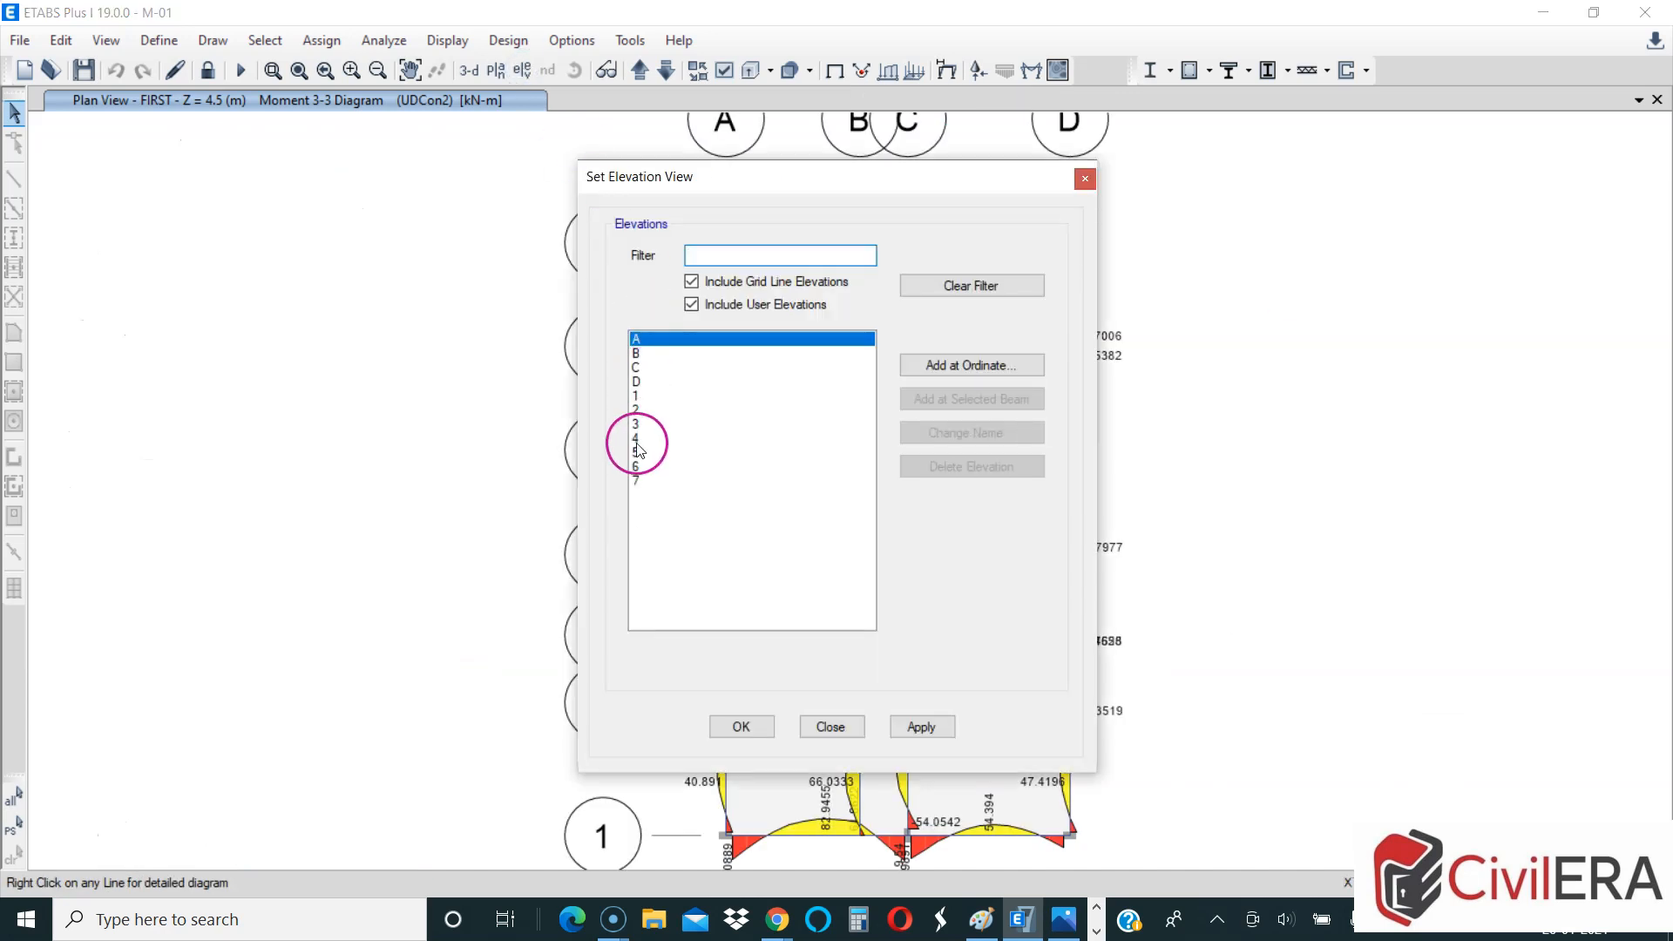
# Step: Switch to the grid 6 elevation and read end and midspan moments on the first-floor beam
pyautogui.click(741, 727)
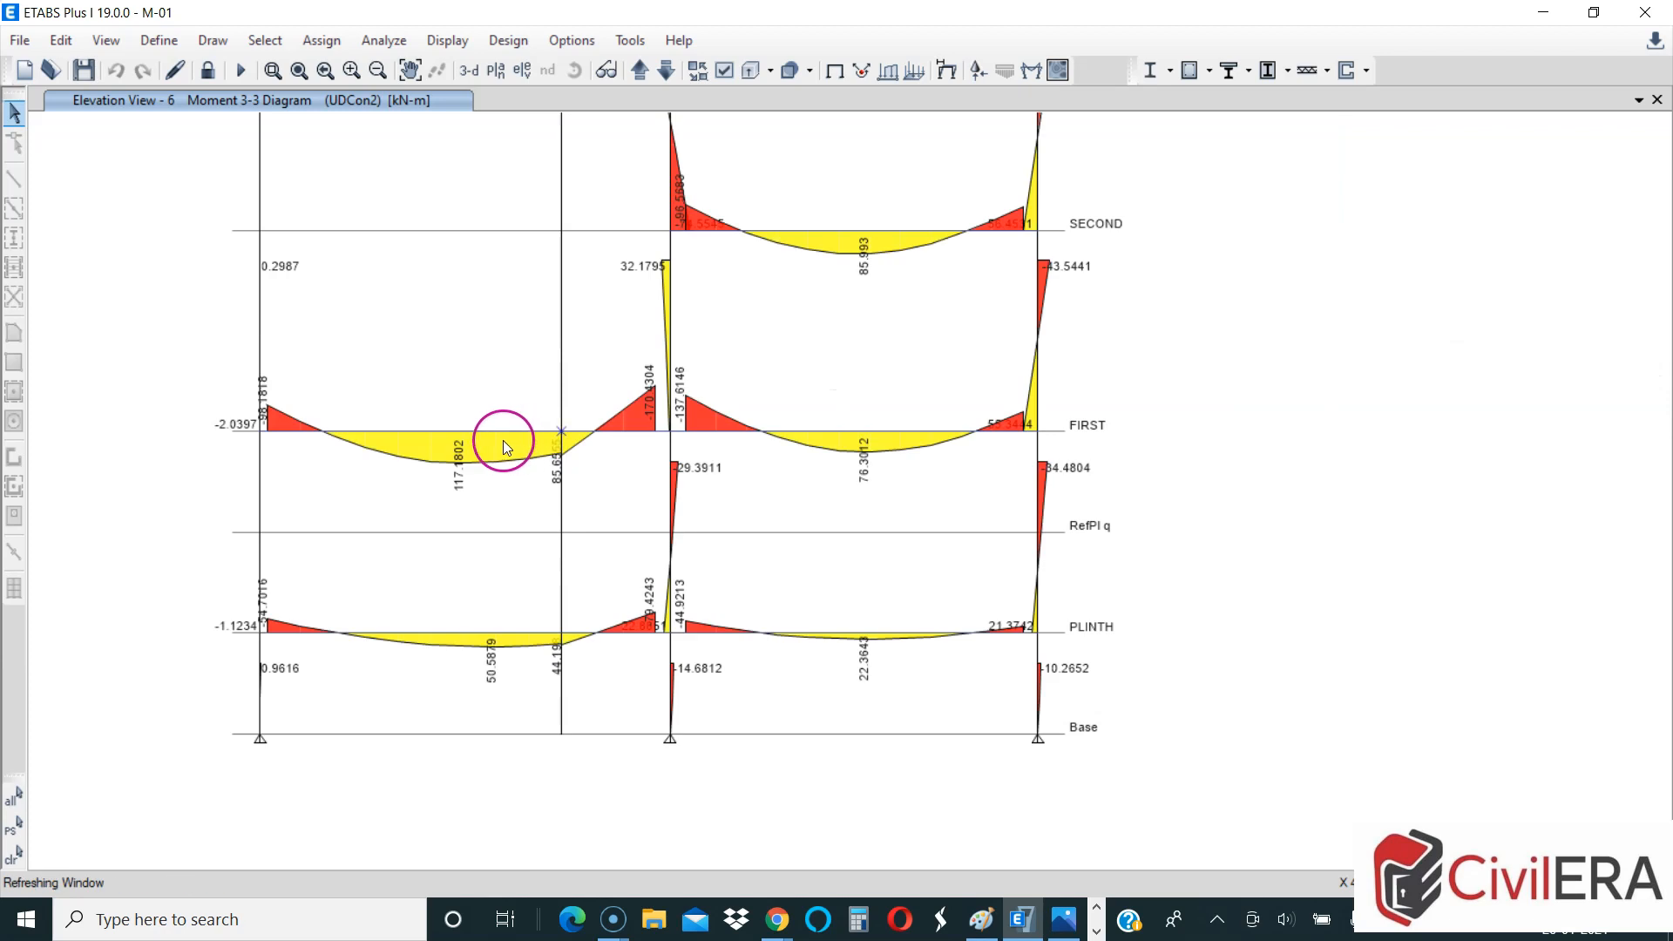
pyautogui.click(401, 434)
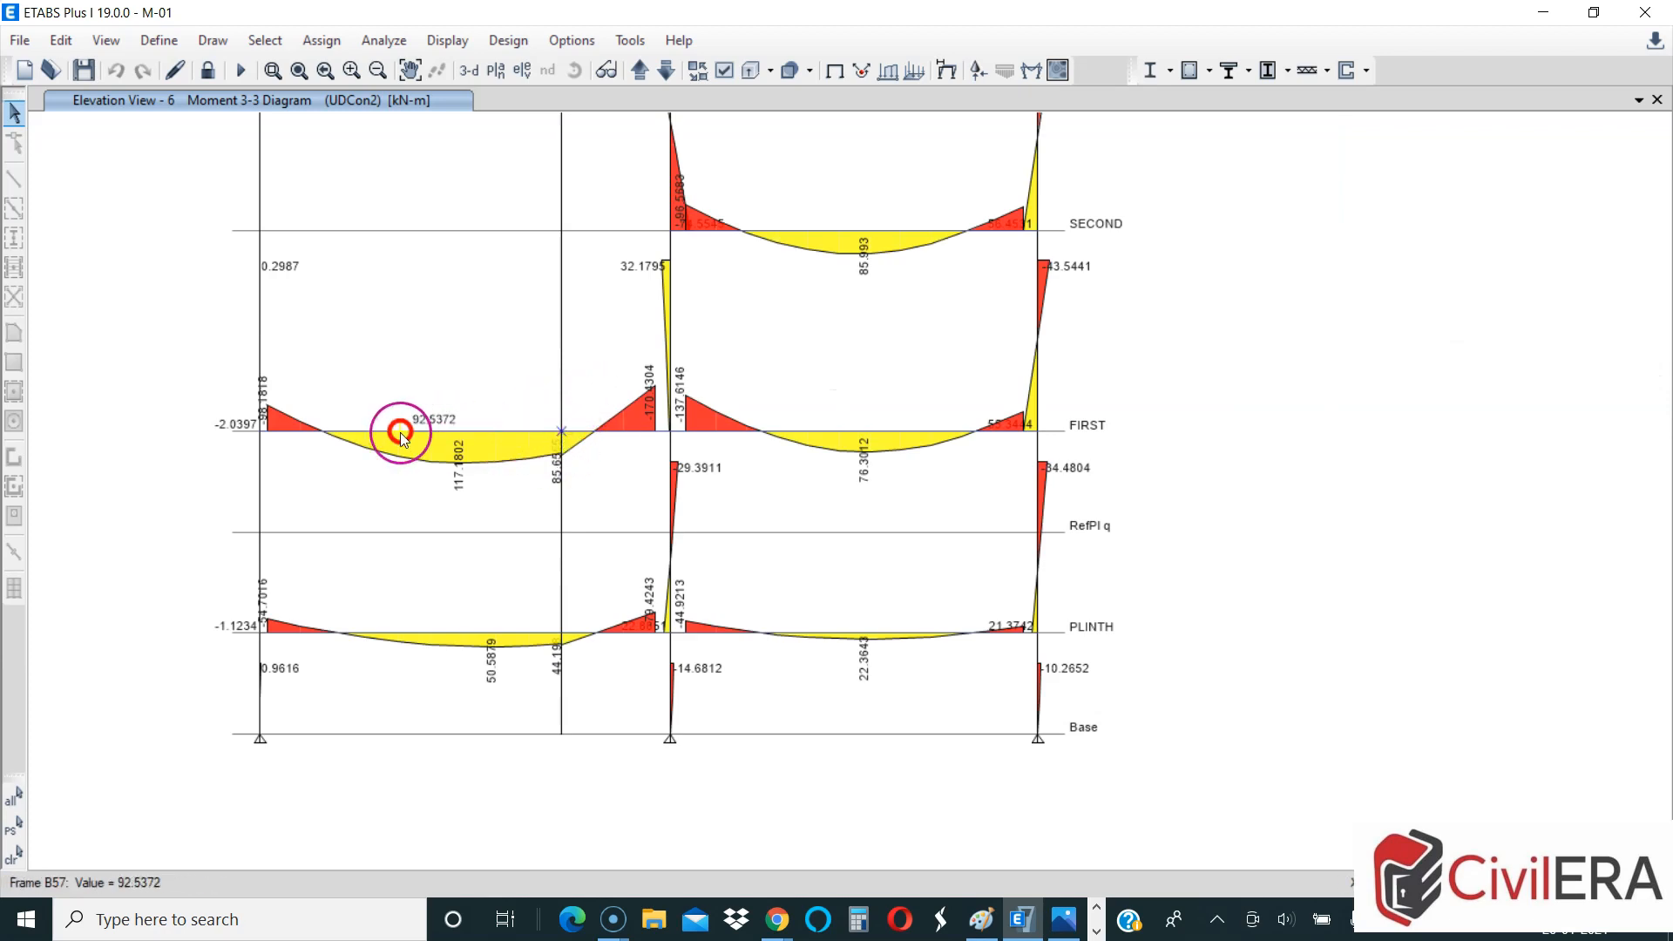
pyautogui.moveTo(551, 408)
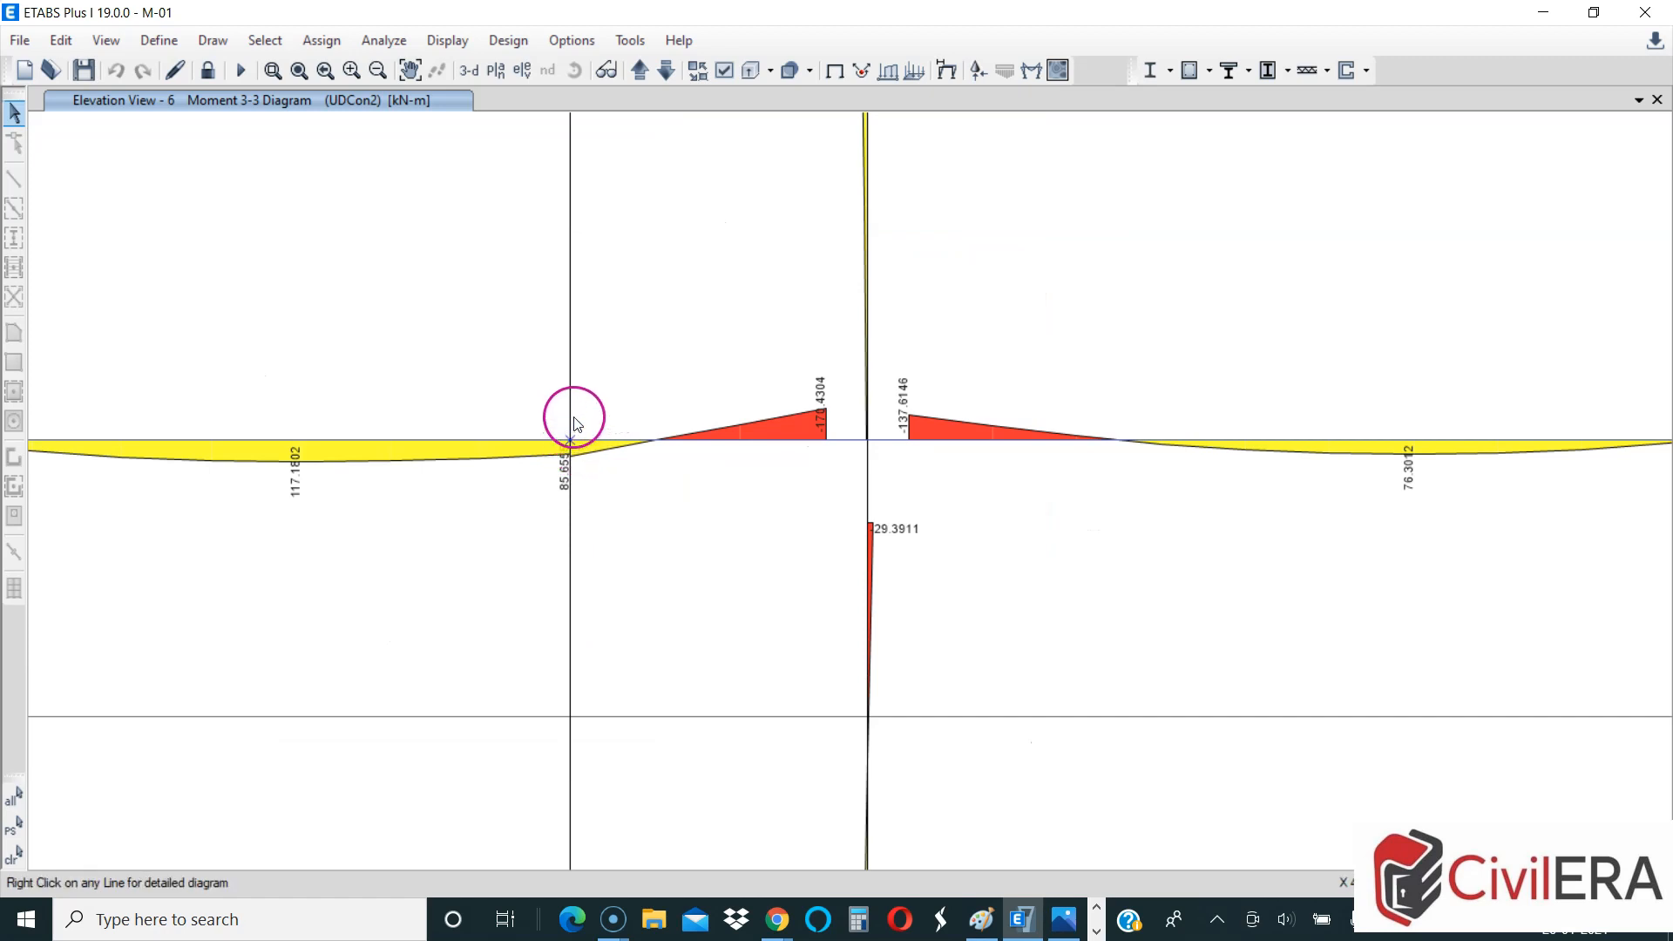
pyautogui.click(659, 437)
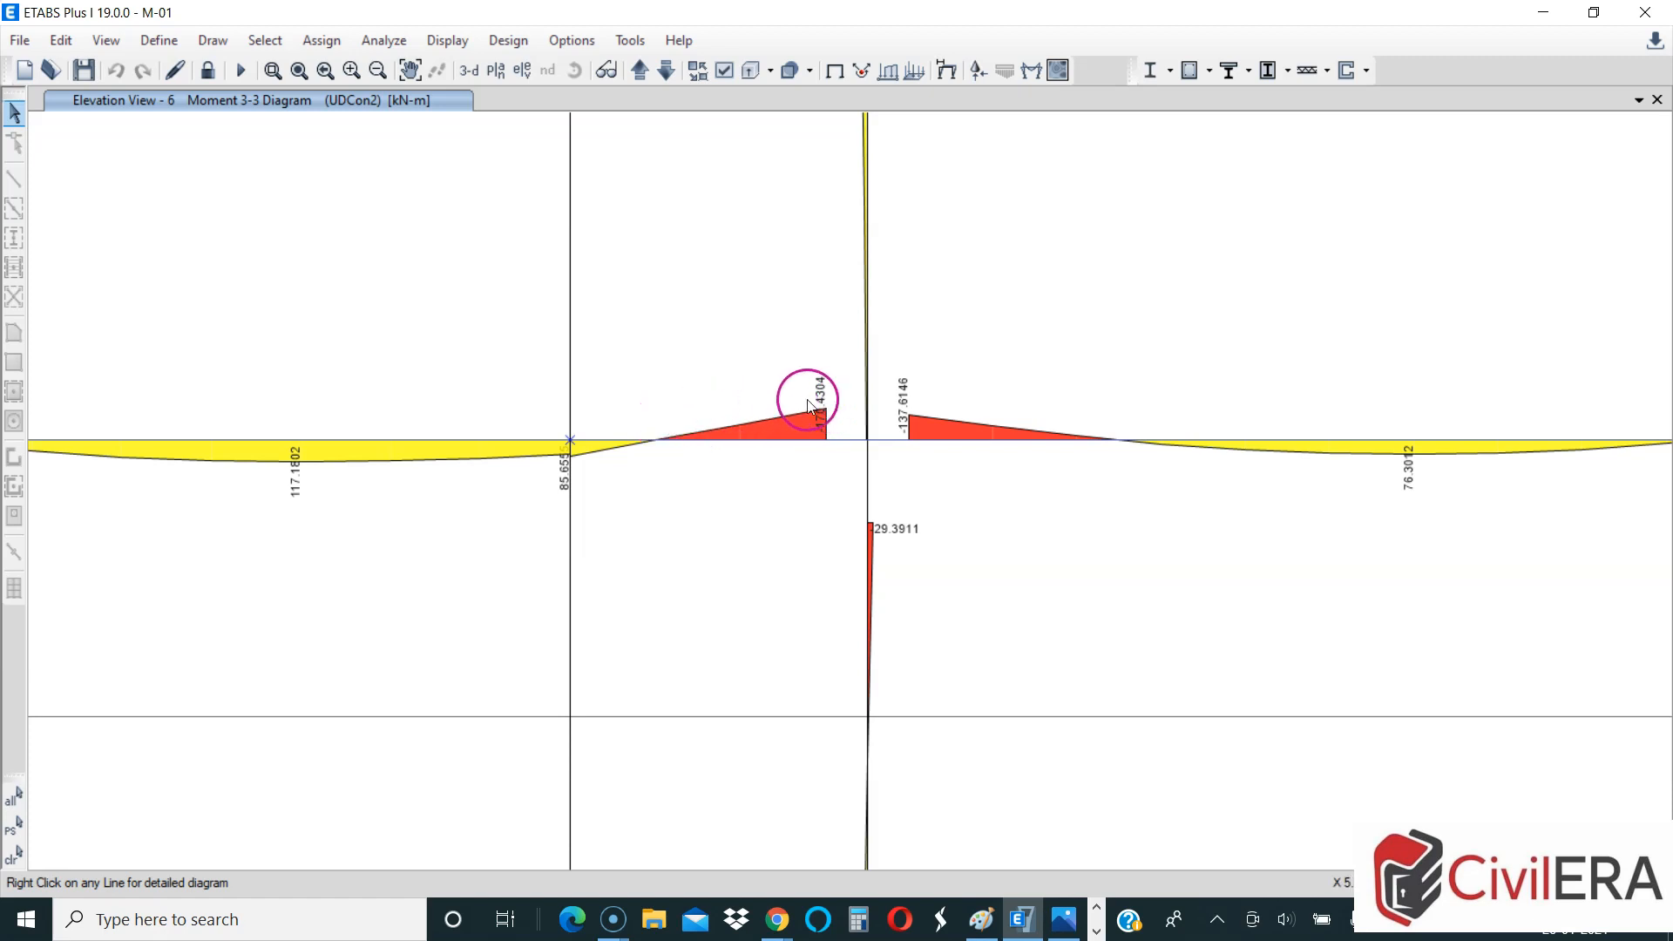
pyautogui.moveTo(577, 412)
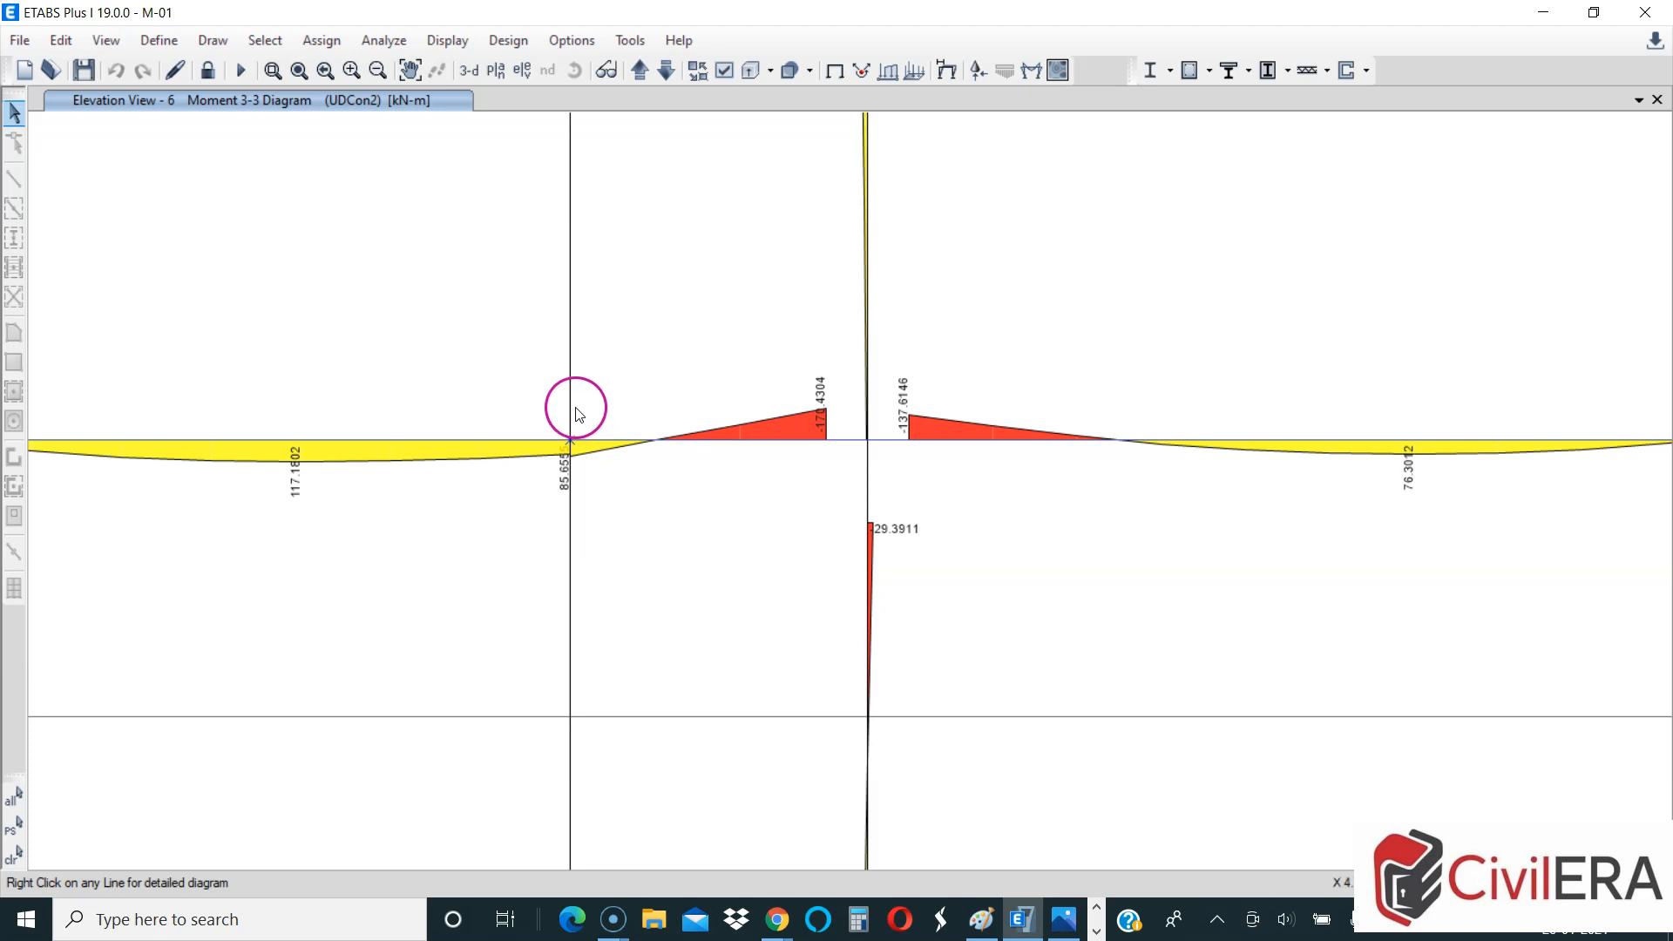
pyautogui.moveTo(572, 397)
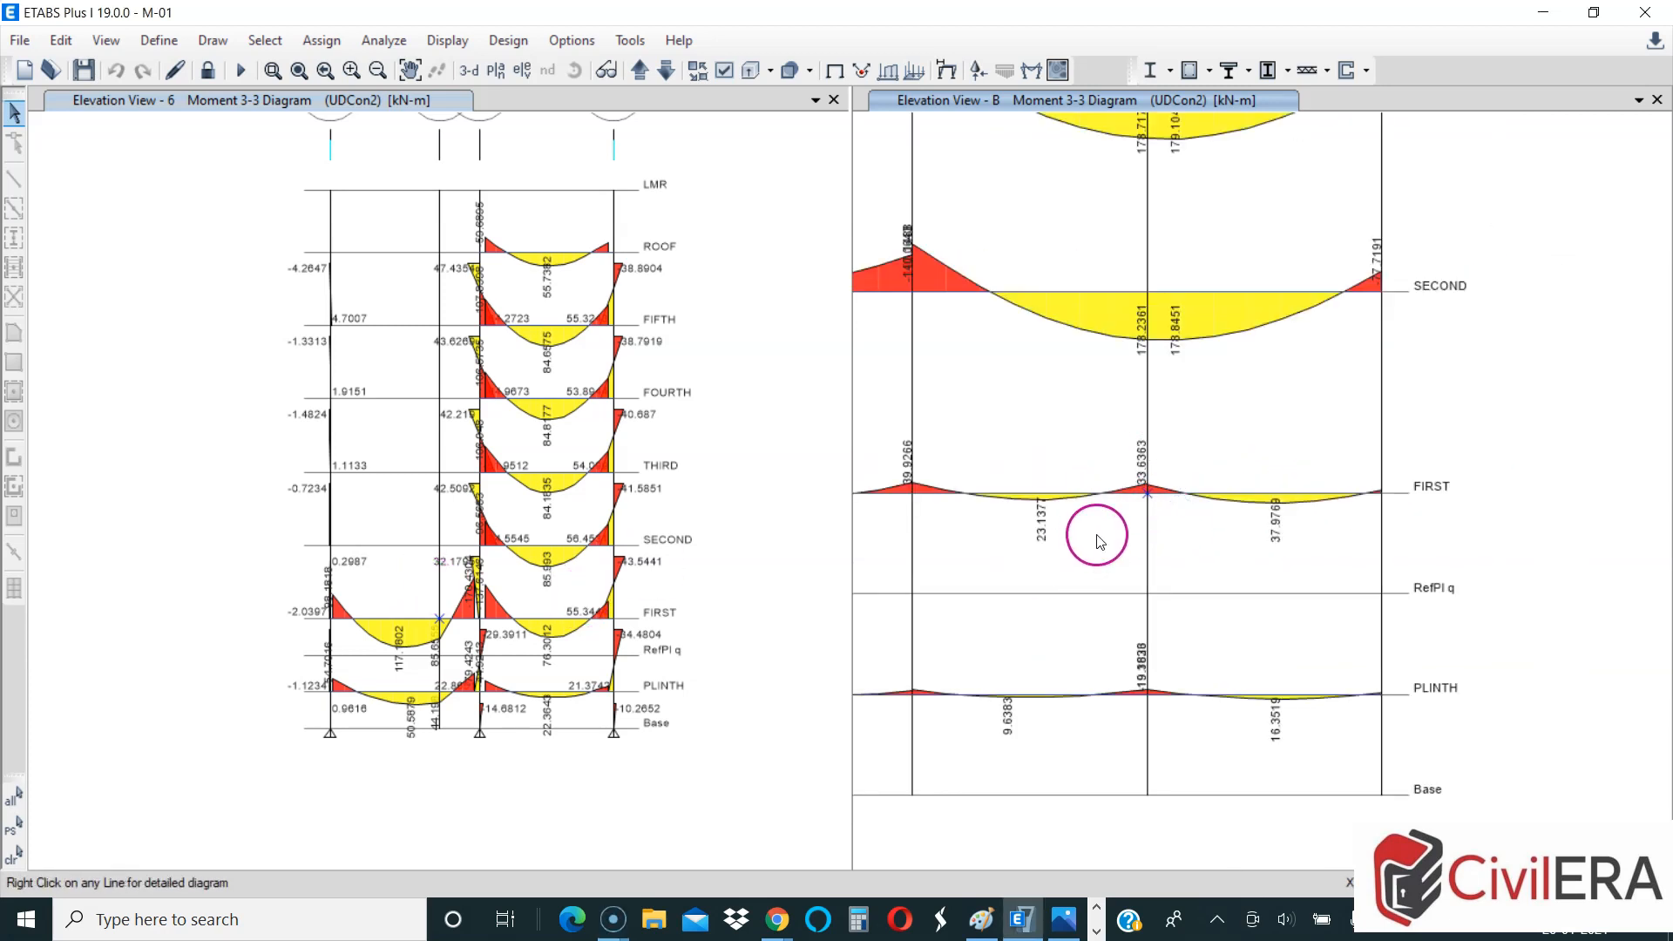
pyautogui.moveTo(1152, 493)
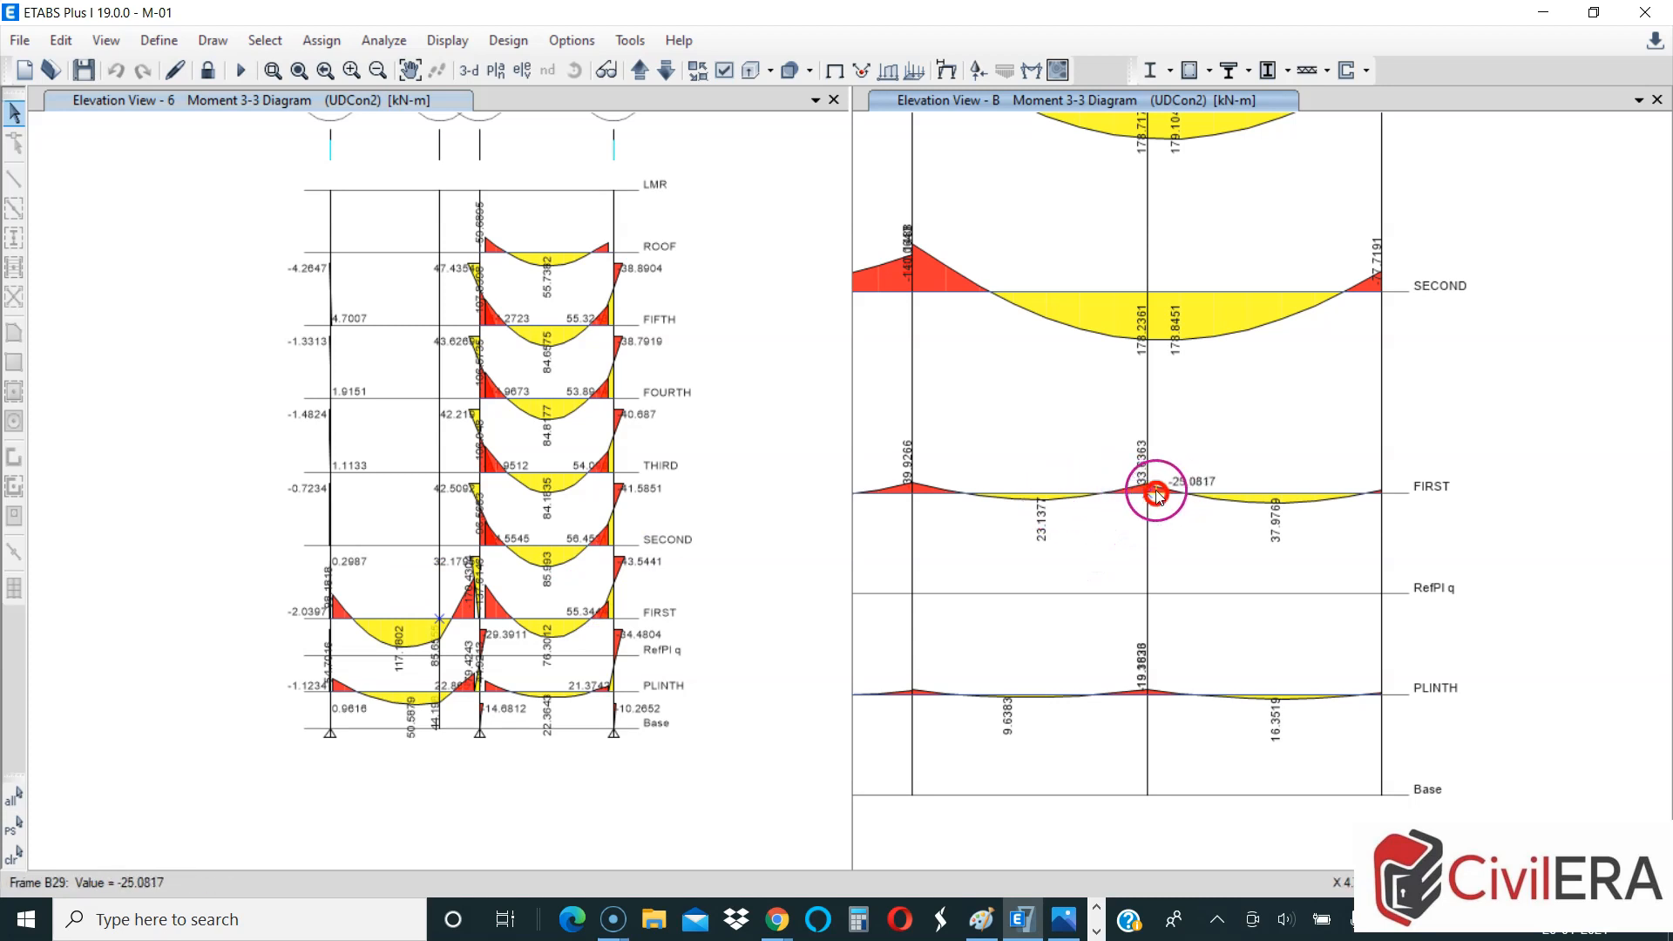